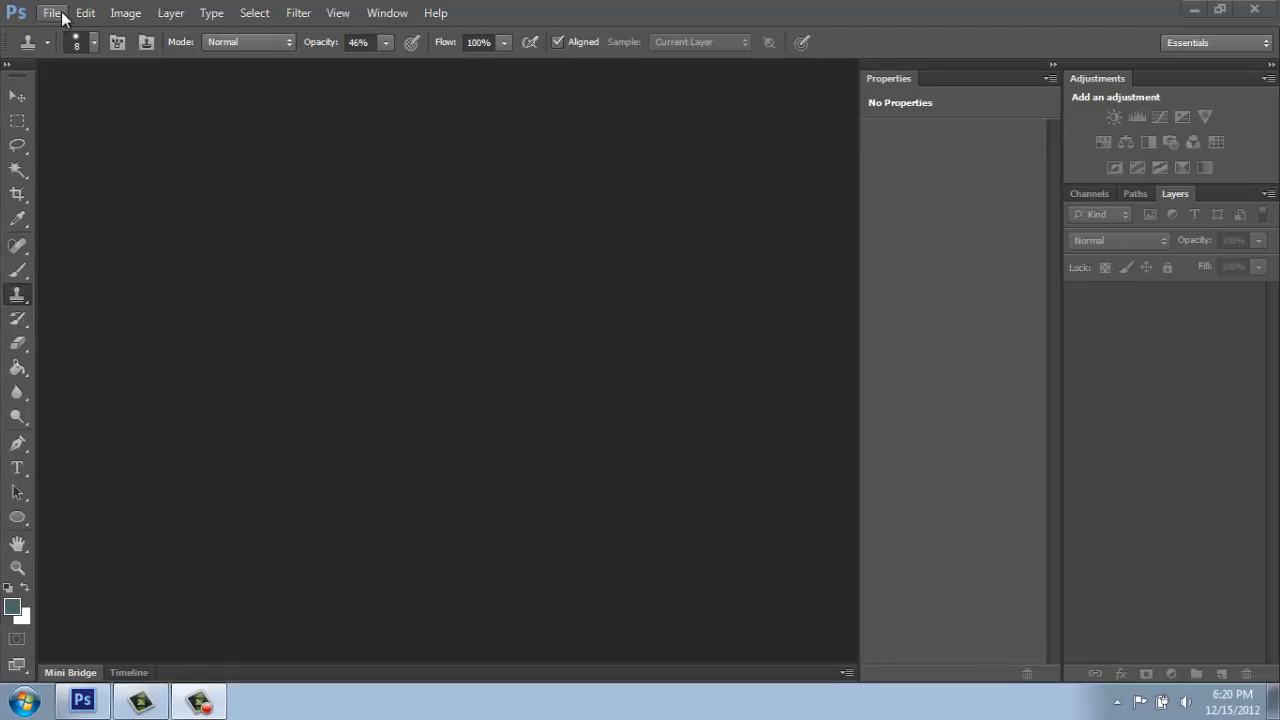
Open the 02_Floor_Plan image through File > Open.
{"action": "left_click", "coordinate": [51, 13]}
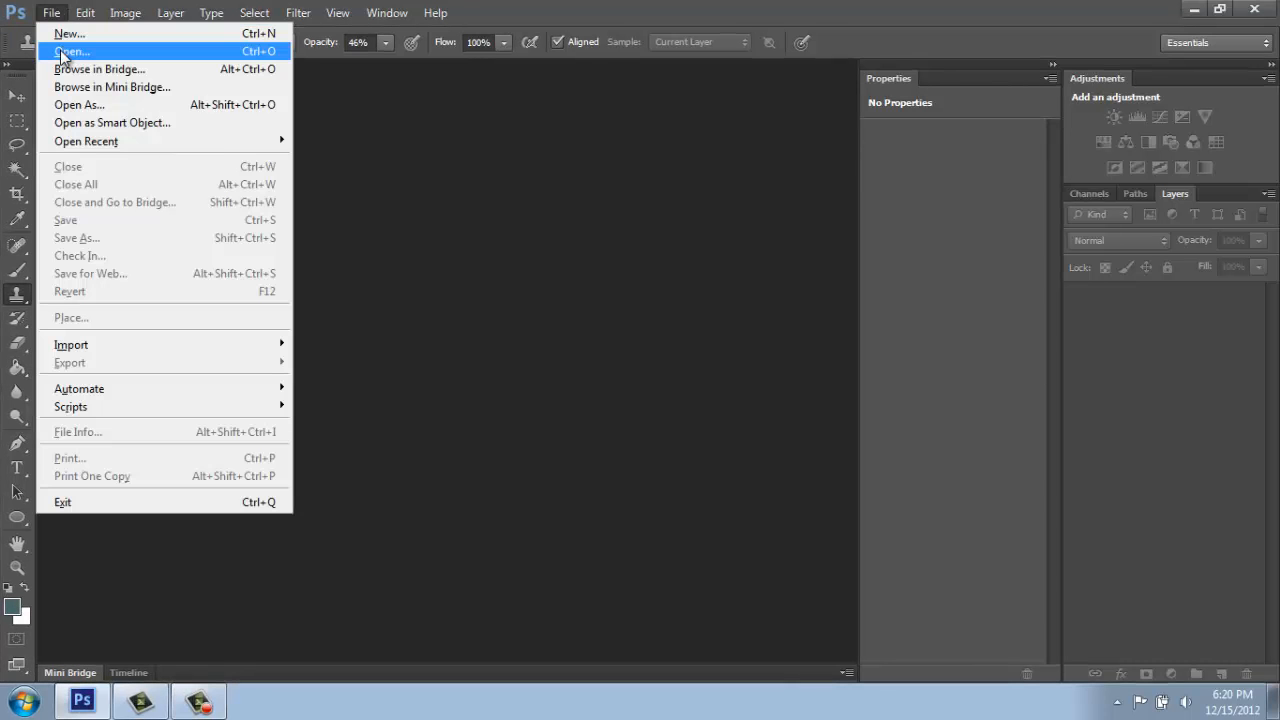
{"action": "left_click", "coordinate": [71, 51]}
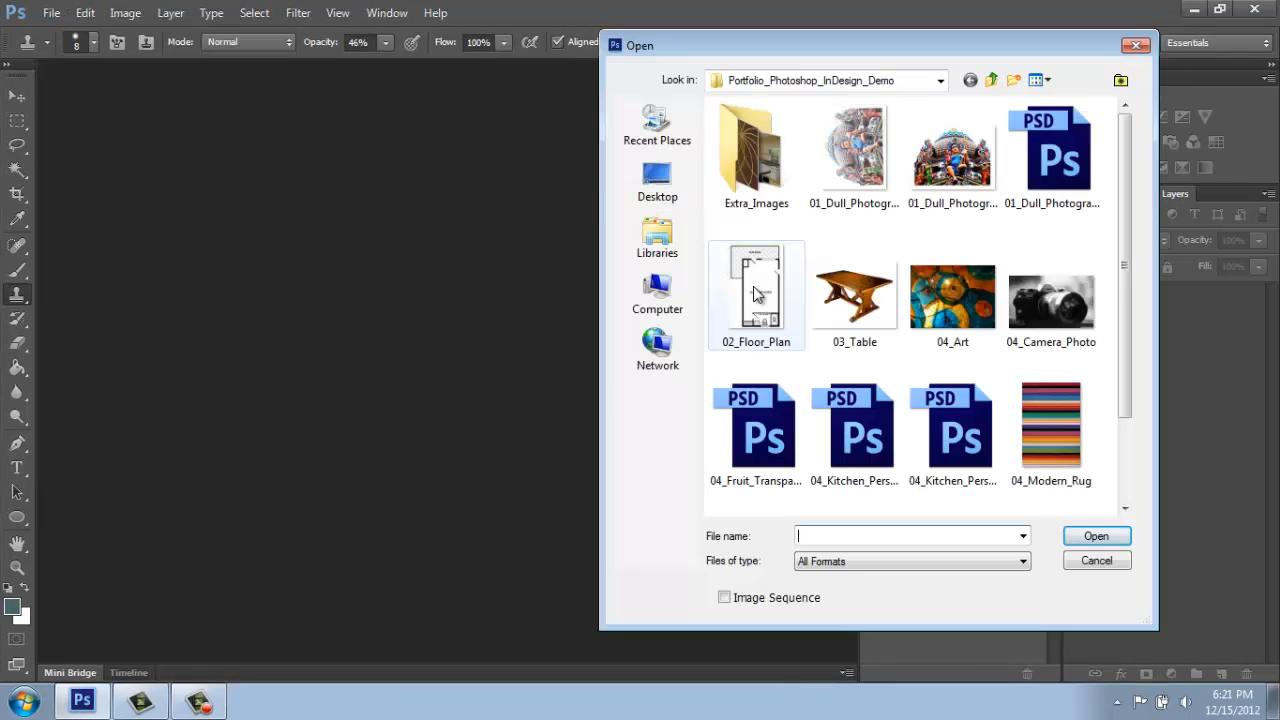
{"action": "left_click", "coordinate": [1096, 560]}
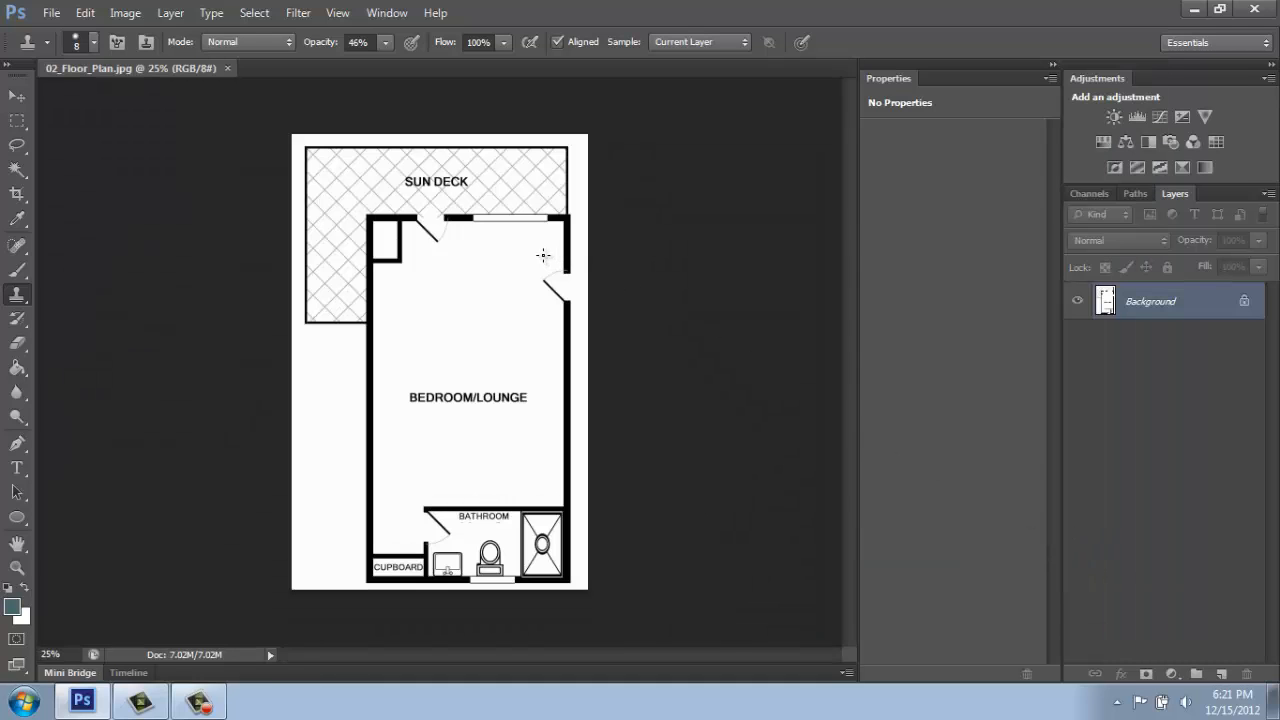
{"action": "mouse_move", "coordinate": [500, 235]}
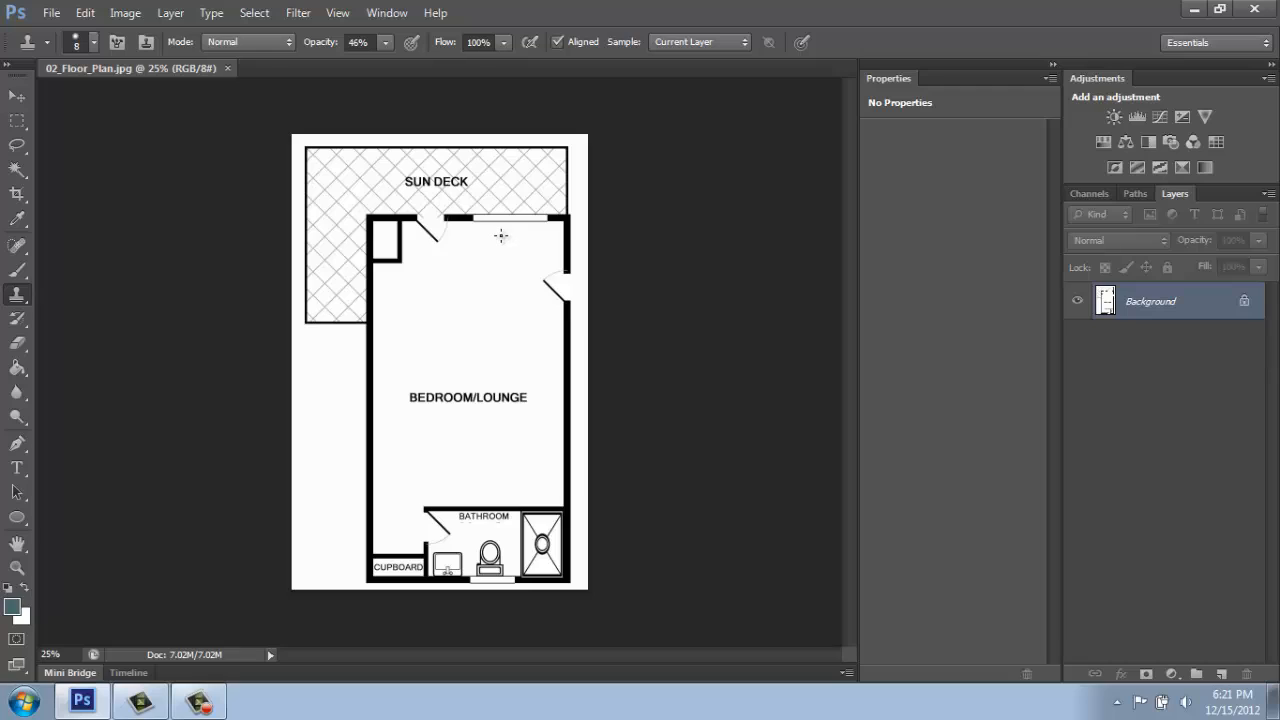
{"action": "mouse_move", "coordinate": [493, 252]}
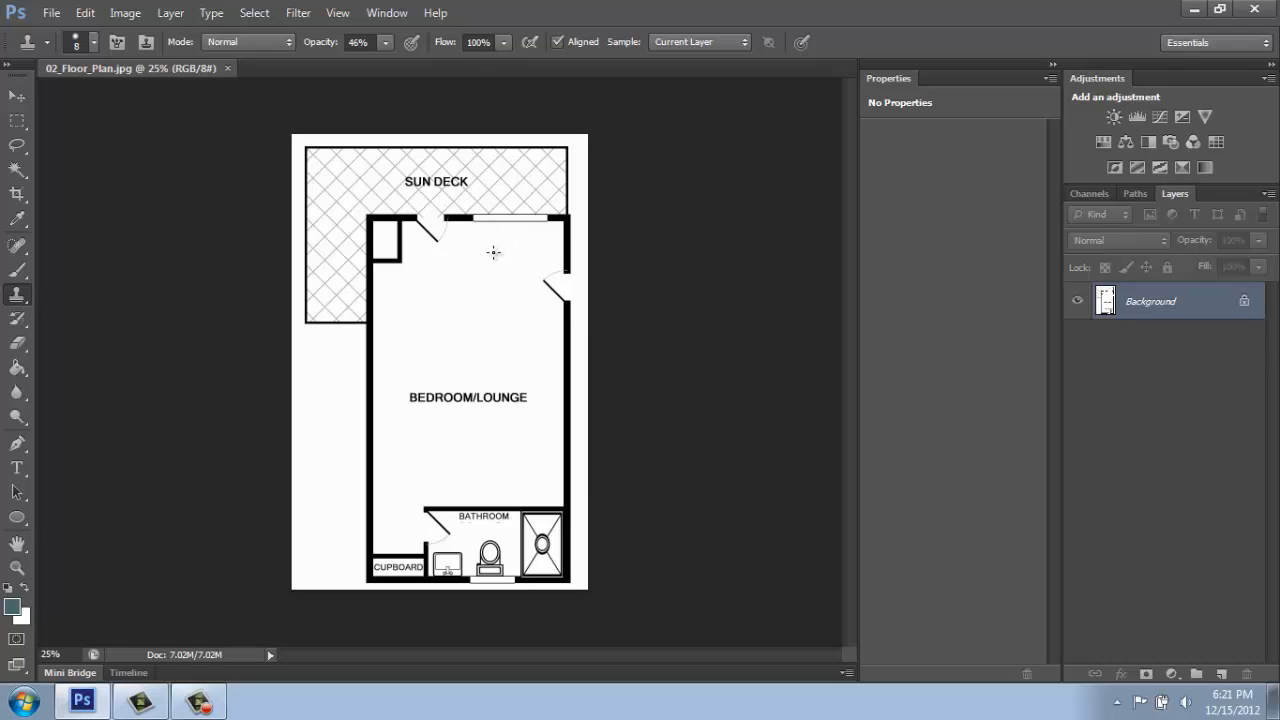
{"action": "mouse_move", "coordinate": [506, 315]}
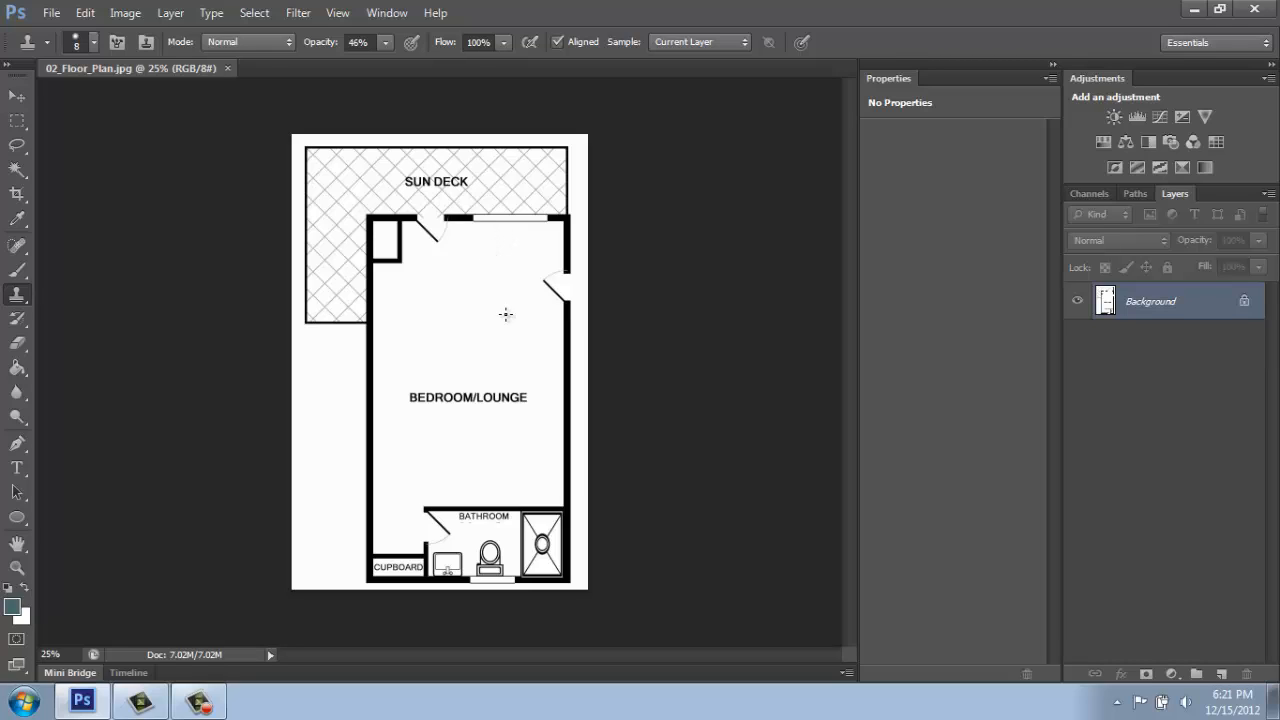
{"action": "mouse_move", "coordinate": [457, 405]}
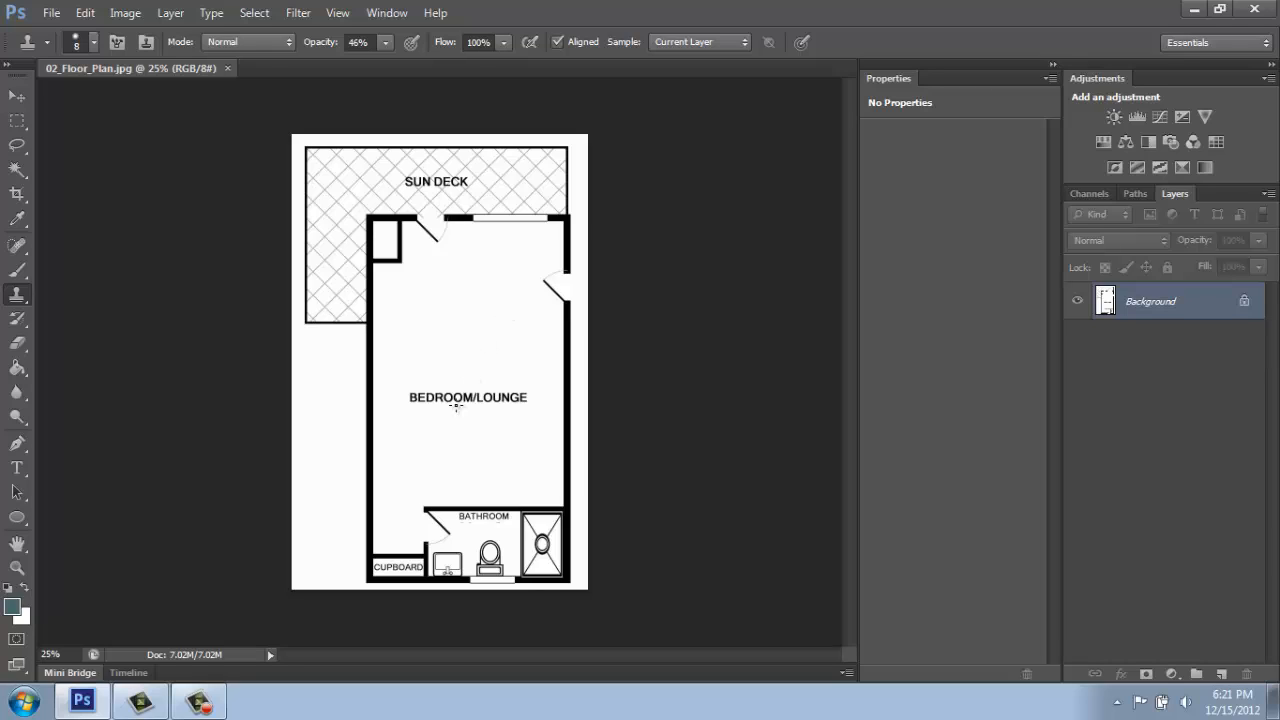
{"action": "mouse_move", "coordinate": [398, 409]}
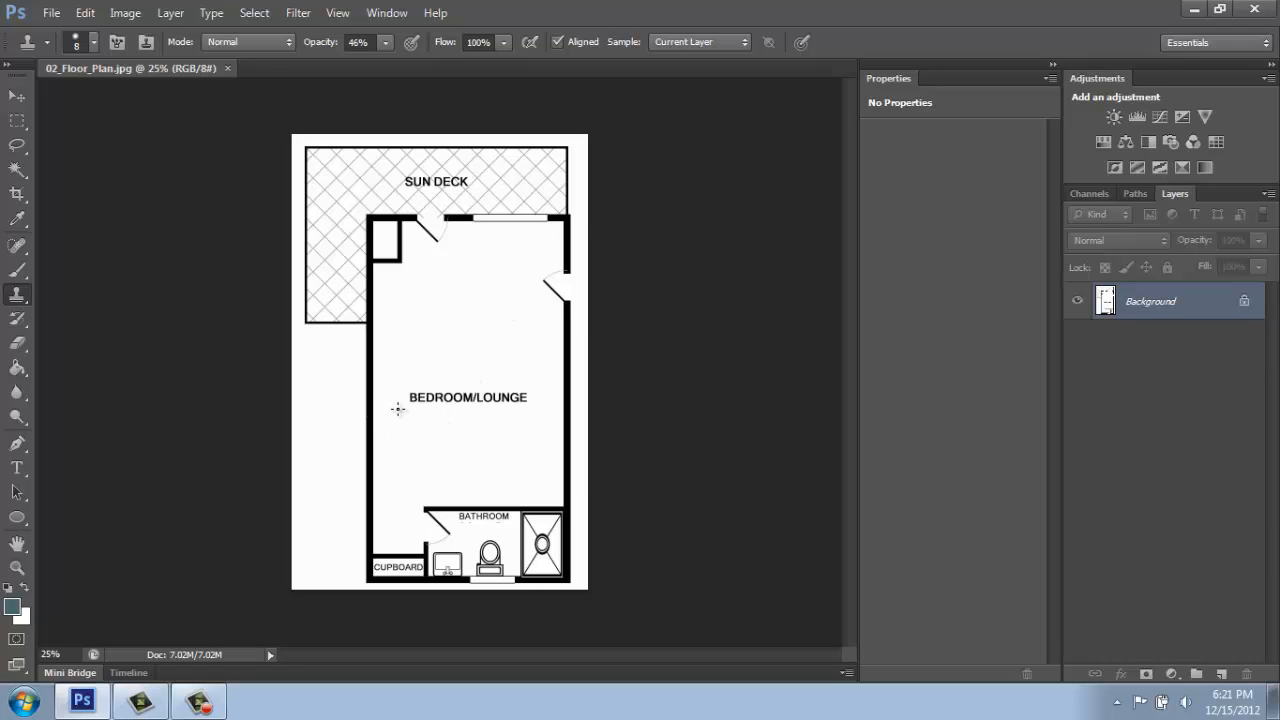
{"action": "mouse_move", "coordinate": [355, 424]}
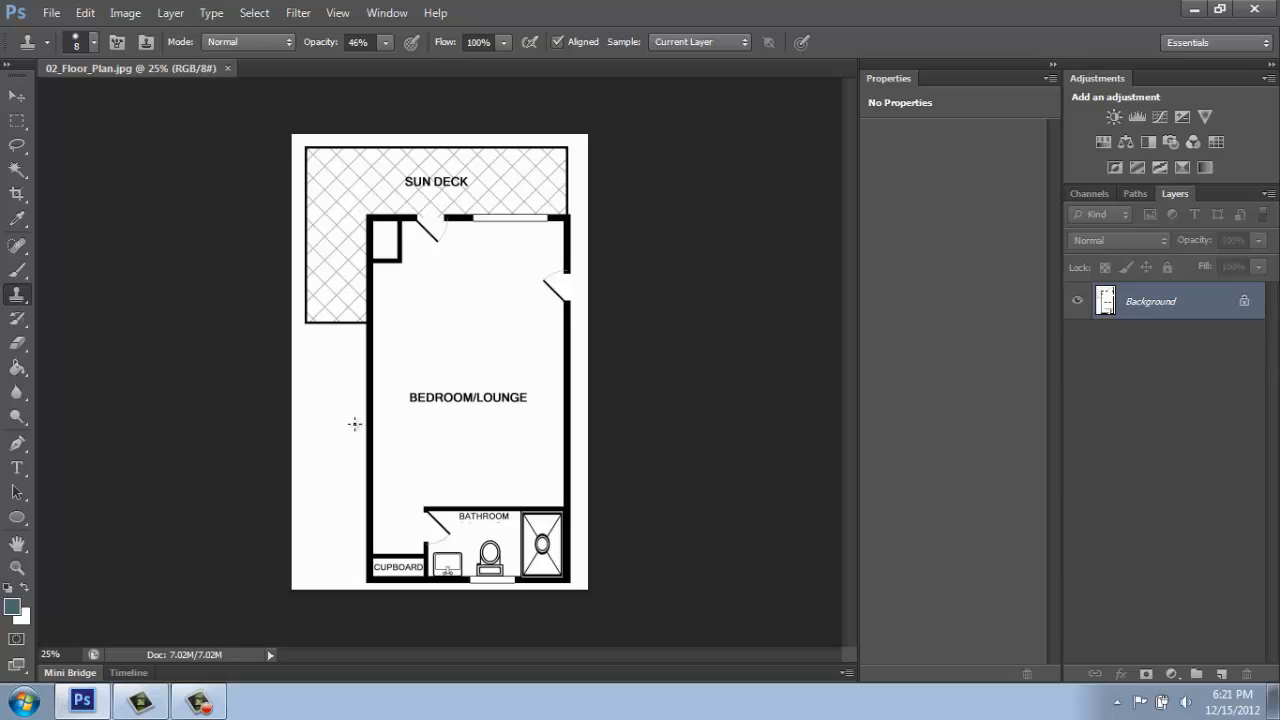
{"action": "mouse_move", "coordinate": [517, 348]}
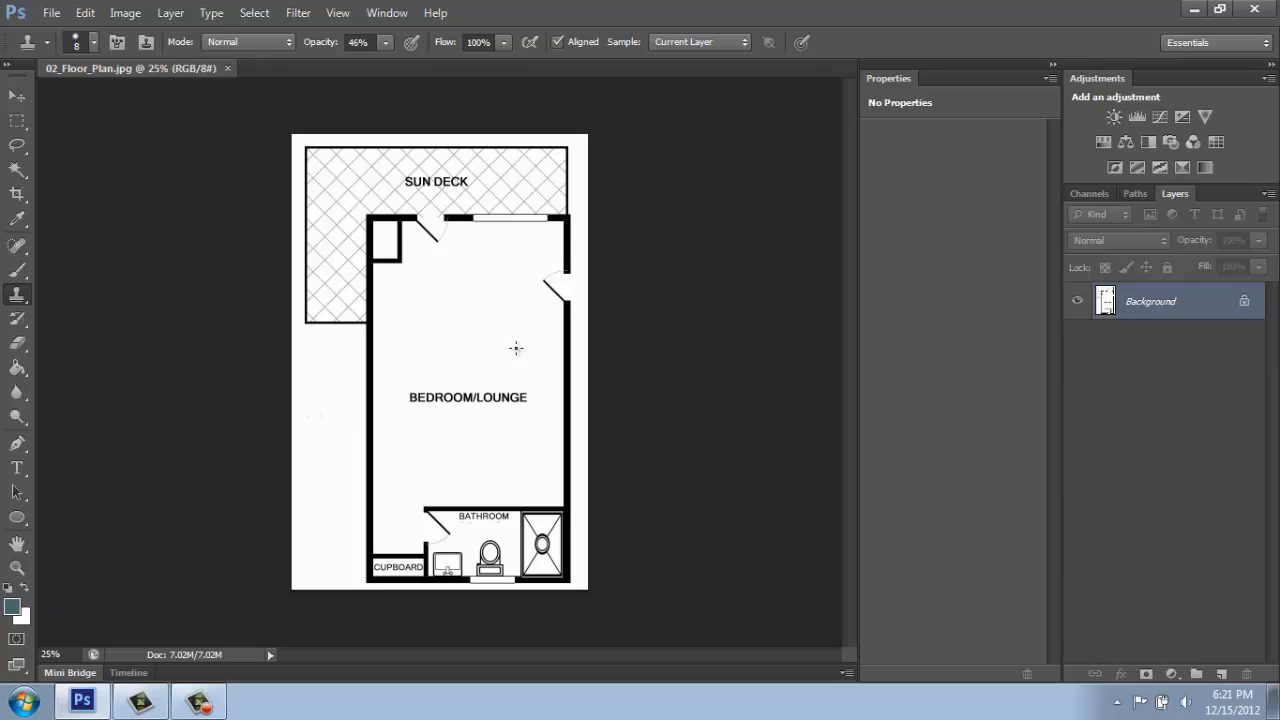
{"action": "mouse_move", "coordinate": [359, 506]}
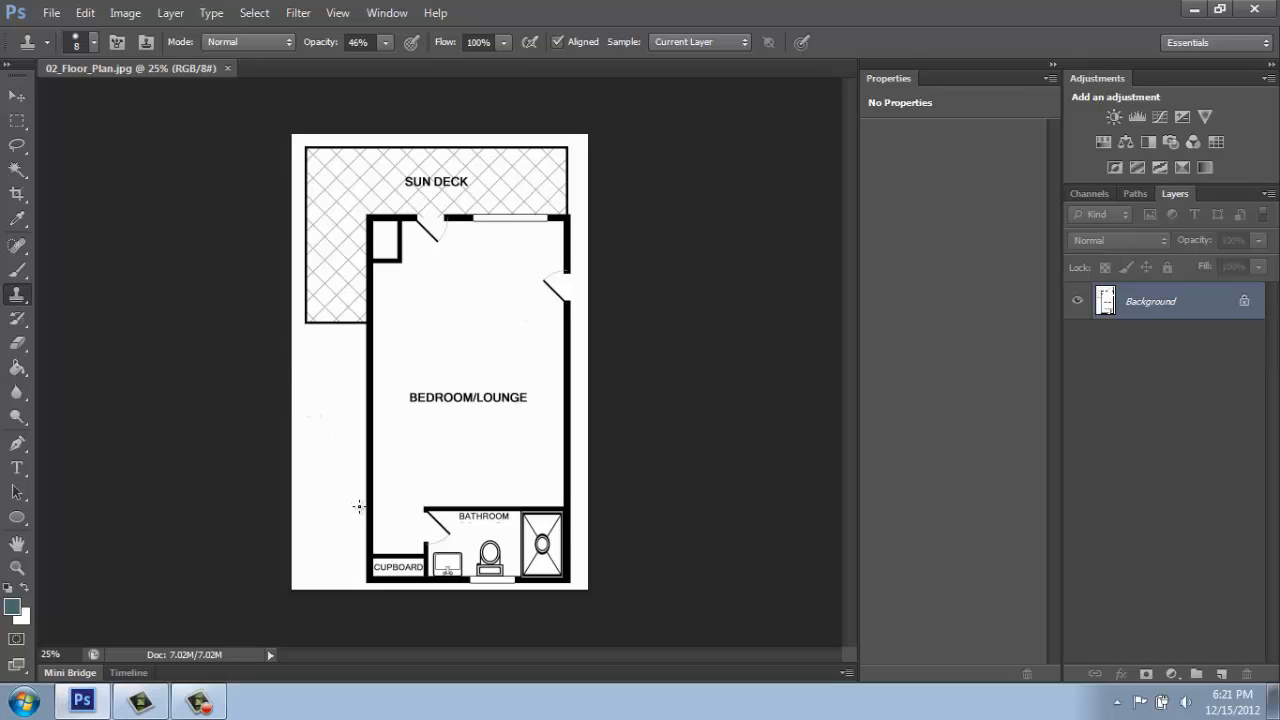
{"action": "mouse_move", "coordinate": [342, 491]}
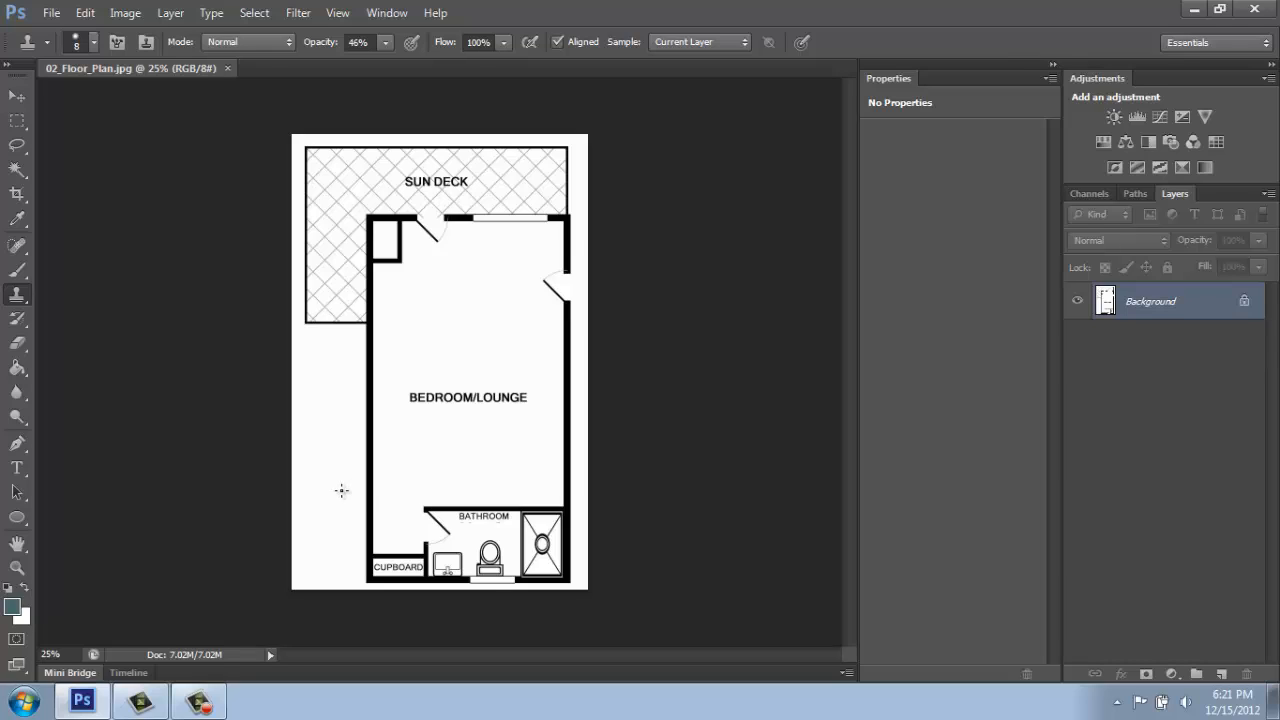
{"action": "mouse_move", "coordinate": [336, 485]}
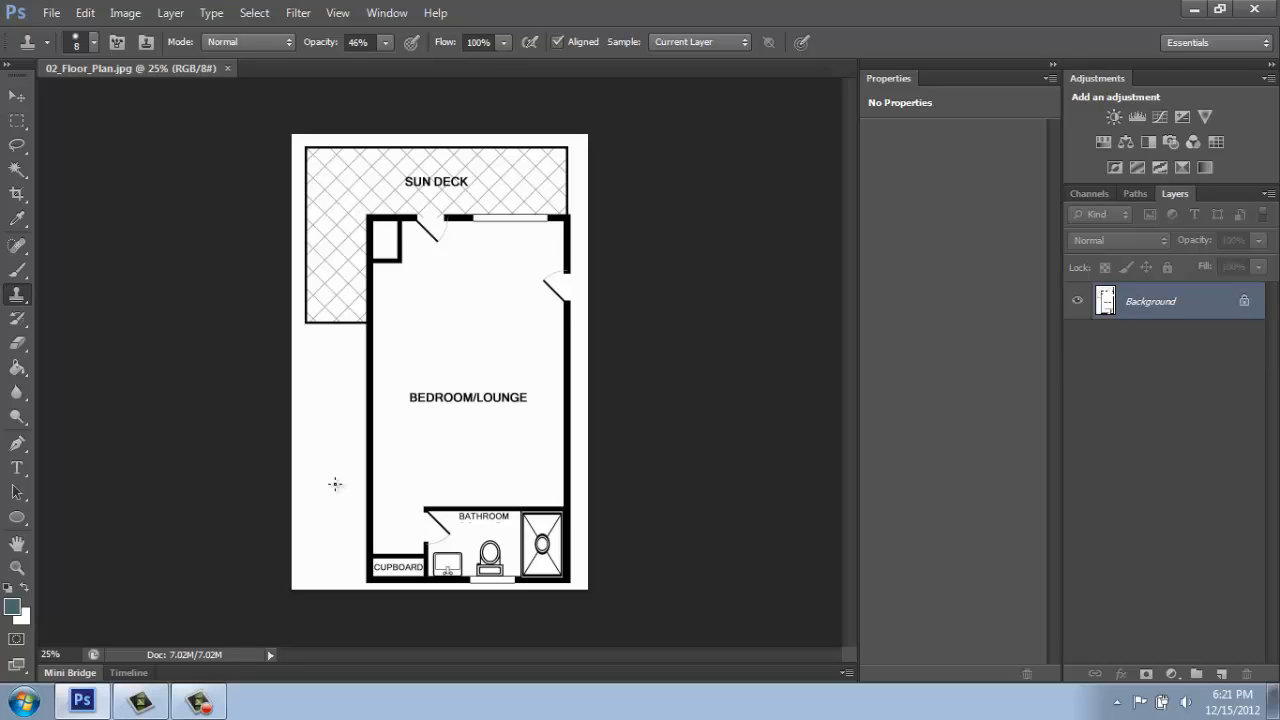
{"action": "mouse_move", "coordinate": [1140, 318]}
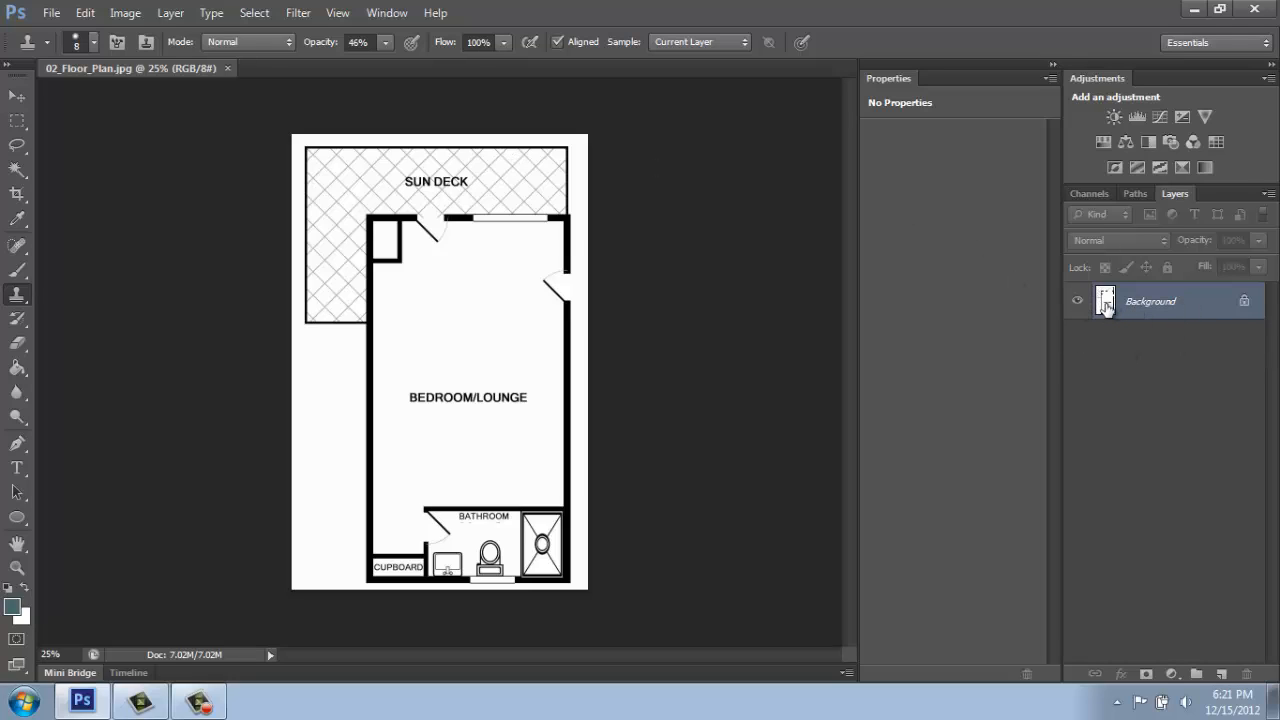
{"action": "mouse_move", "coordinate": [1126, 308]}
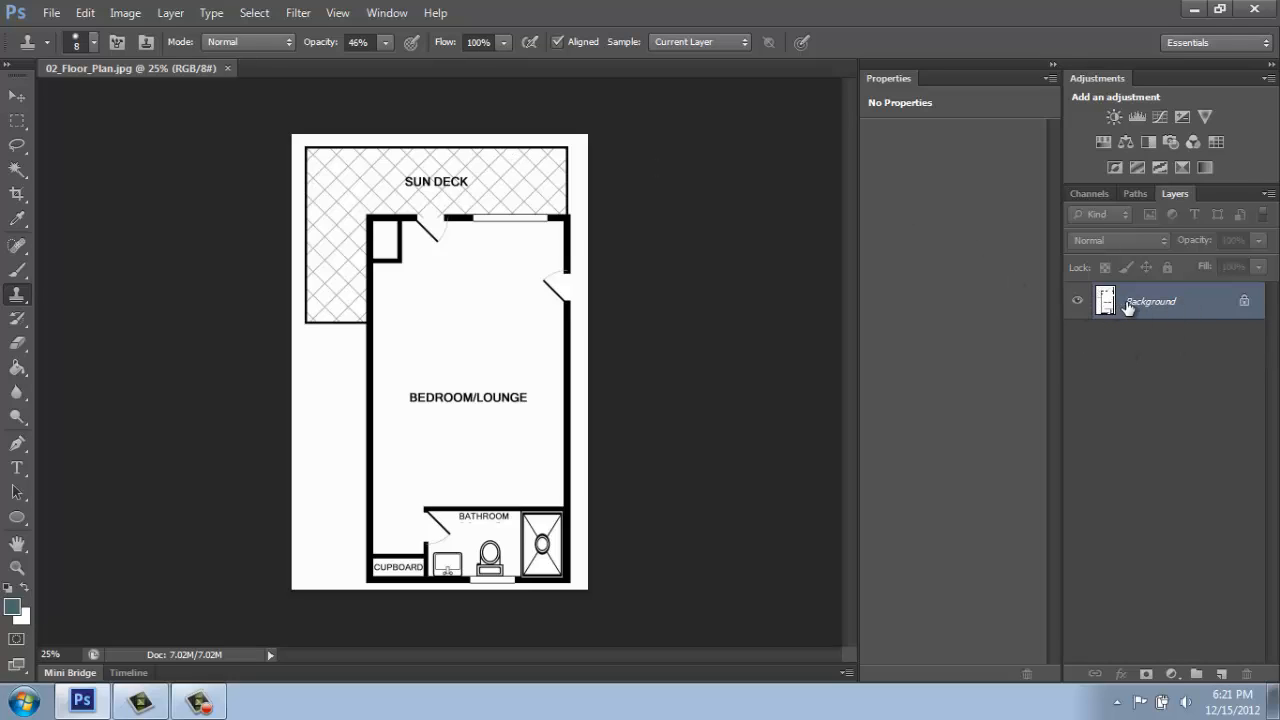
{"action": "mouse_move", "coordinate": [1220, 311]}
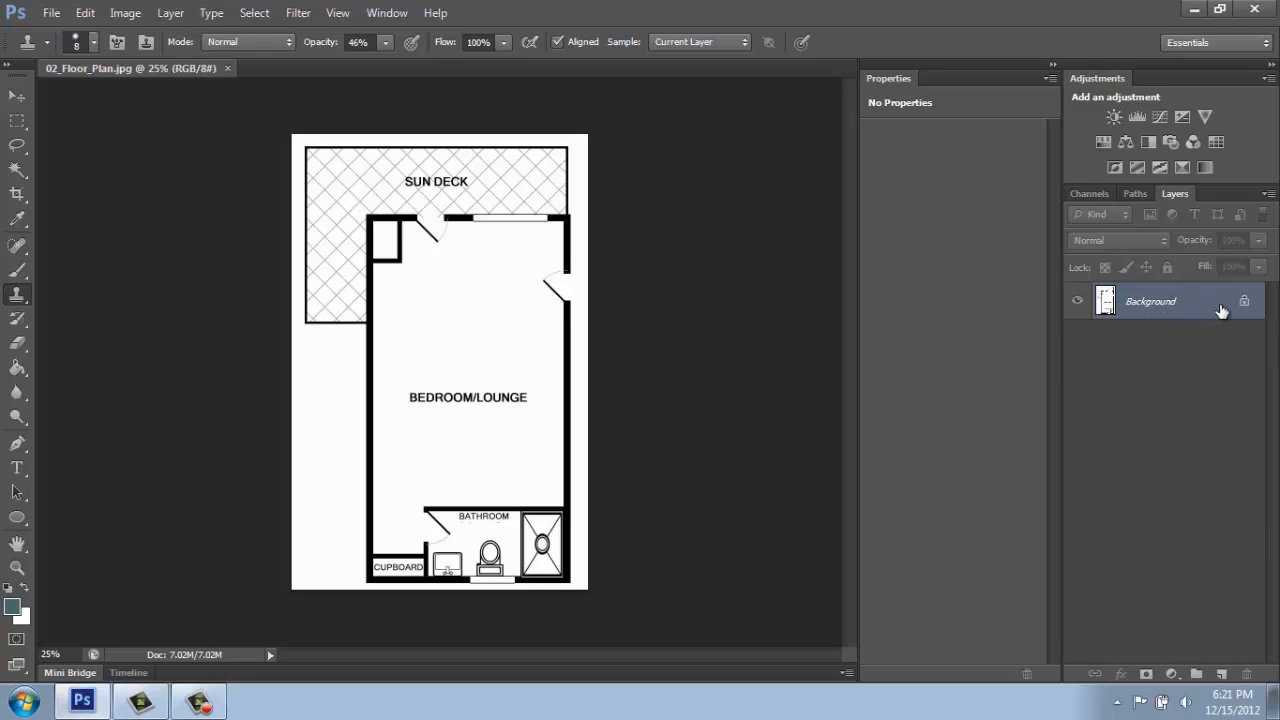
{"action": "mouse_move", "coordinate": [1224, 299]}
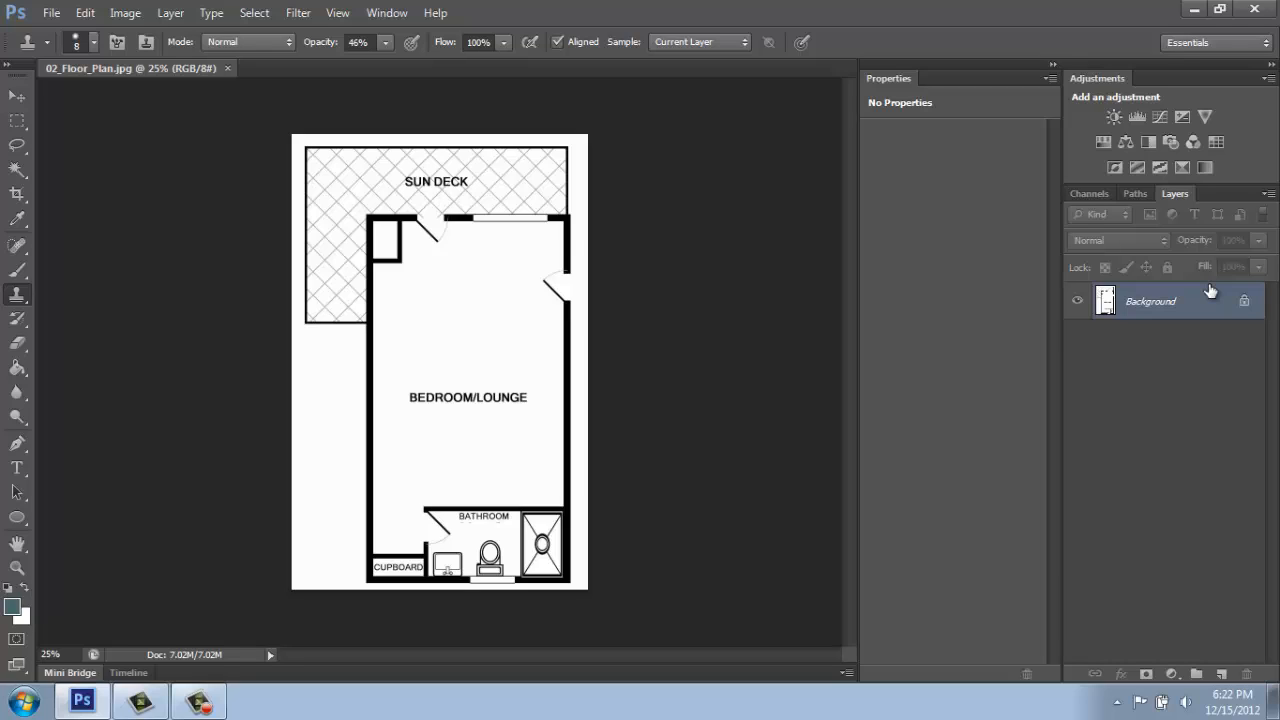
{"action": "mouse_move", "coordinate": [1208, 301]}
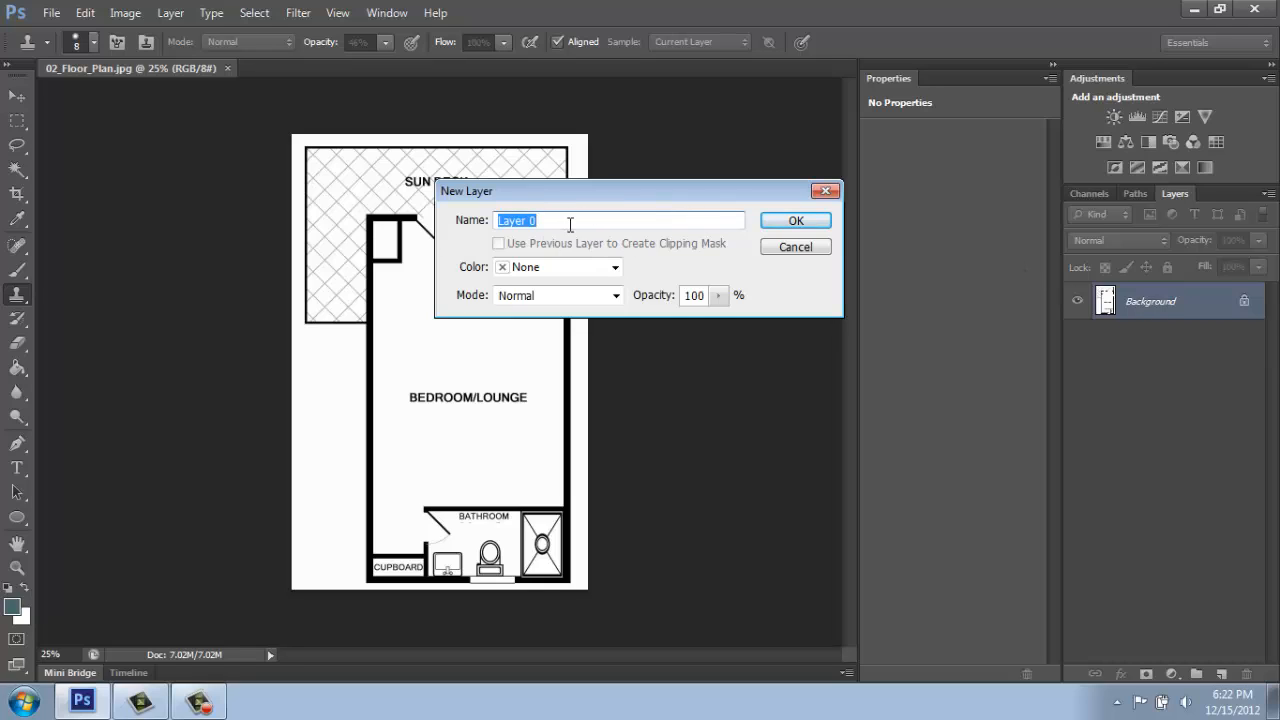
{"action": "mouse_move", "coordinate": [630, 218]}
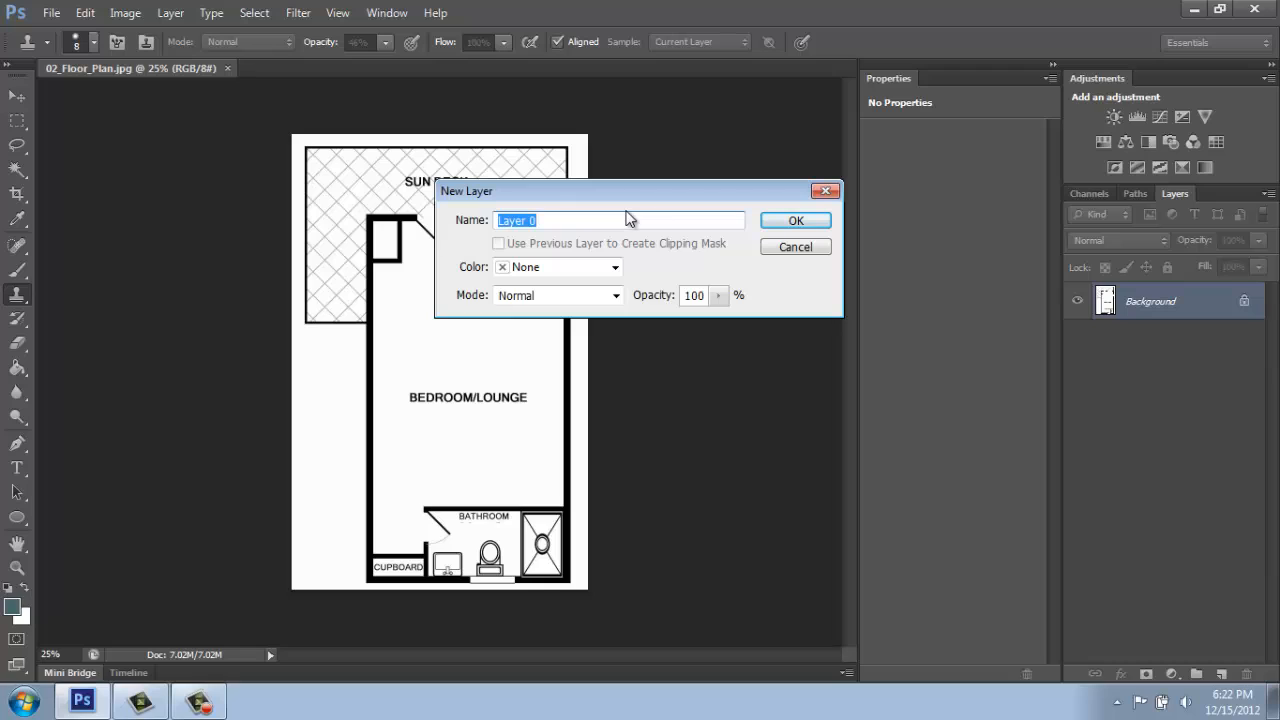
{"action": "mouse_move", "coordinate": [603, 238]}
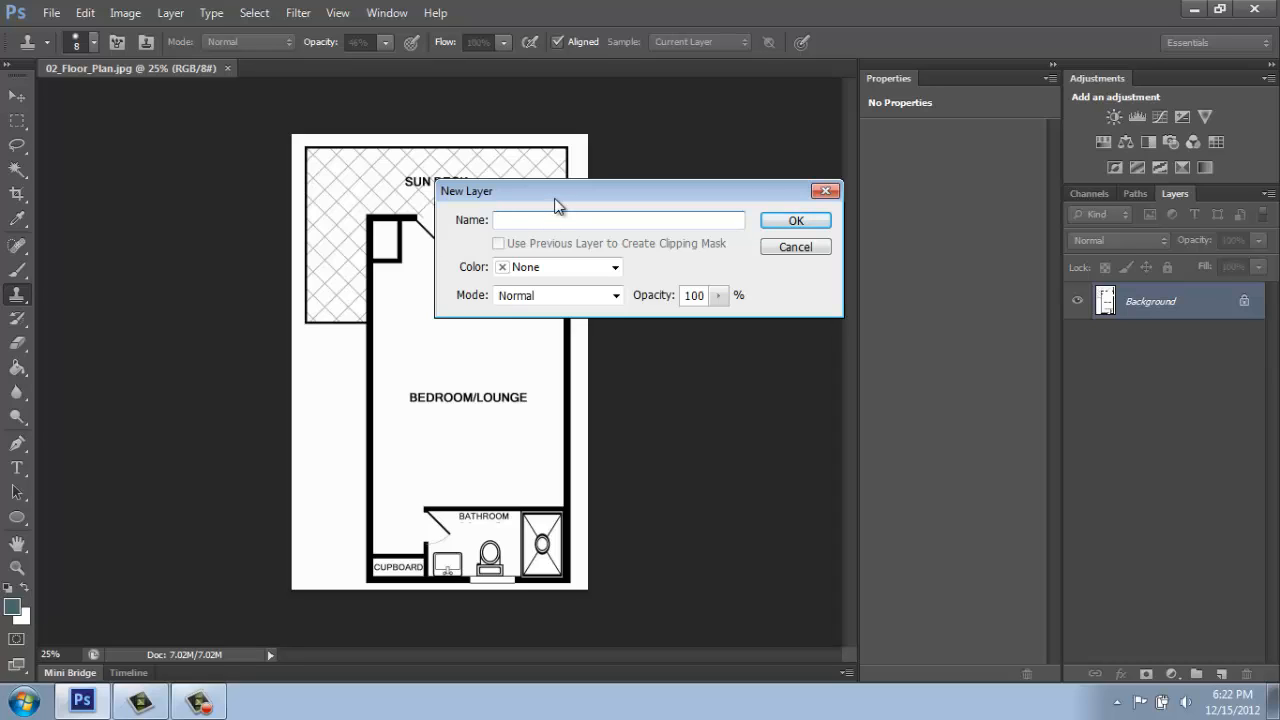
Name the converted background layer 'Floor Plan' and confirm.
{"action": "type", "text": "Floor"}
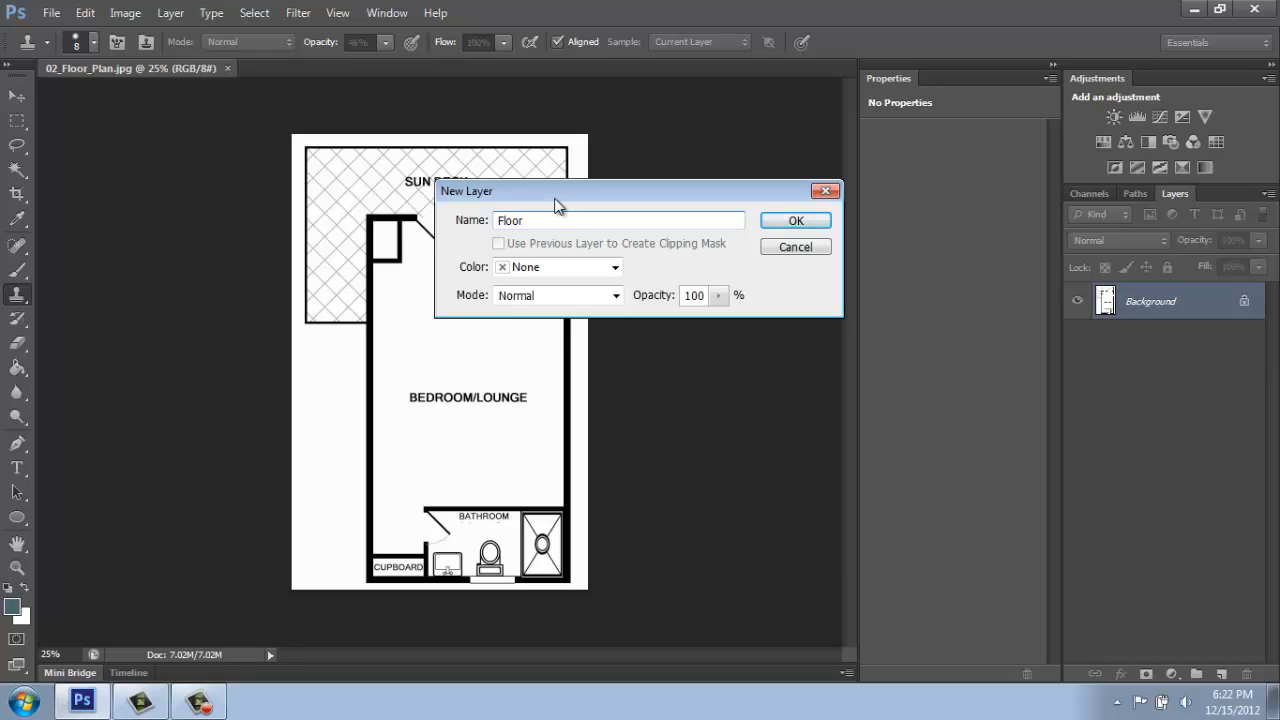
{"action": "left_click", "coordinate": [795, 220]}
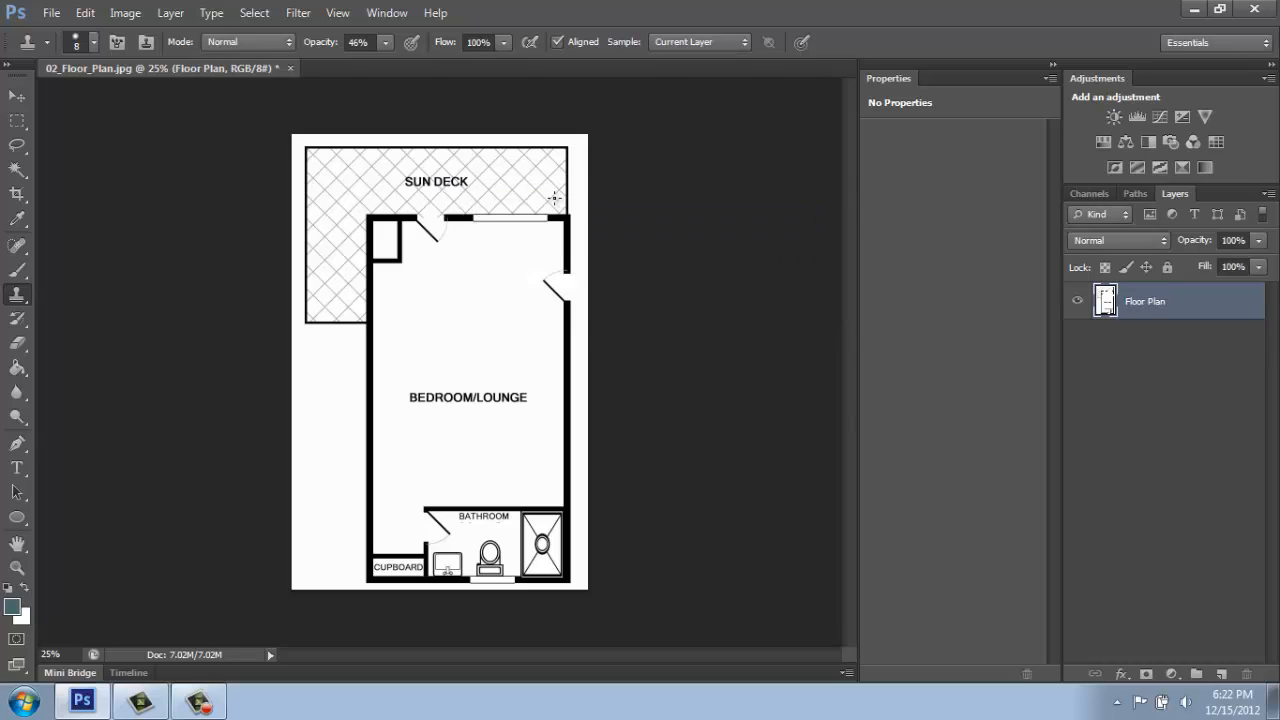
{"action": "mouse_move", "coordinate": [1207, 302]}
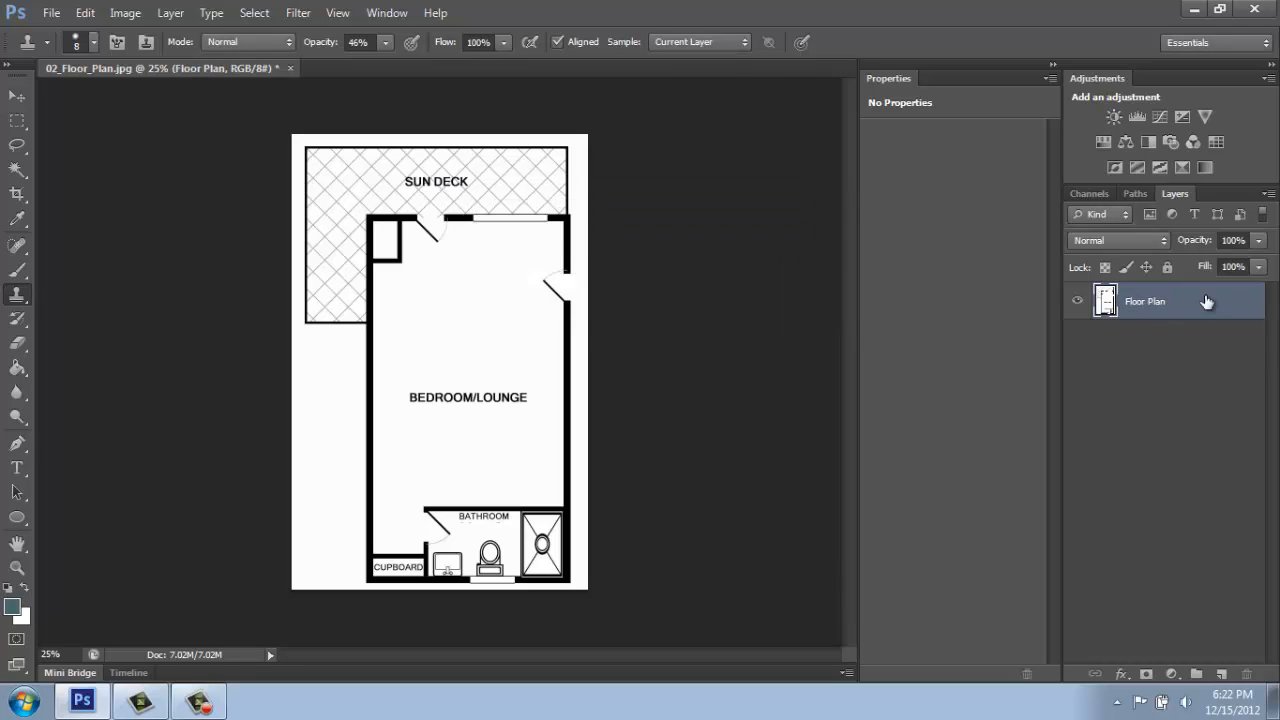
{"action": "mouse_move", "coordinate": [1224, 302]}
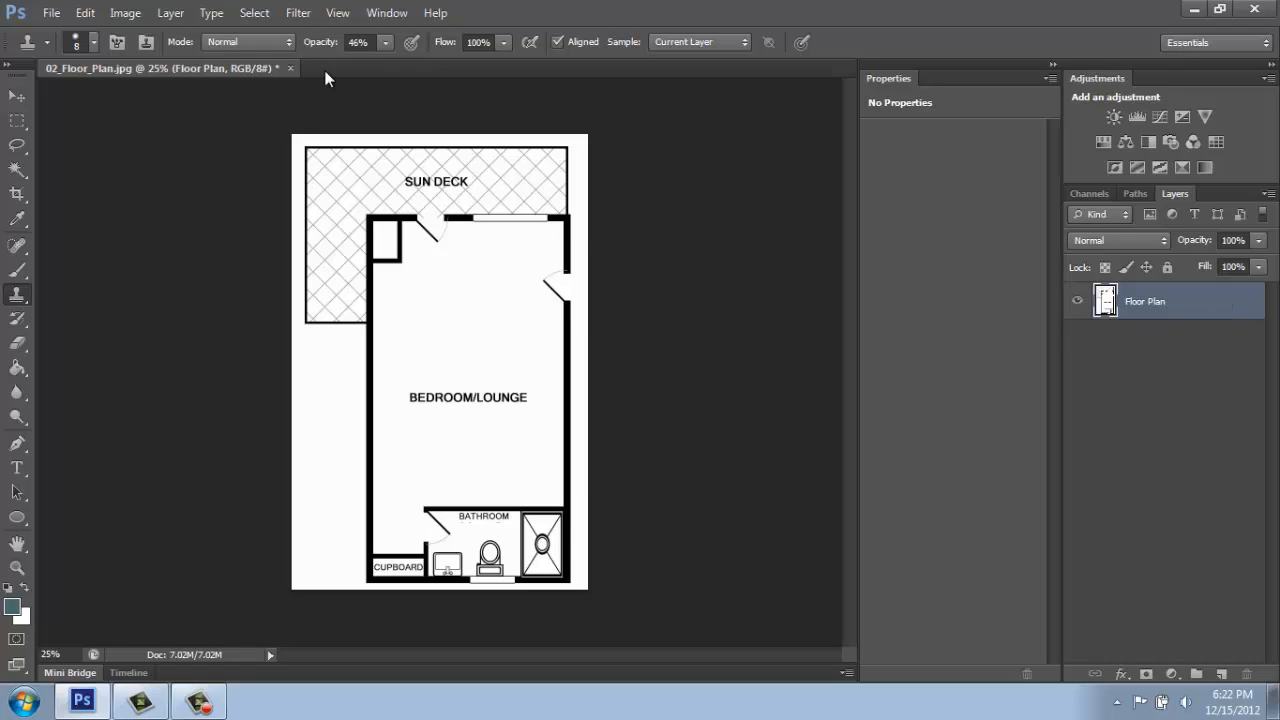
{"action": "mouse_move", "coordinate": [308, 125]}
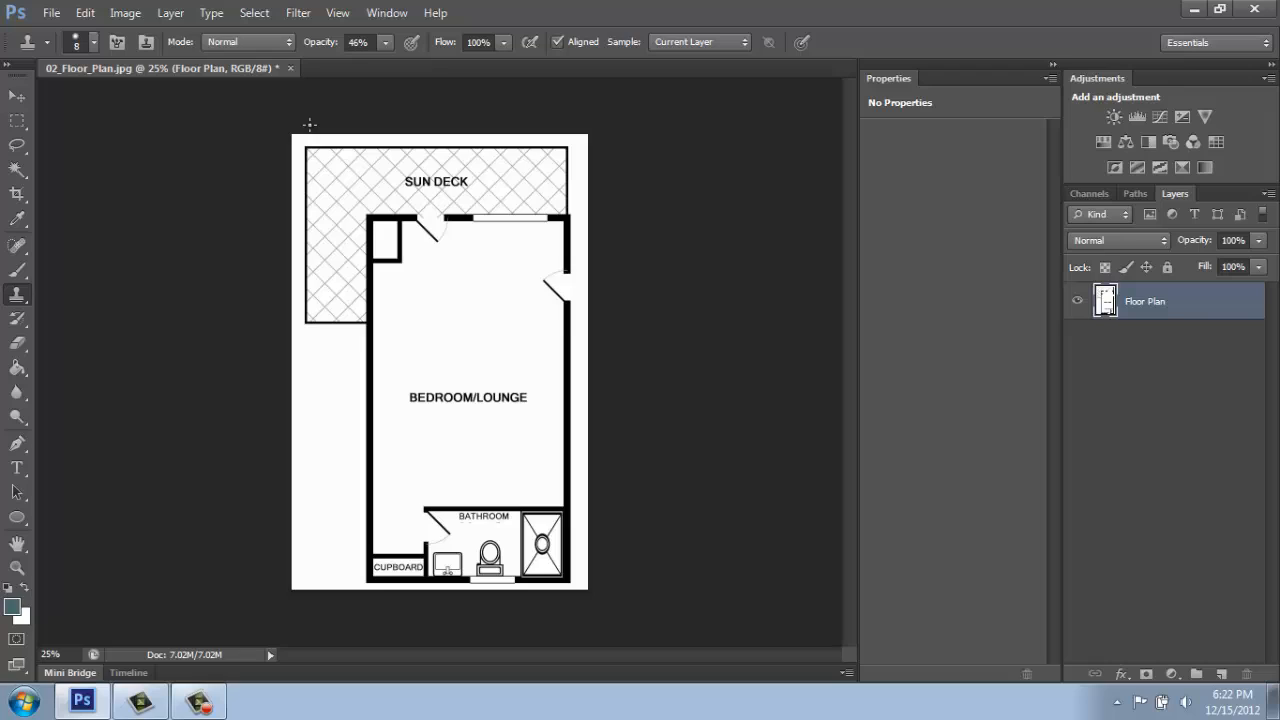
{"action": "mouse_move", "coordinate": [318, 115]}
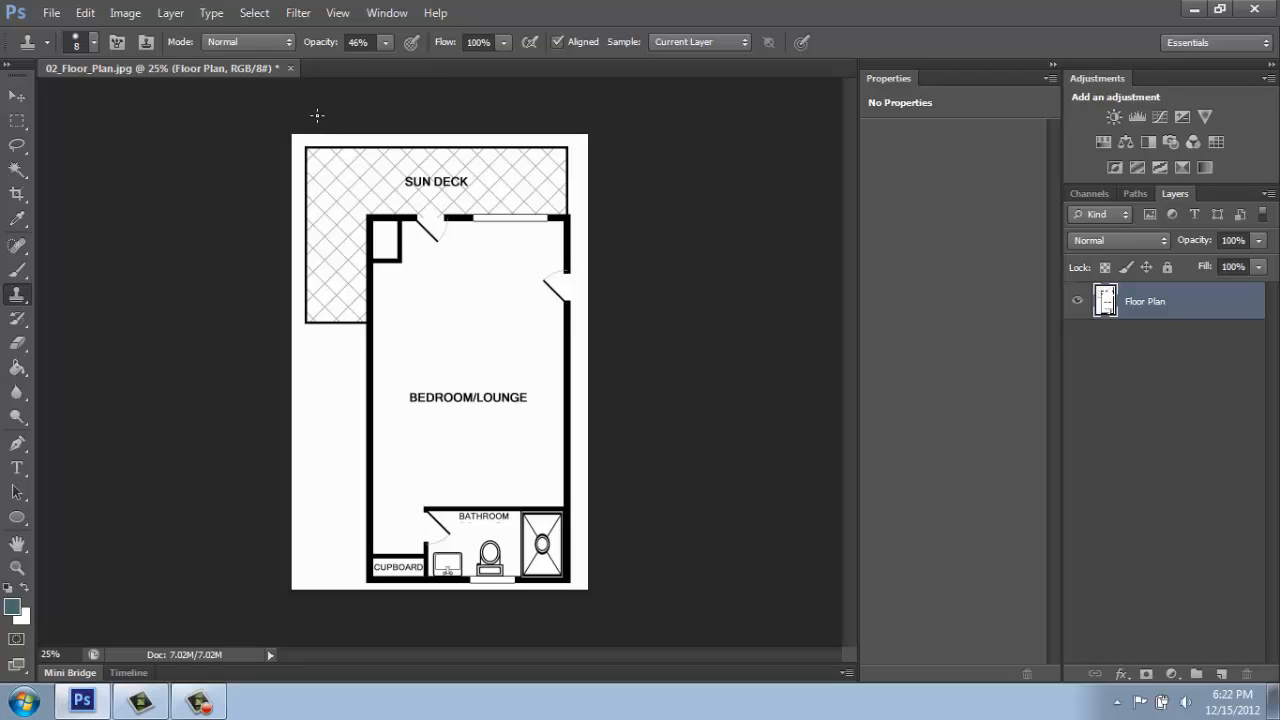
{"action": "mouse_move", "coordinate": [546, 266]}
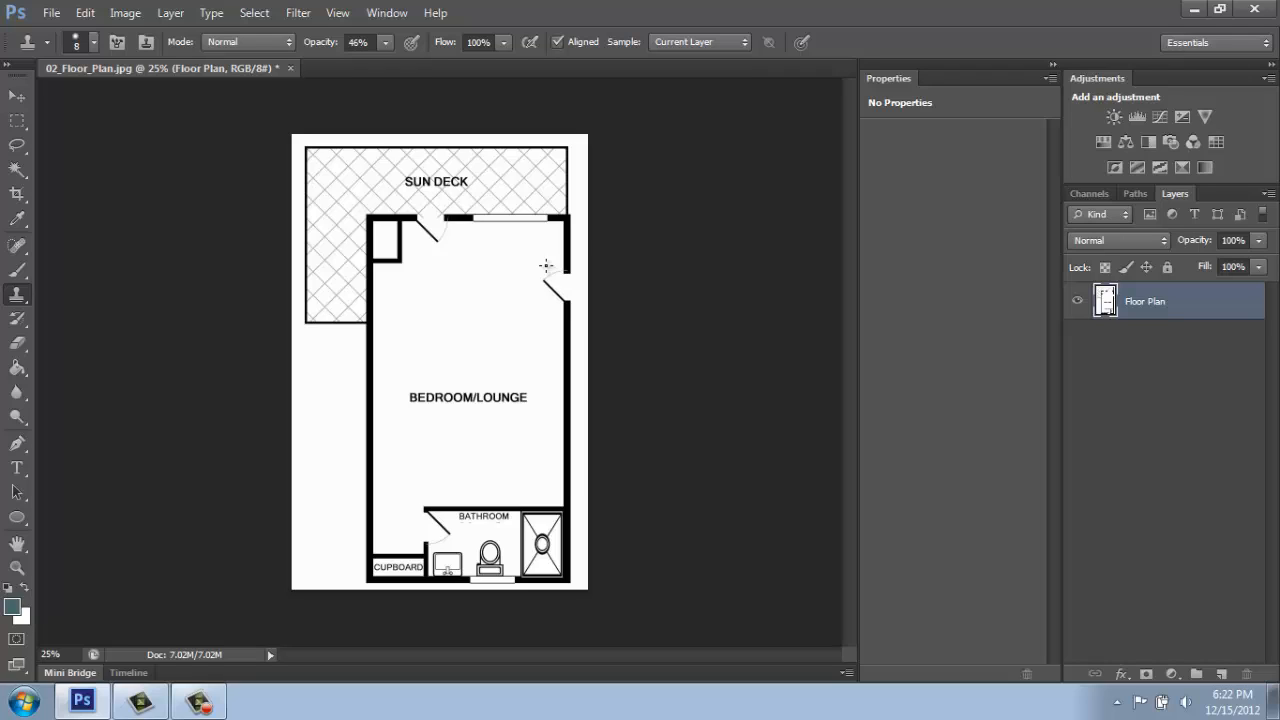
{"action": "mouse_move", "coordinate": [535, 292]}
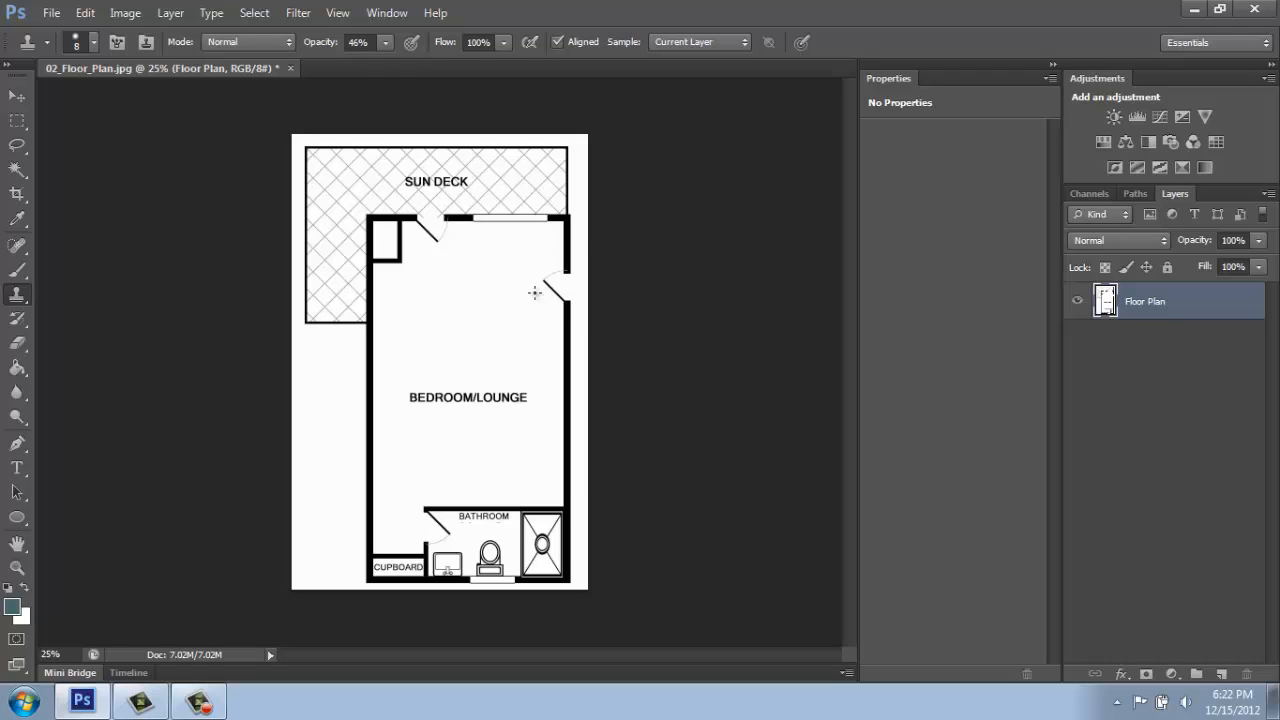
{"action": "mouse_move", "coordinate": [498, 337]}
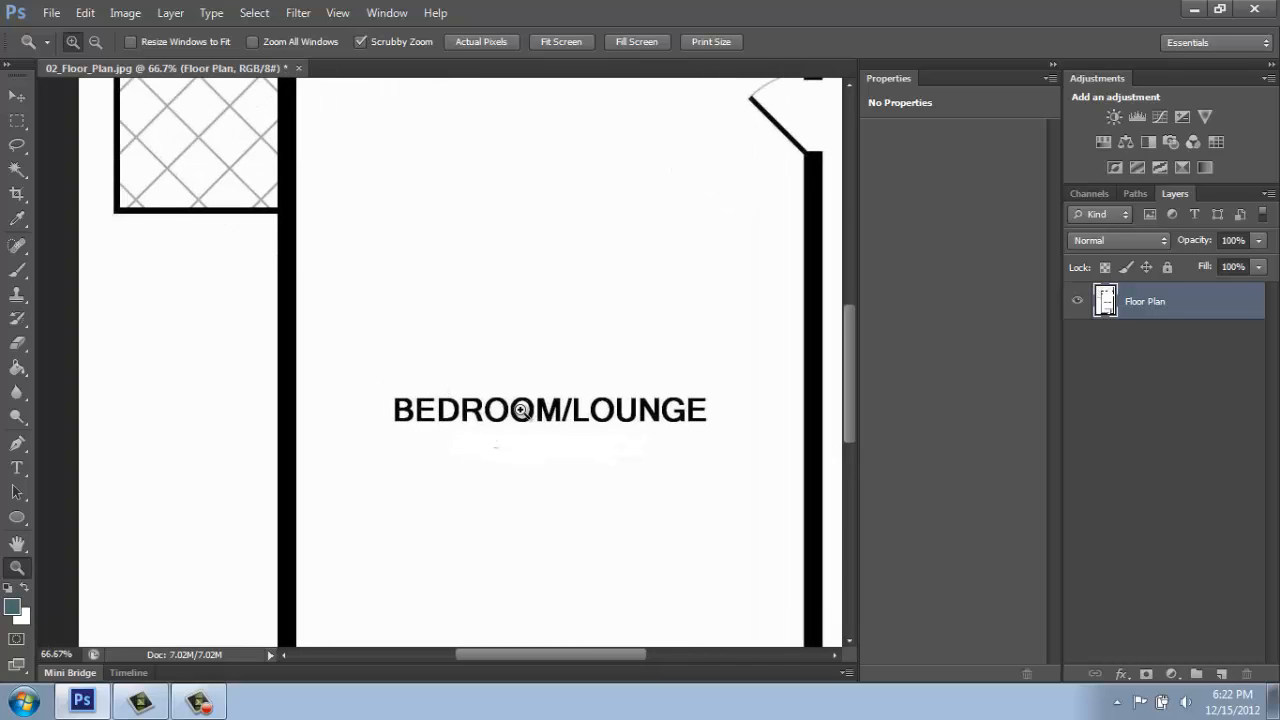
{"action": "mouse_move", "coordinate": [481, 438]}
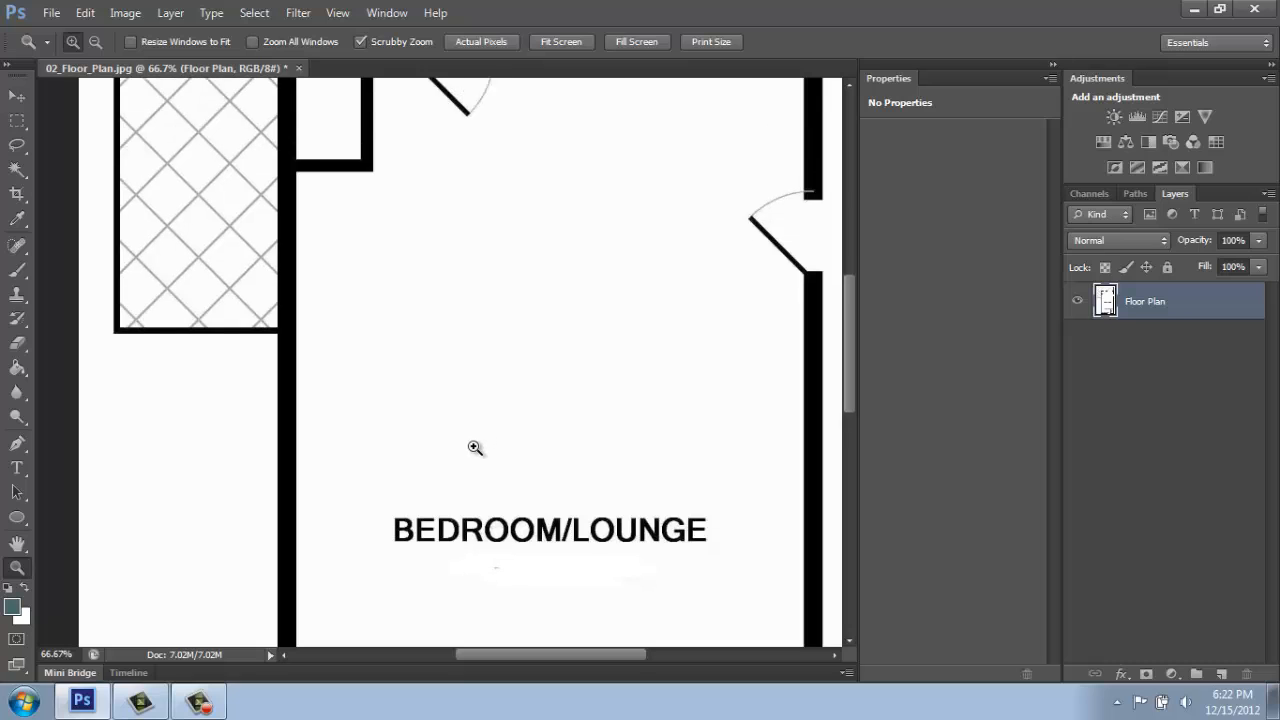
Scroll the view up to the sun deck and upper bedroom walls.
{"action": "scroll", "scroll_direction": "up", "scroll_amount": 3}
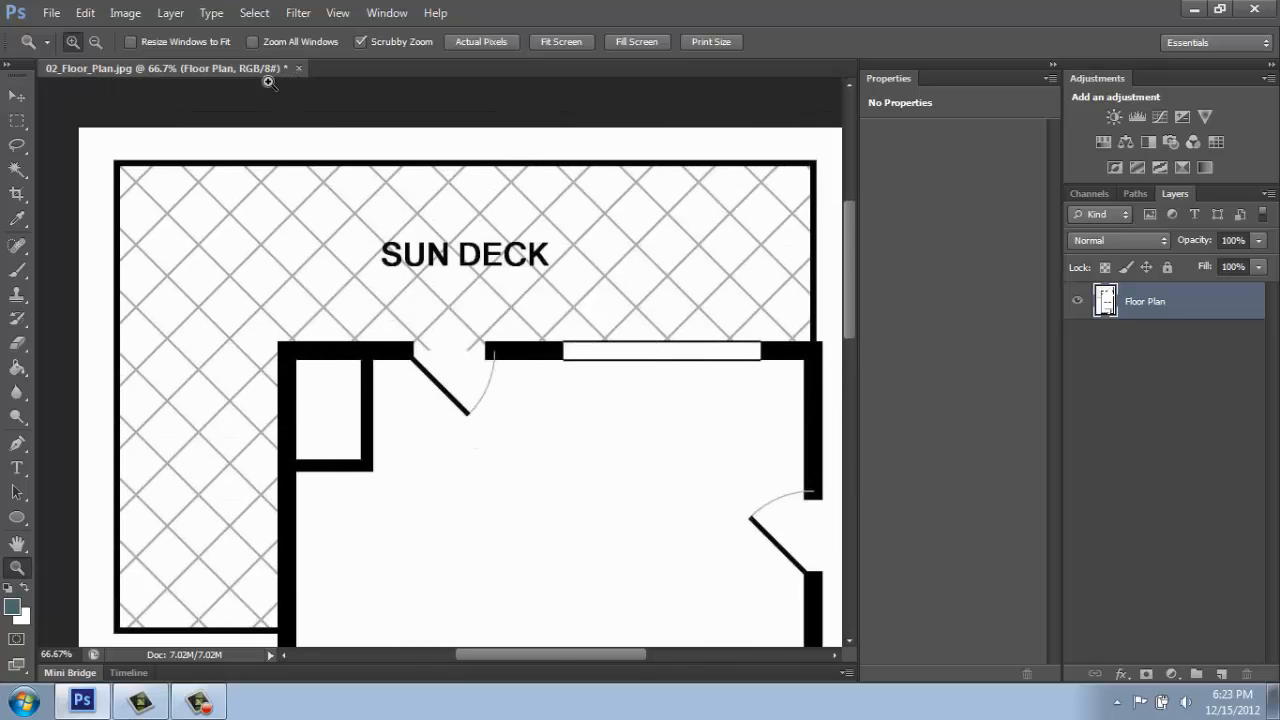
{"action": "mouse_move", "coordinate": [132, 177]}
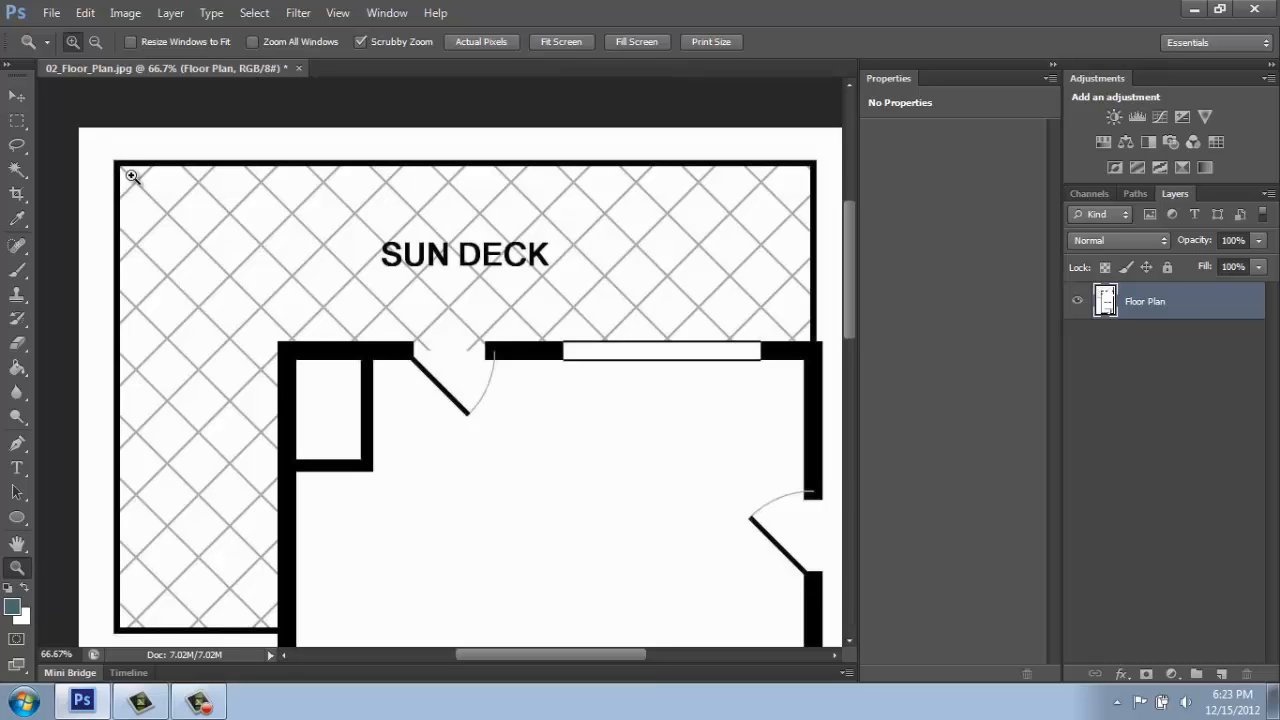
Apply Levels with the black input raised to 144 and white kept at 255.
{"action": "left_click", "coordinate": [125, 13]}
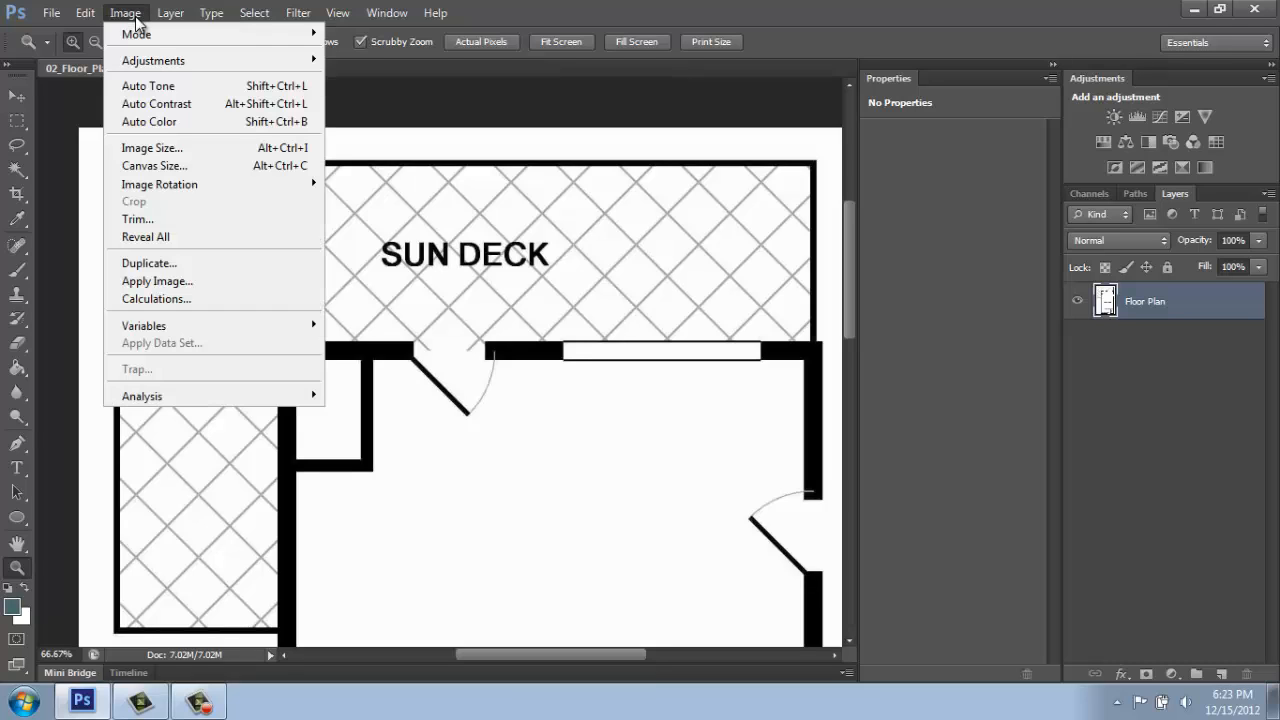
{"action": "mouse_move", "coordinate": [153, 60]}
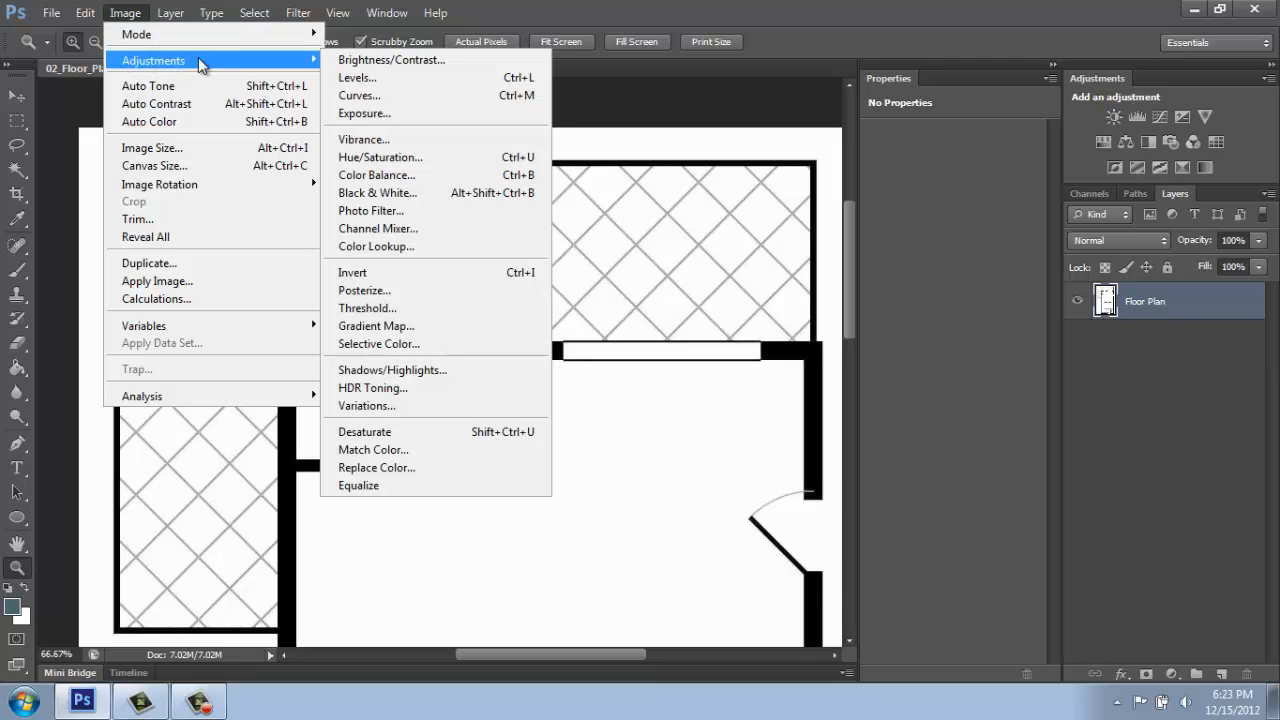
{"action": "mouse_move", "coordinate": [391, 60]}
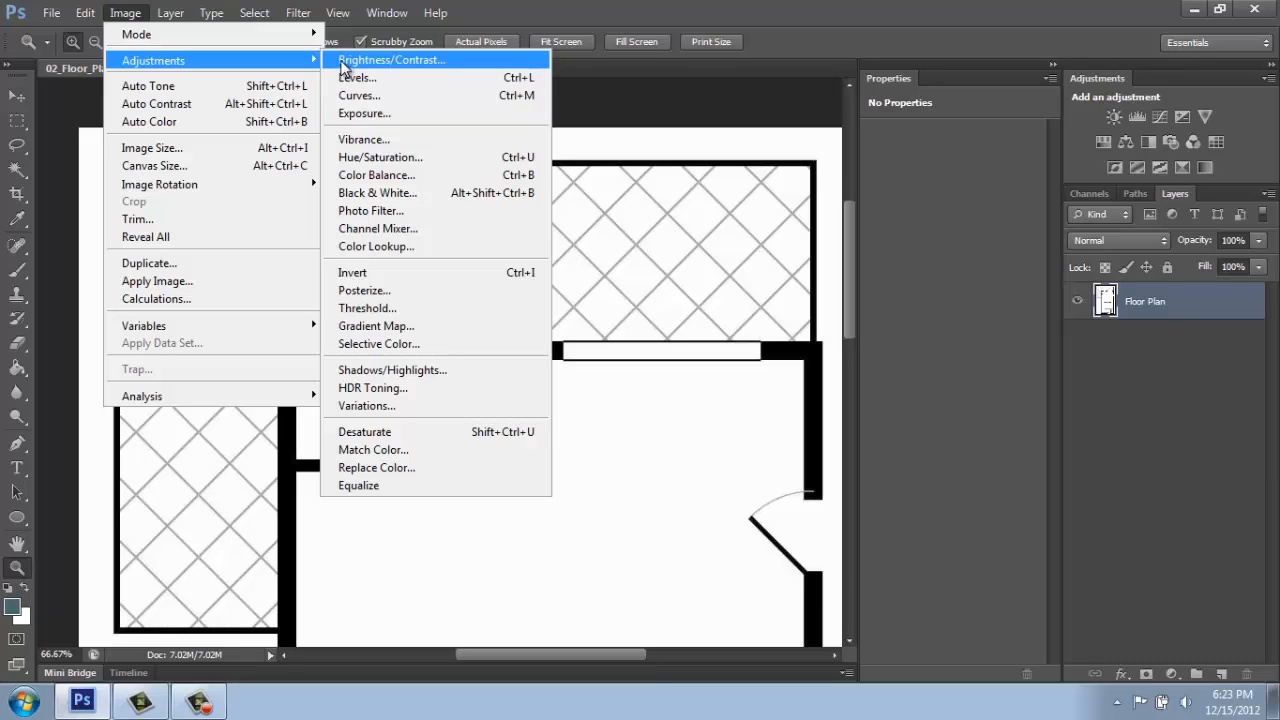
{"action": "left_click", "coordinate": [357, 77]}
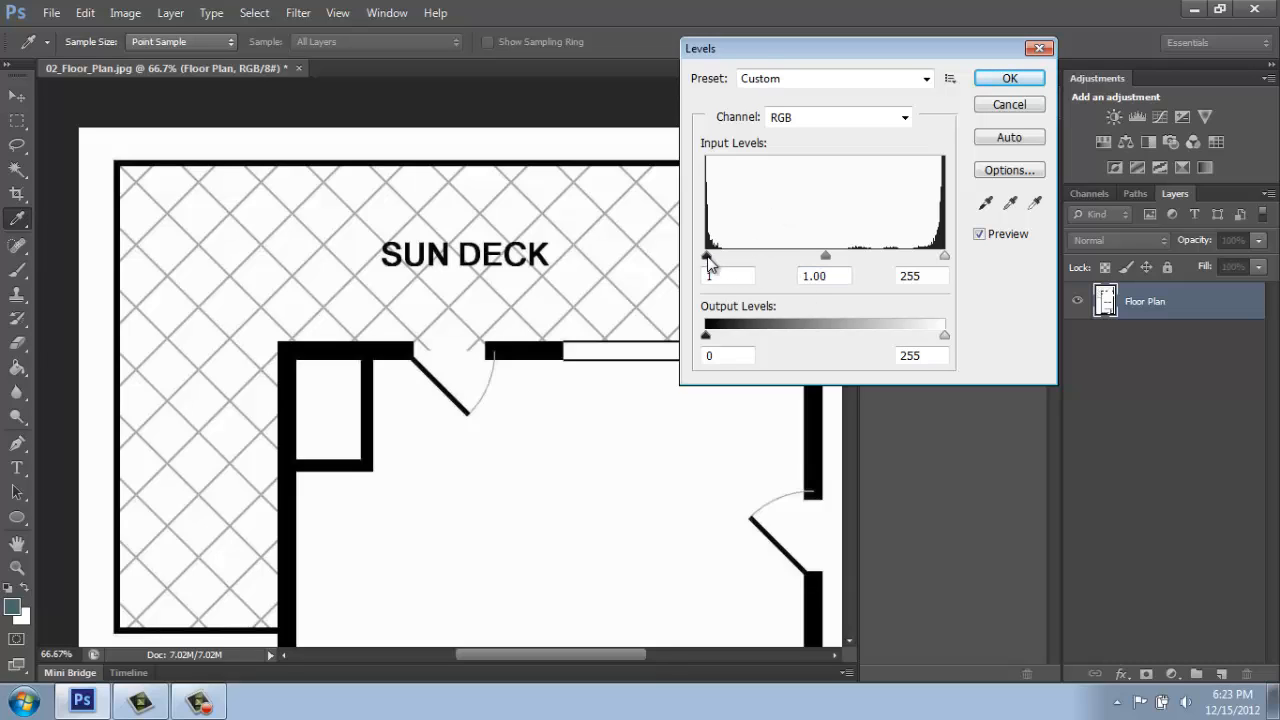
{"action": "left_click_drag", "start_coordinate": [706, 255], "coordinate": [765, 255]}
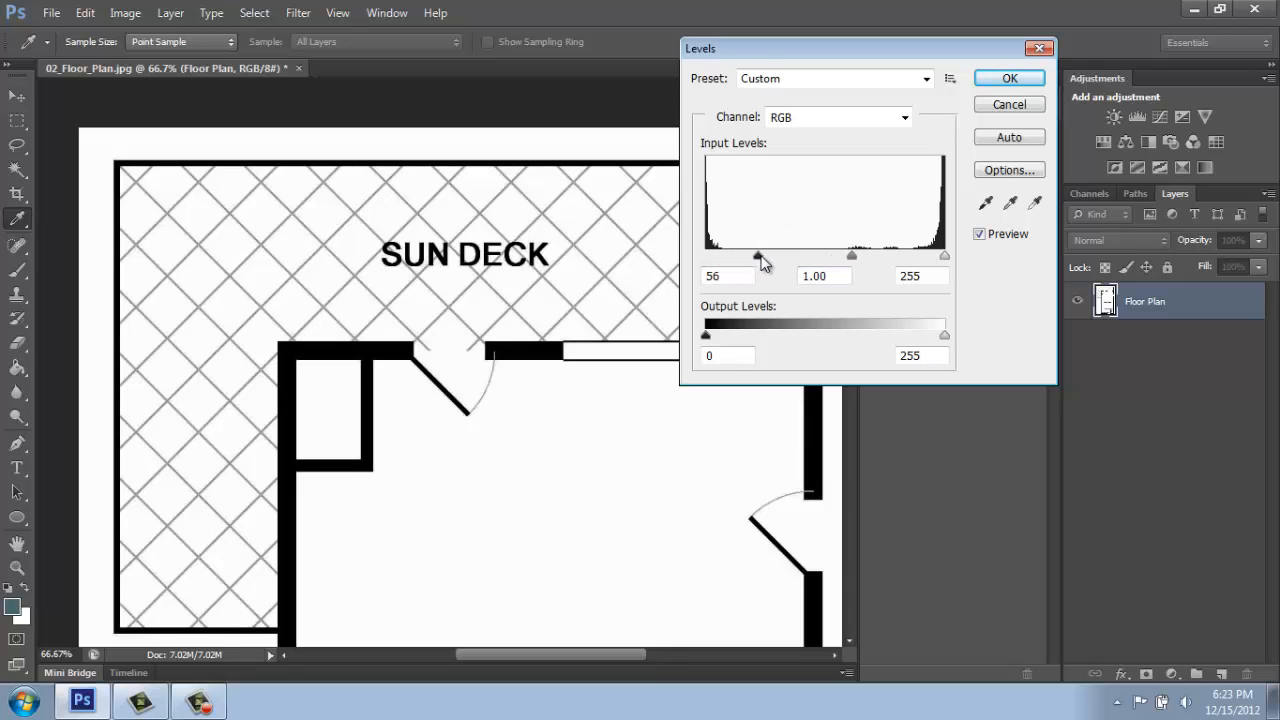
{"action": "left_click_drag", "start_coordinate": [760, 255], "coordinate": [940, 255]}
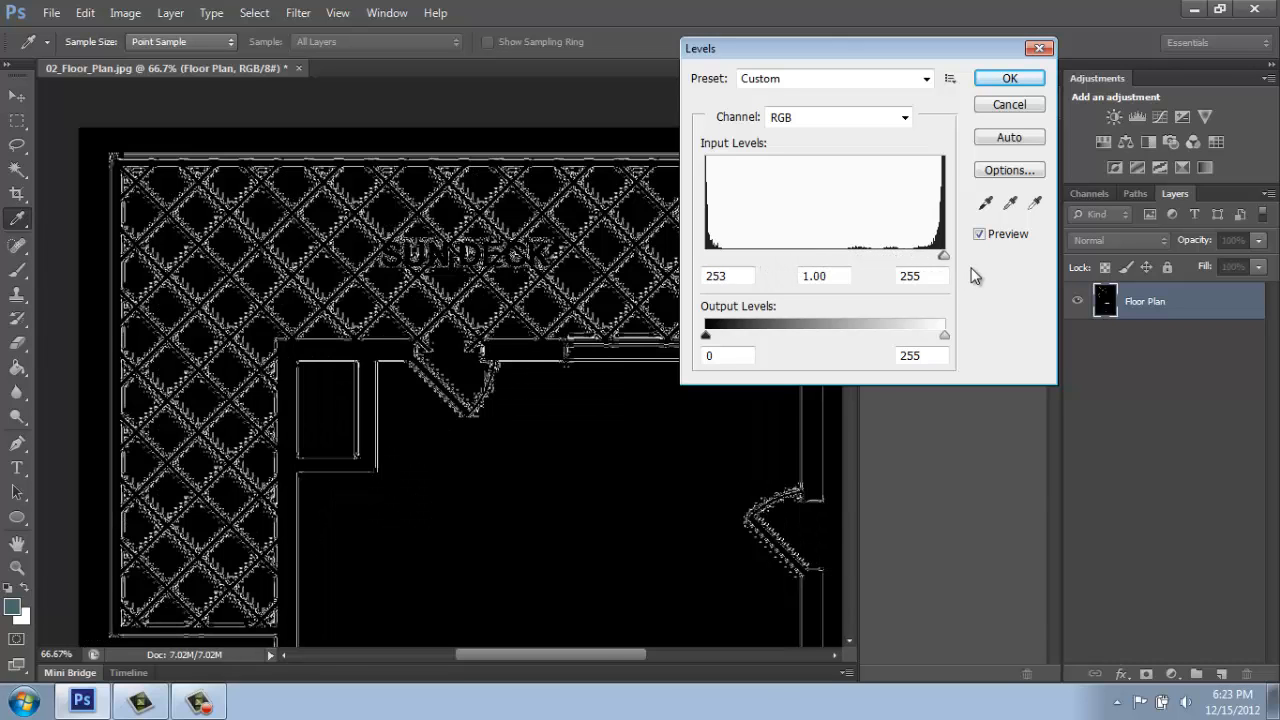
{"action": "left_click_drag", "start_coordinate": [943, 255], "coordinate": [817, 255]}
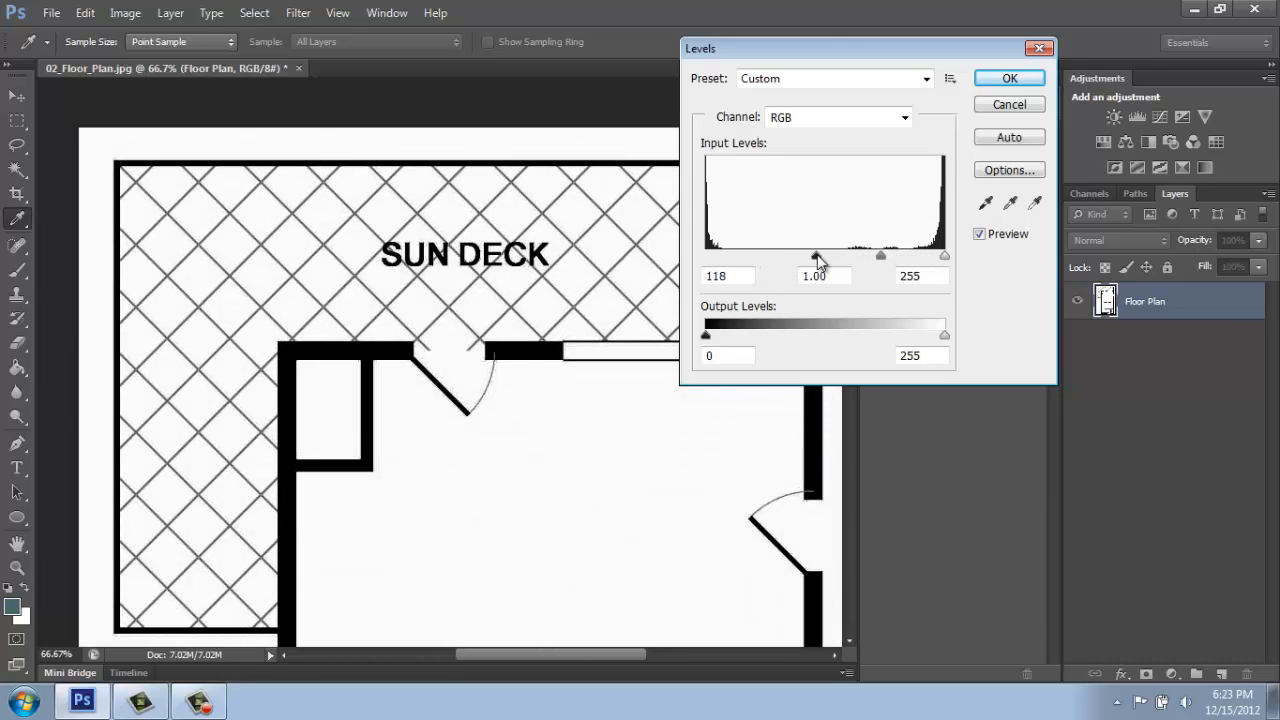
{"action": "left_click_drag", "start_coordinate": [818, 256], "coordinate": [835, 256]}
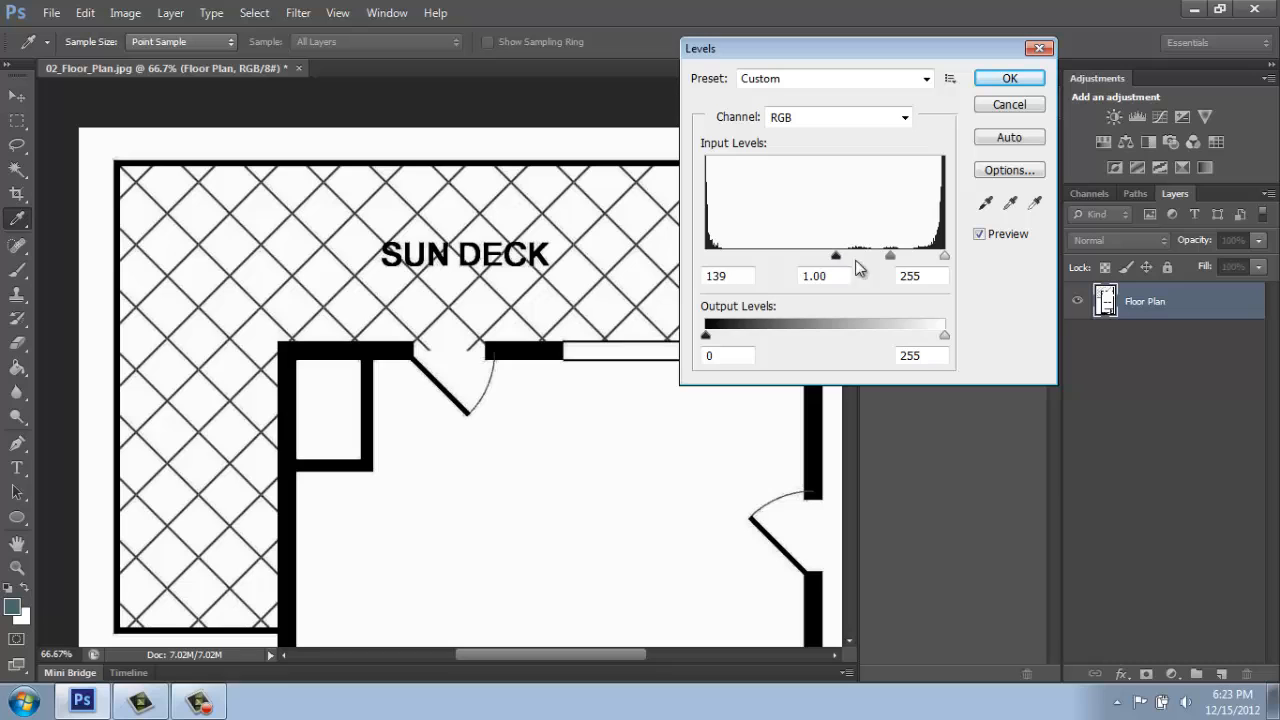
{"action": "left_click_drag", "start_coordinate": [943, 256], "coordinate": [925, 256]}
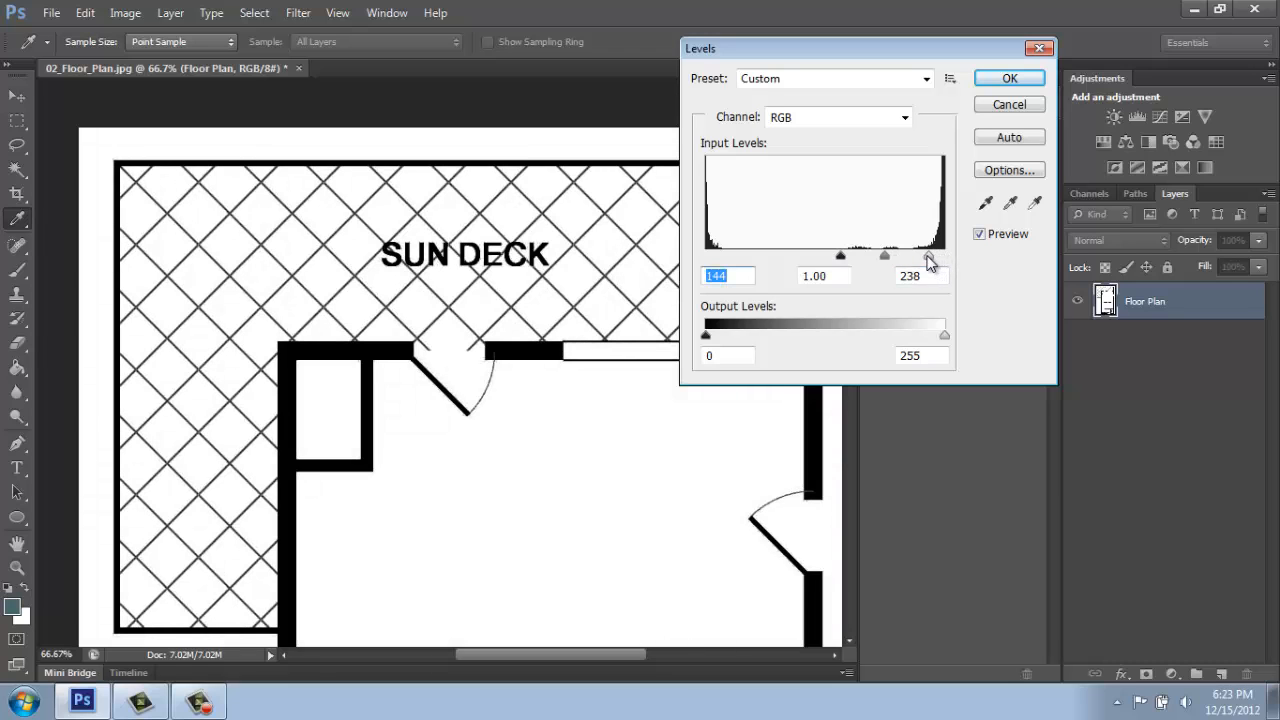
{"action": "left_click_drag", "start_coordinate": [924, 255], "coordinate": [902, 255]}
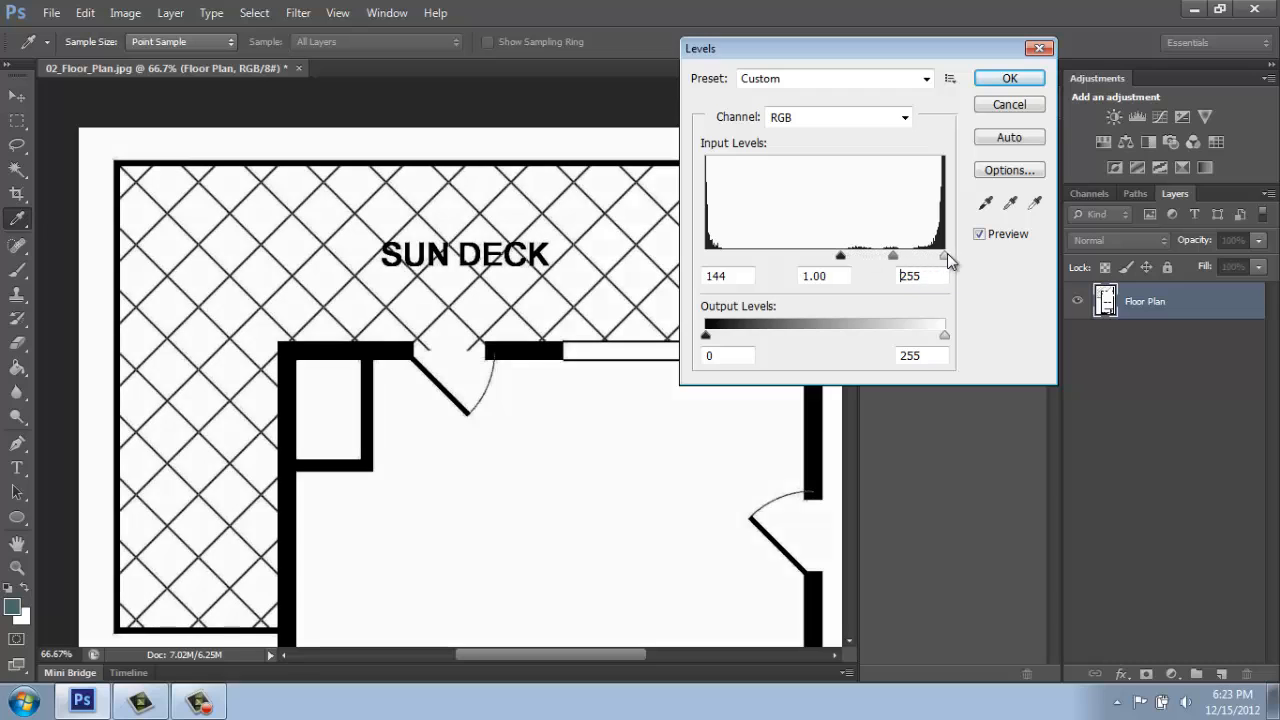
{"action": "triple_click", "coordinate": [920, 275]}
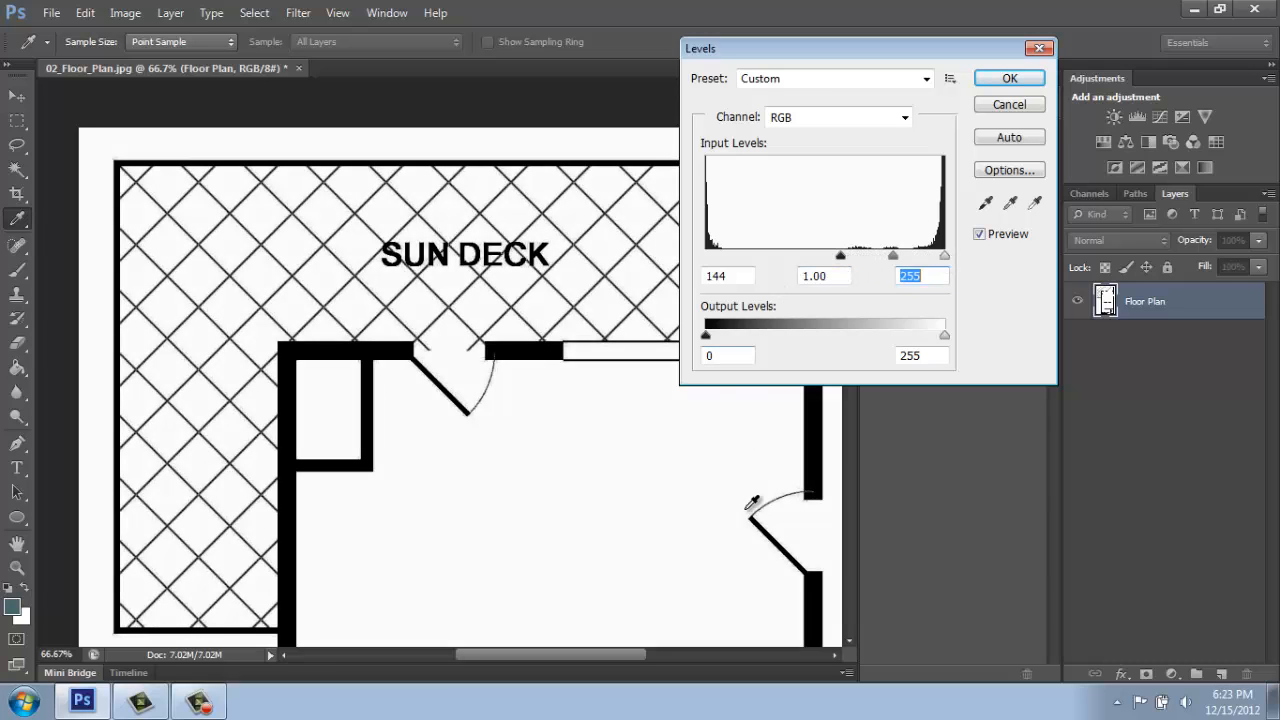
{"action": "left_click", "coordinate": [1008, 78]}
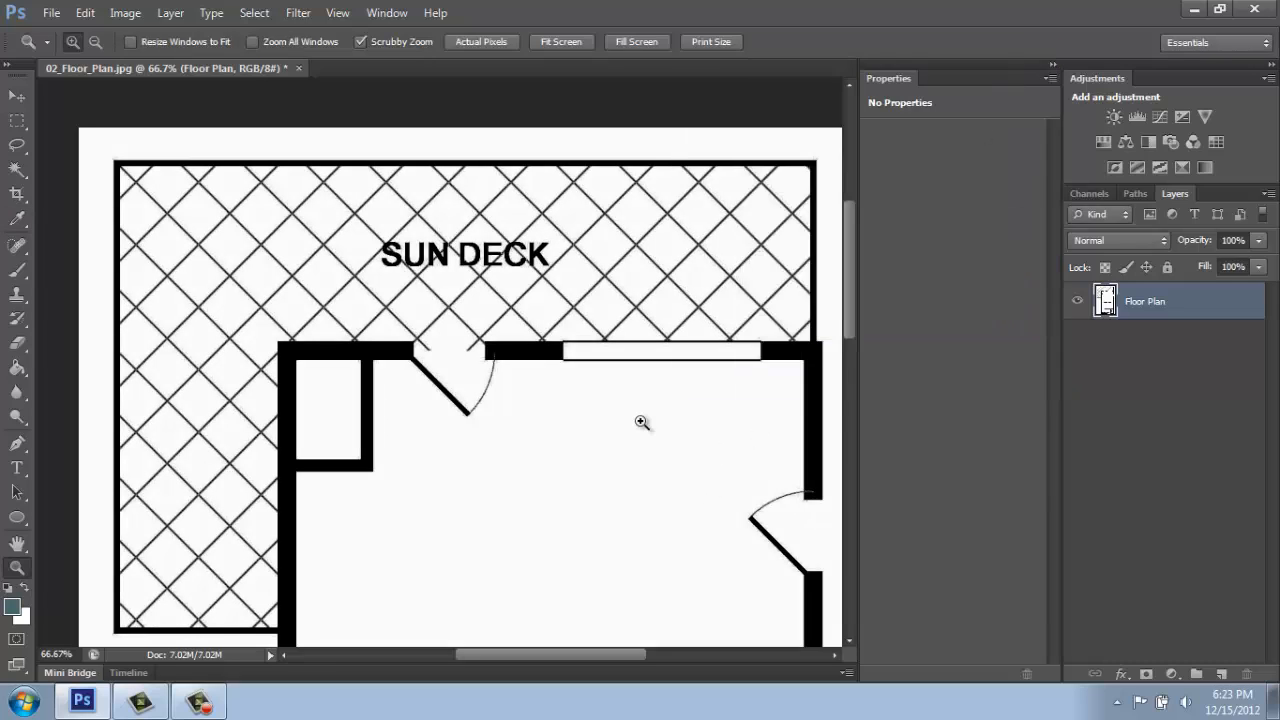
Apply Brightness/Contrast with brightness 38 and contrast 24.
{"action": "left_click", "coordinate": [124, 12]}
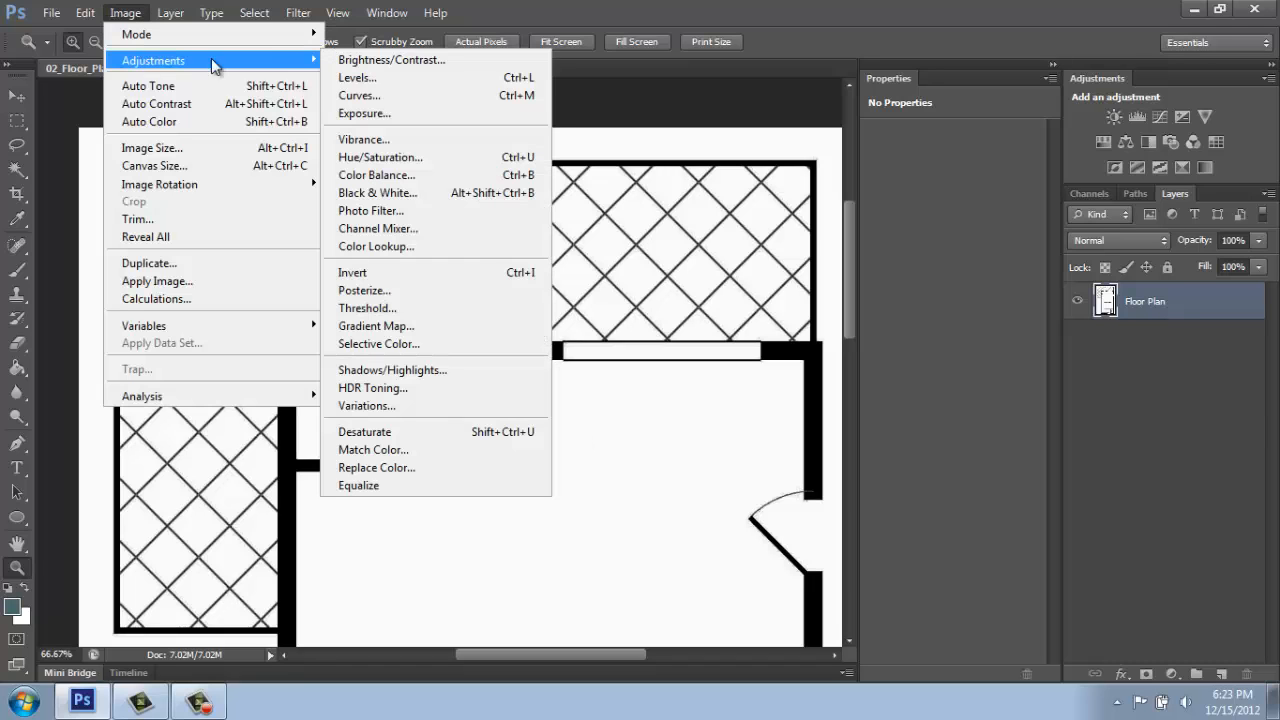
{"action": "left_click", "coordinate": [391, 59]}
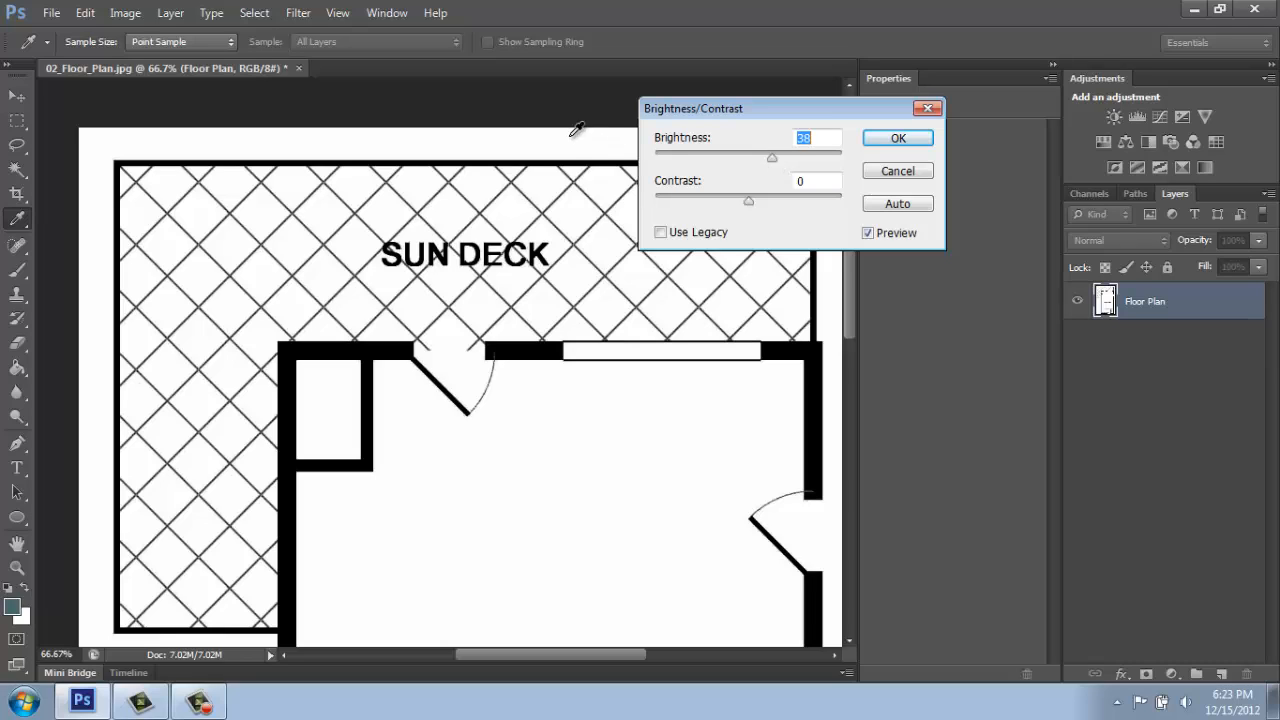
{"action": "mouse_move", "coordinate": [478, 228]}
{"action": "type", "text": "24"}
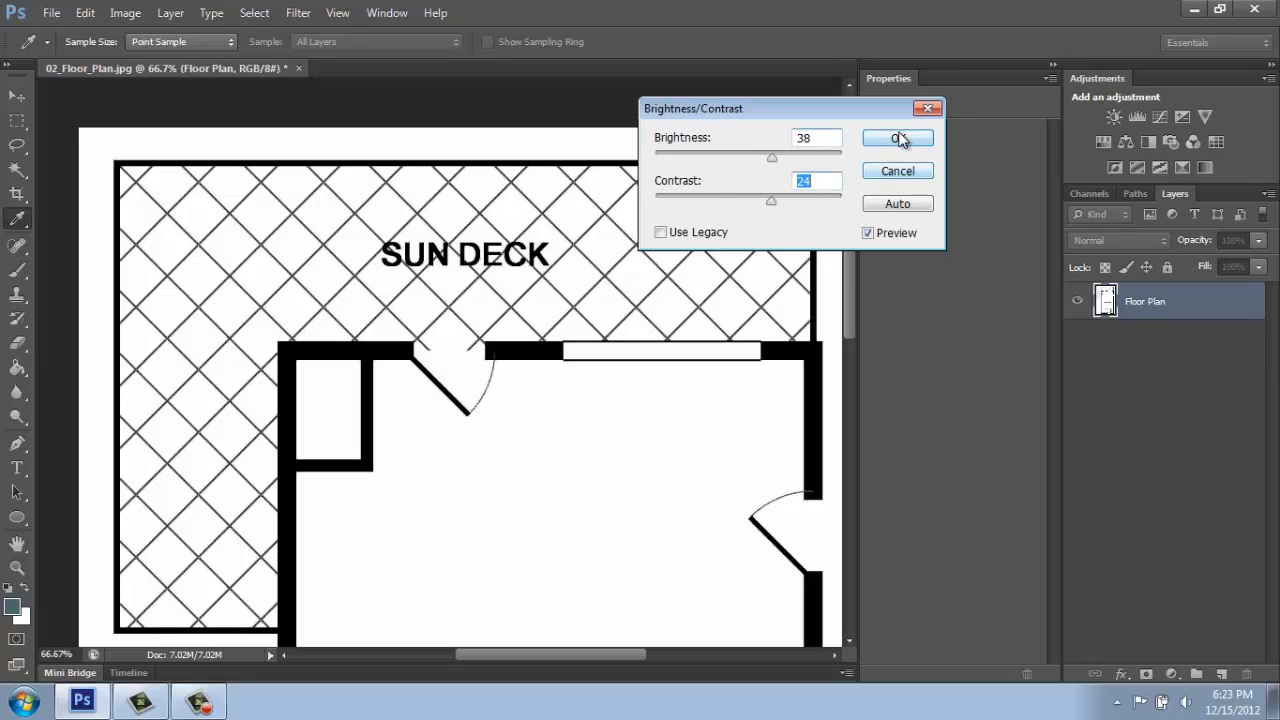
{"action": "left_click", "coordinate": [897, 138]}
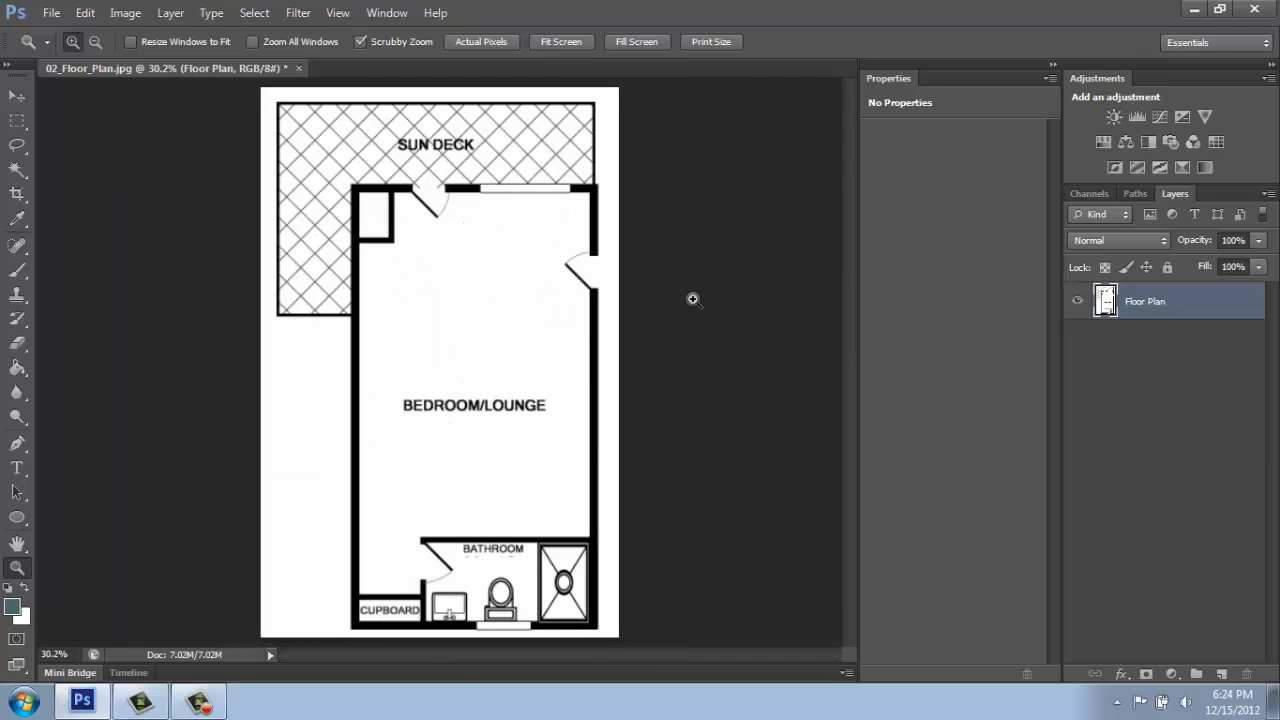
{"action": "mouse_move", "coordinate": [497, 243]}
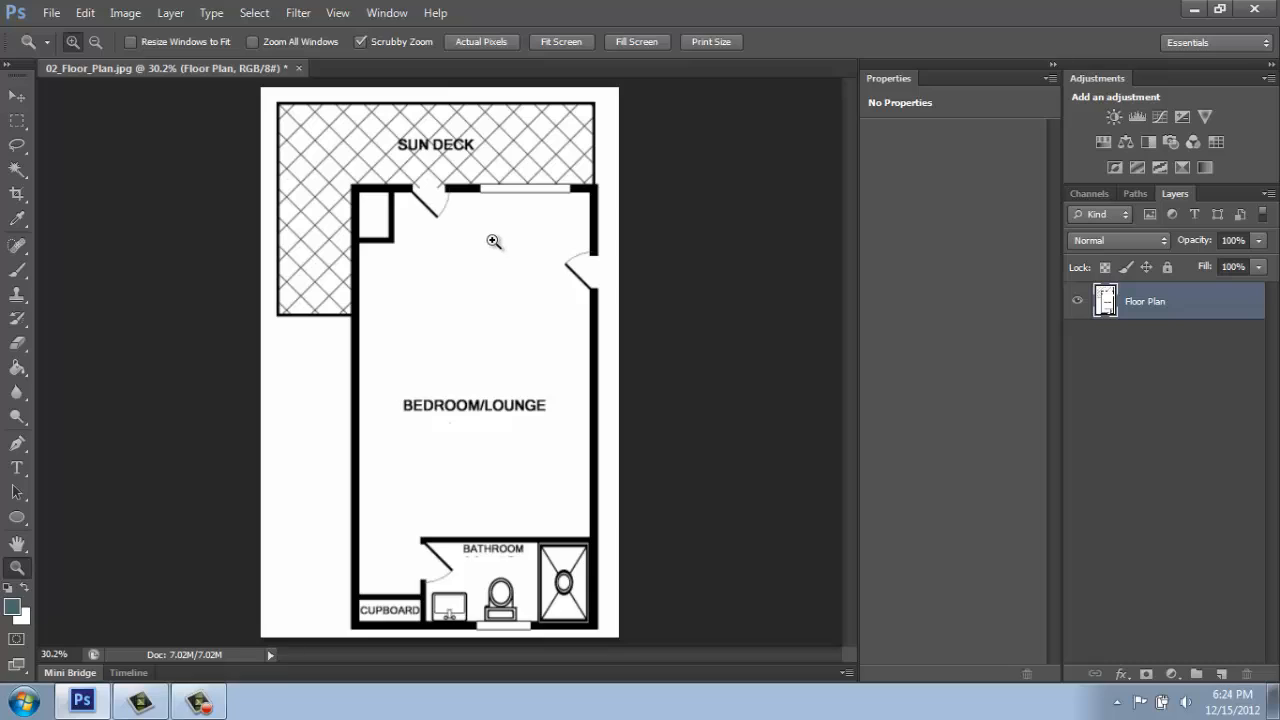
{"action": "mouse_move", "coordinate": [469, 238]}
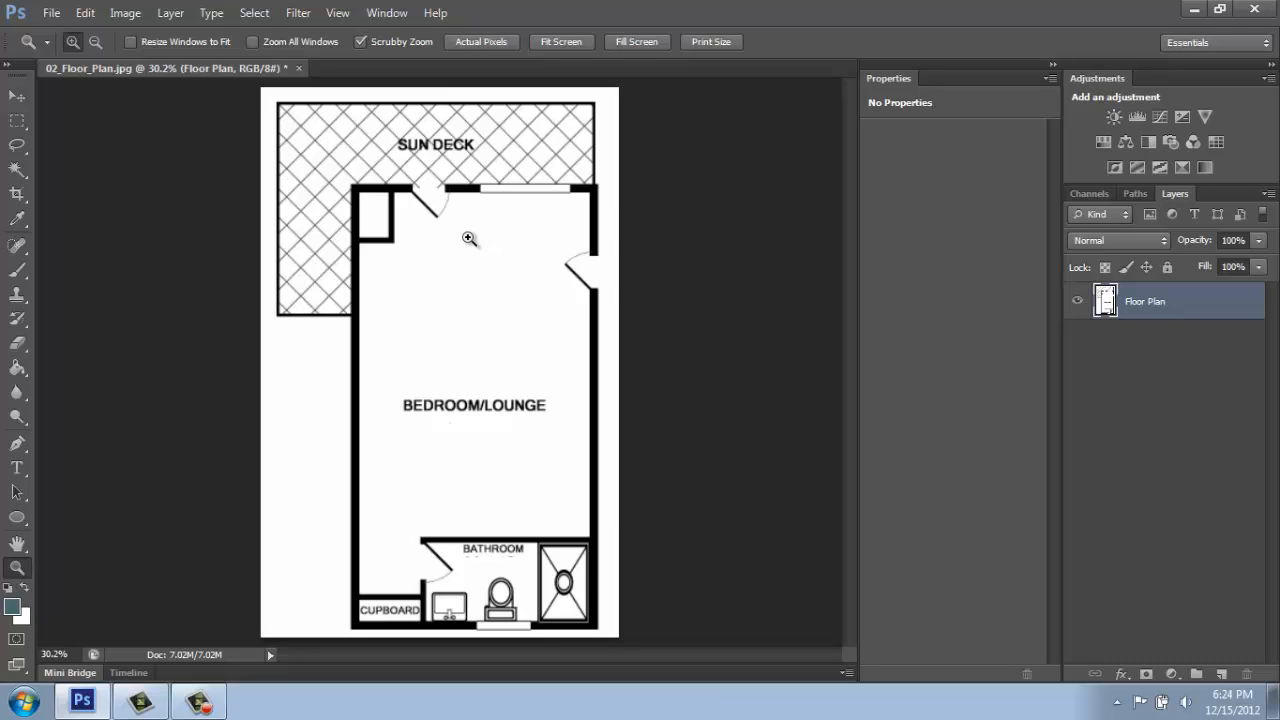
{"action": "mouse_move", "coordinate": [245, 194]}
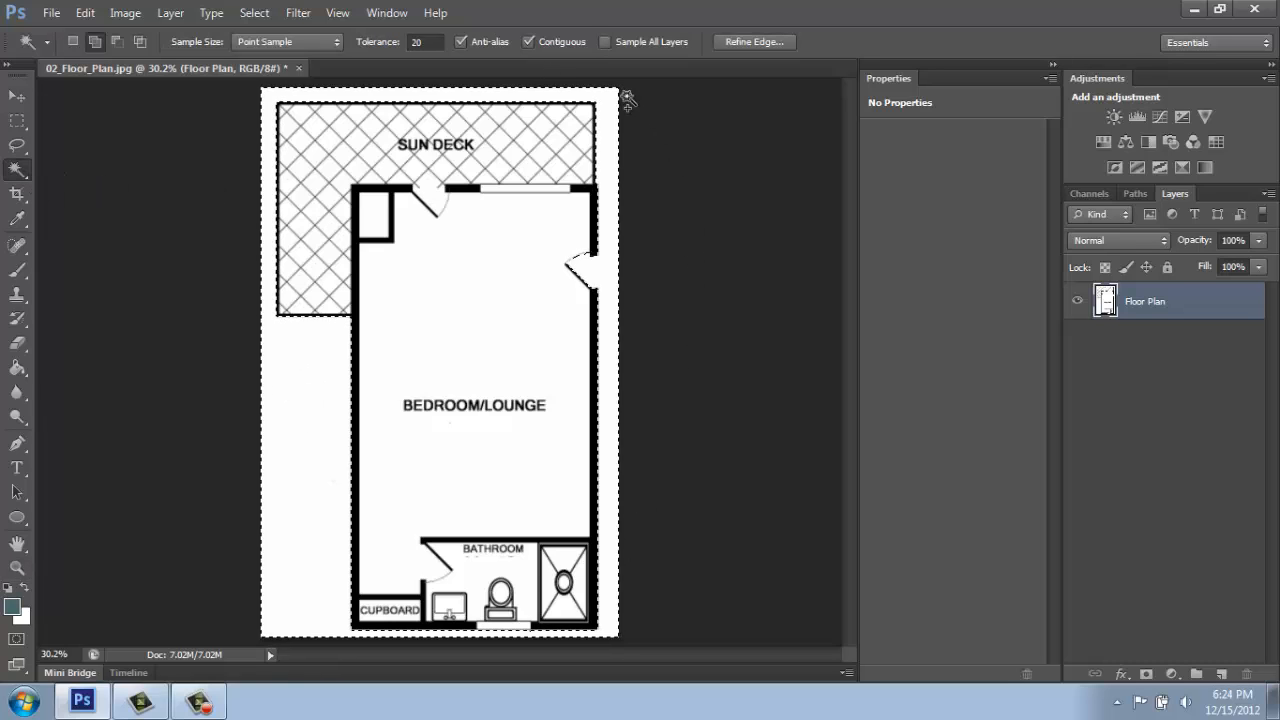
{"action": "mouse_move", "coordinate": [617, 323]}
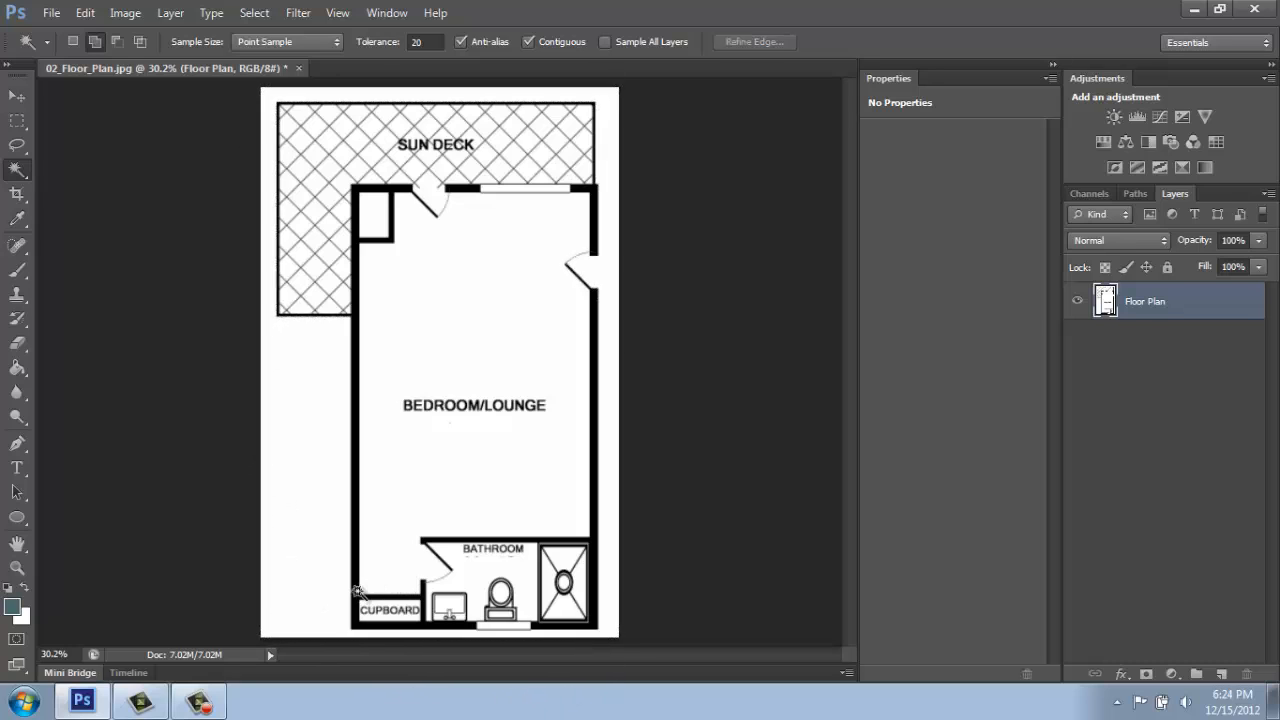
{"action": "mouse_move", "coordinate": [255, 407]}
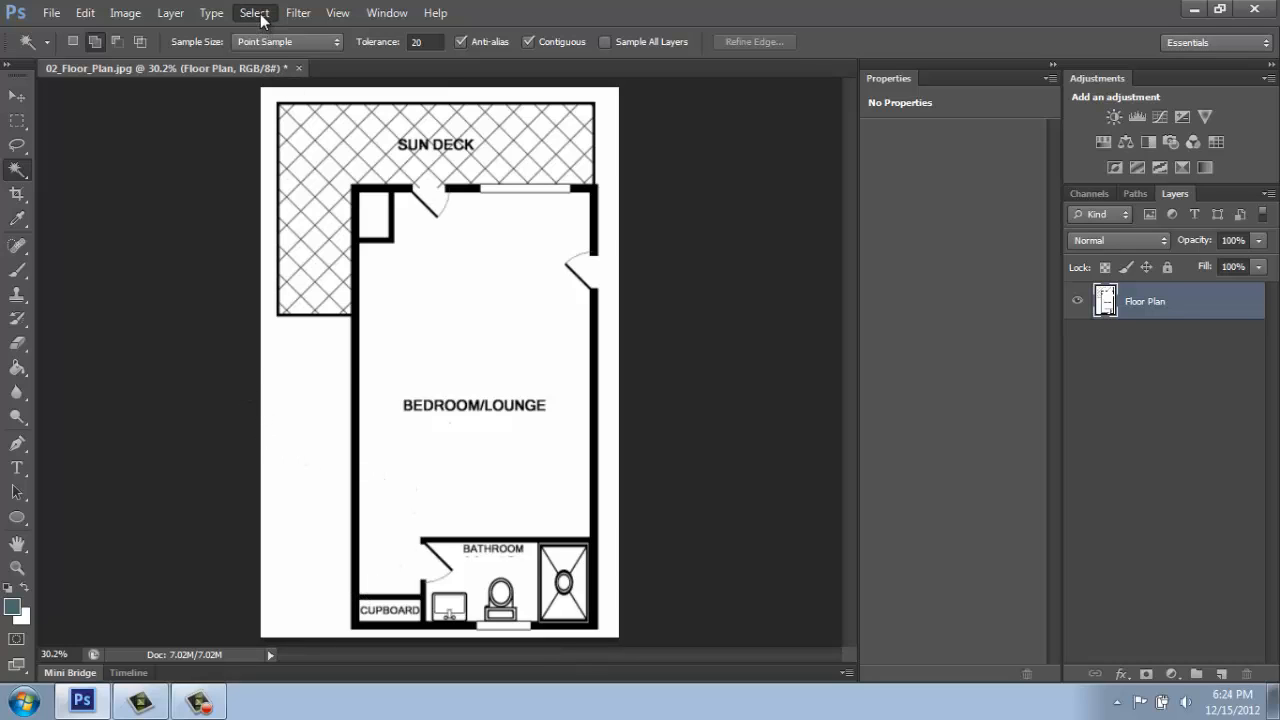
Open the Color Range dialog, set to sampled colors at fuzziness 40.
{"action": "left_click", "coordinate": [254, 12]}
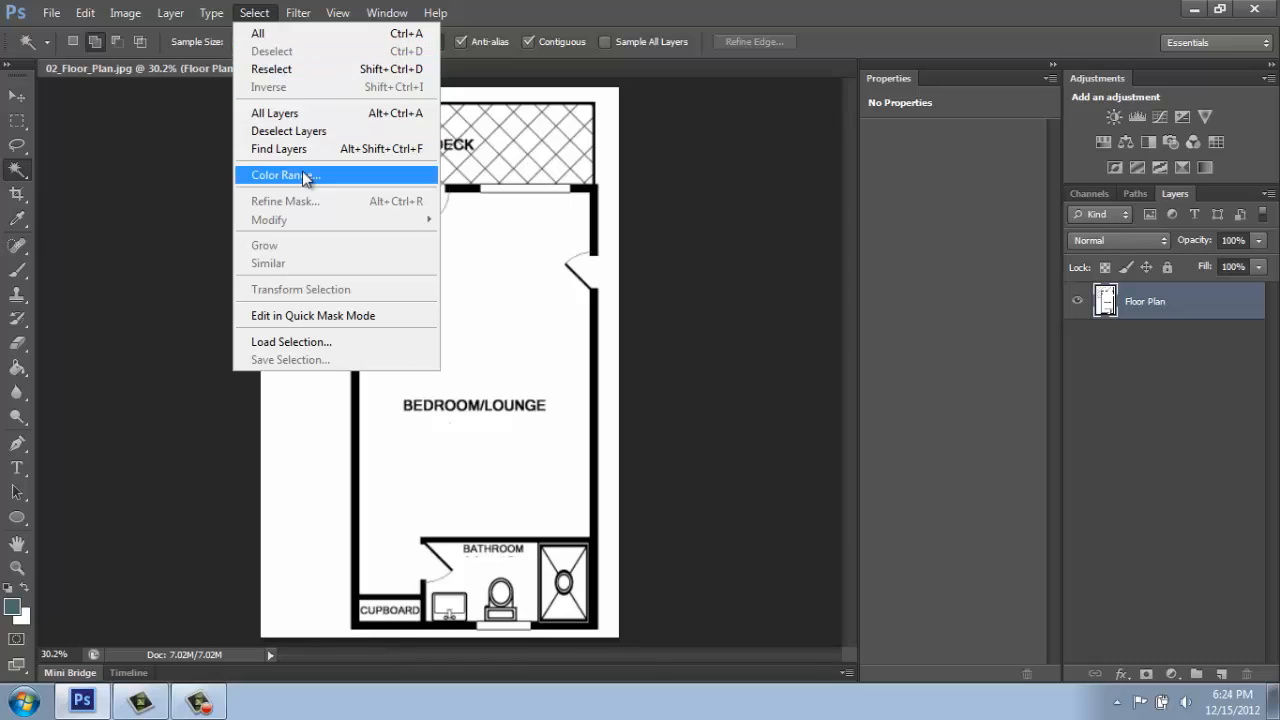
{"action": "left_click", "coordinate": [285, 175]}
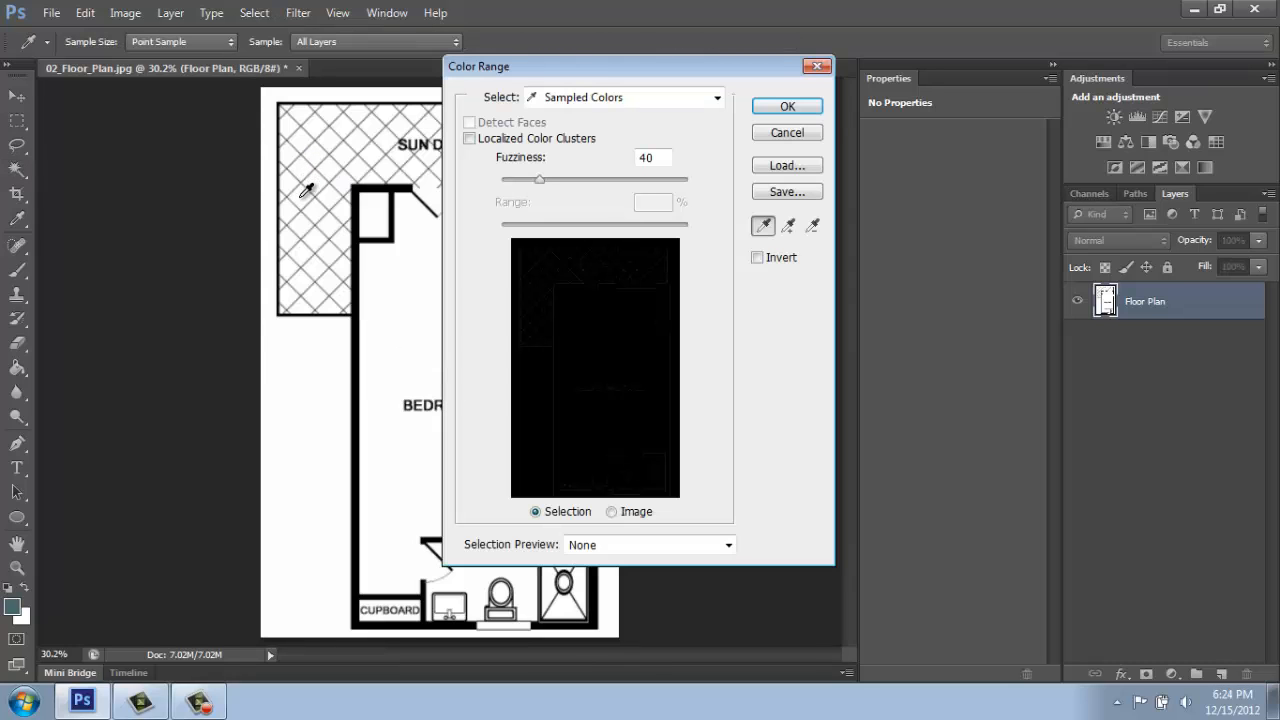
{"action": "mouse_move", "coordinate": [400, 298]}
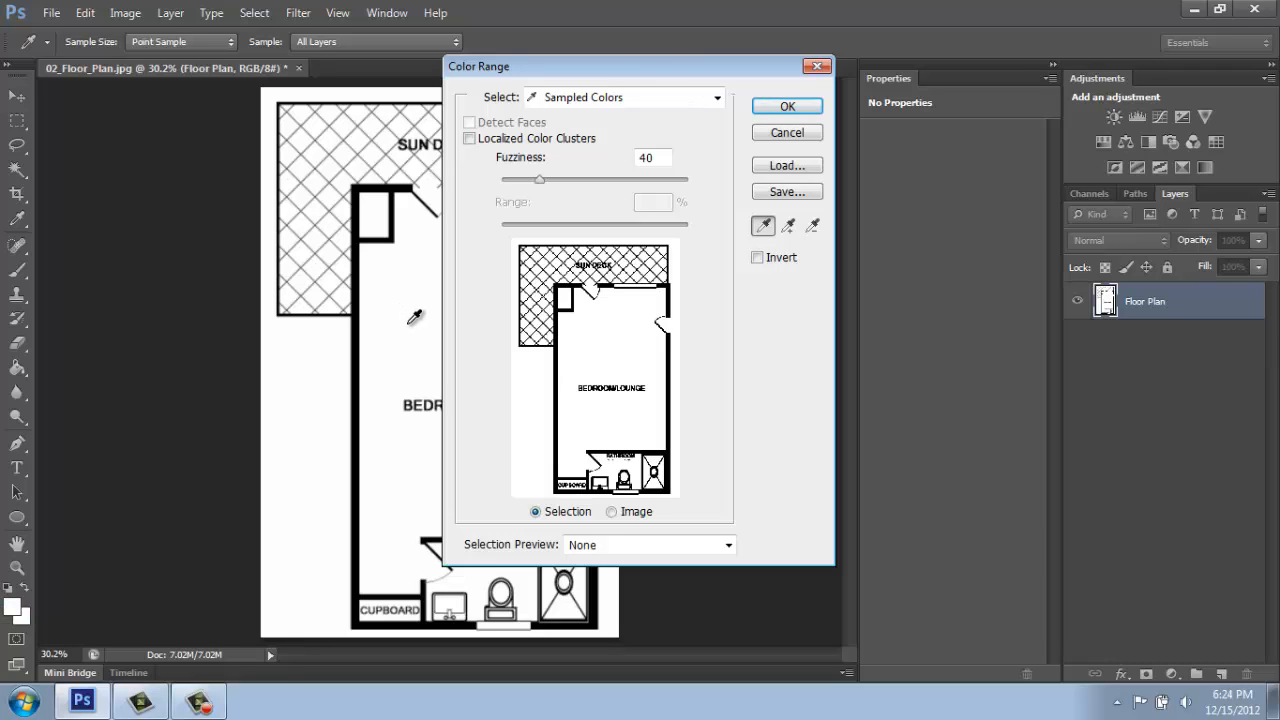
{"action": "mouse_move", "coordinate": [557, 190]}
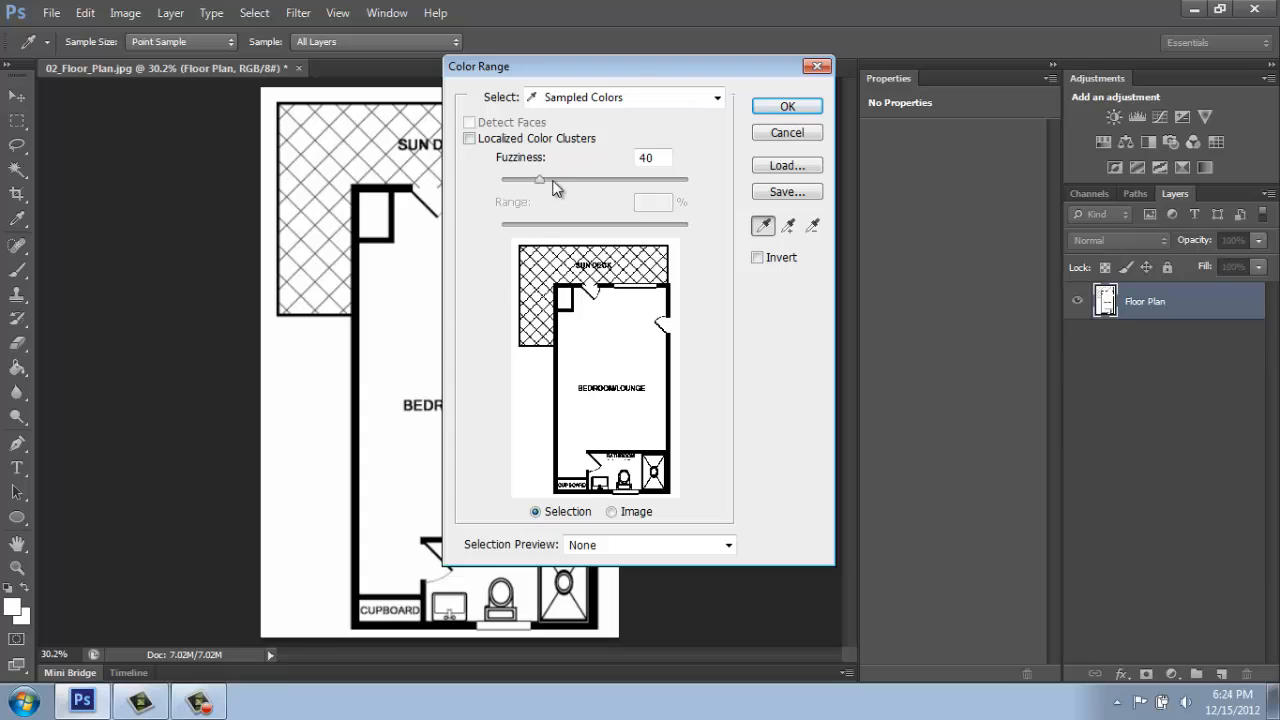
{"action": "mouse_move", "coordinate": [567, 186]}
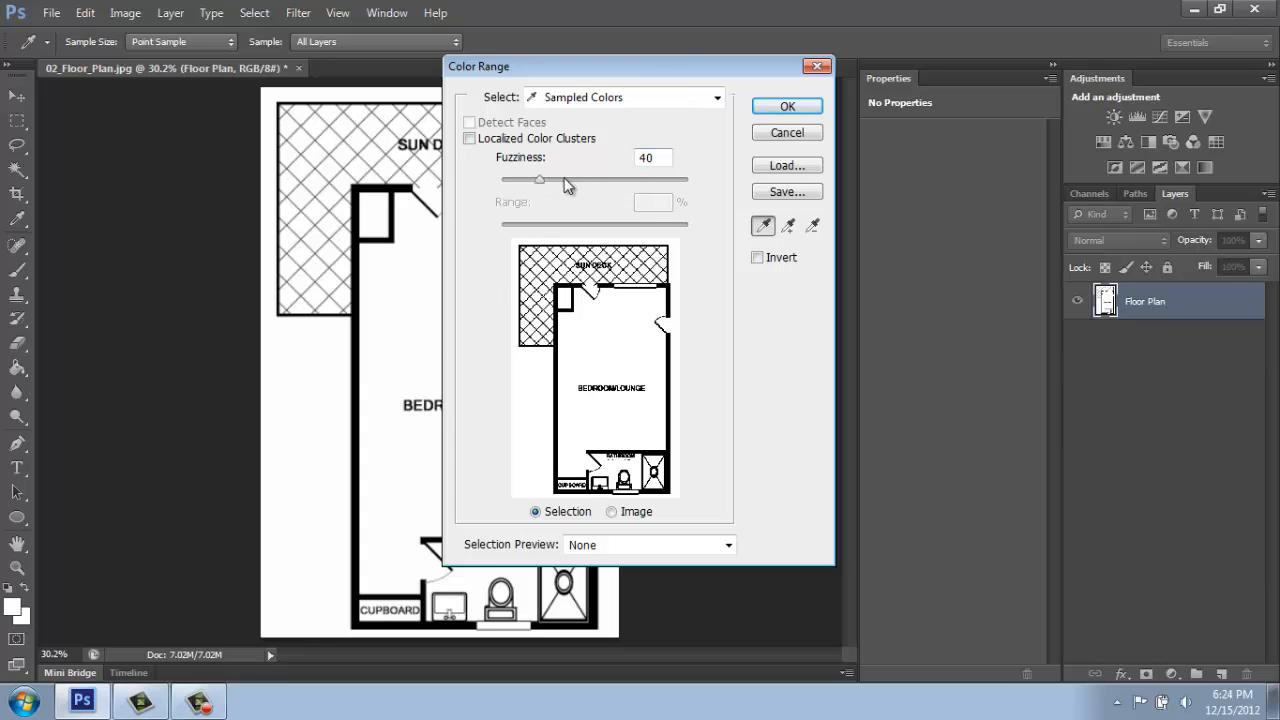
{"action": "mouse_move", "coordinate": [532, 184]}
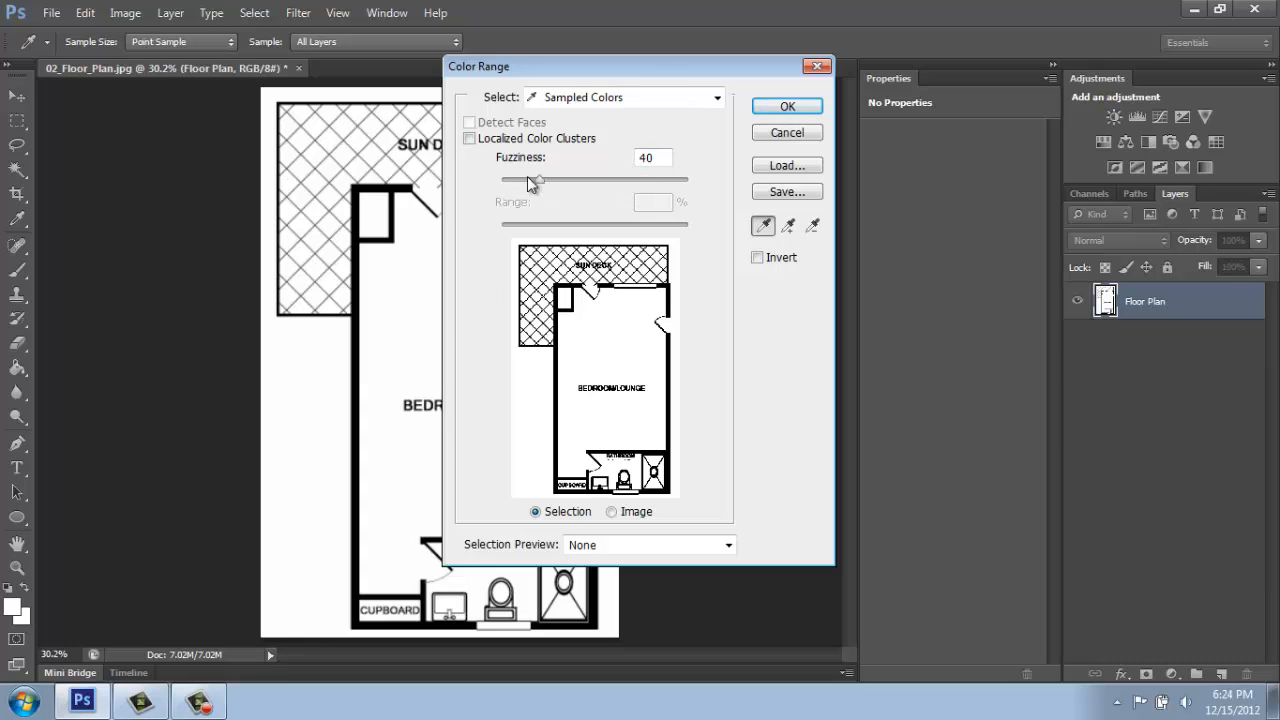
{"action": "mouse_move", "coordinate": [537, 181]}
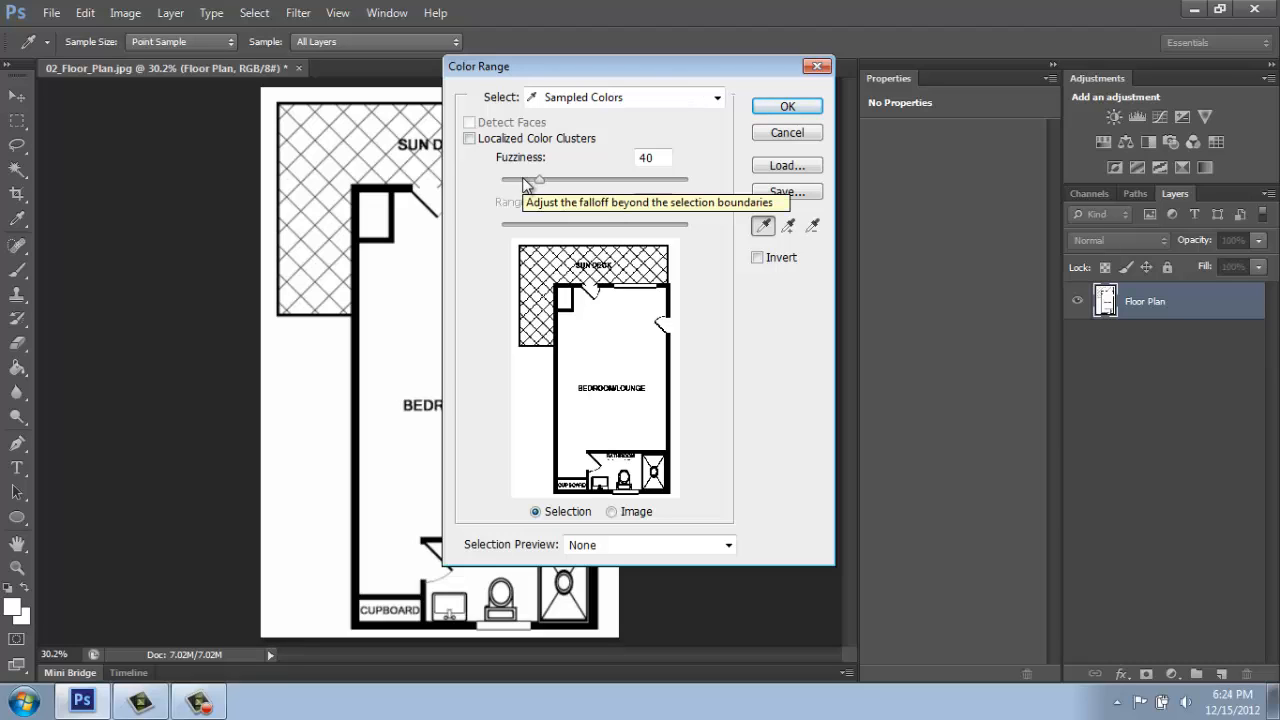
{"action": "mouse_move", "coordinate": [553, 199]}
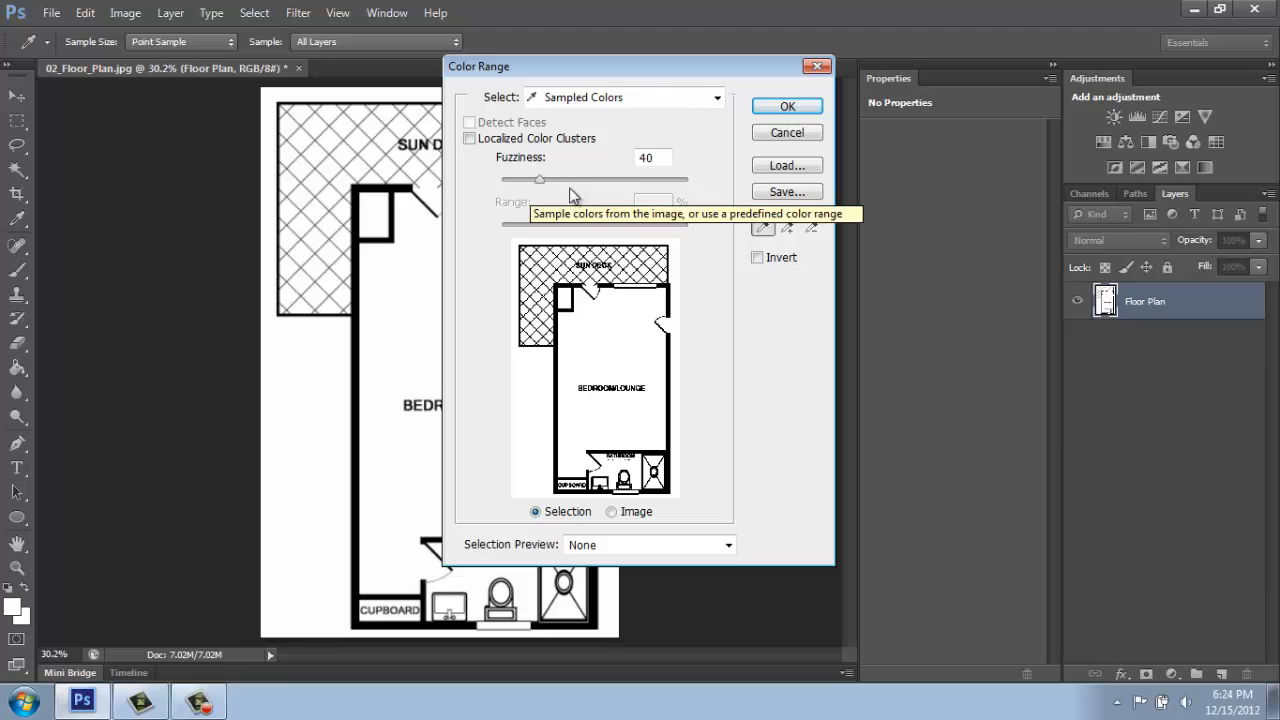
{"action": "mouse_move", "coordinate": [650, 157]}
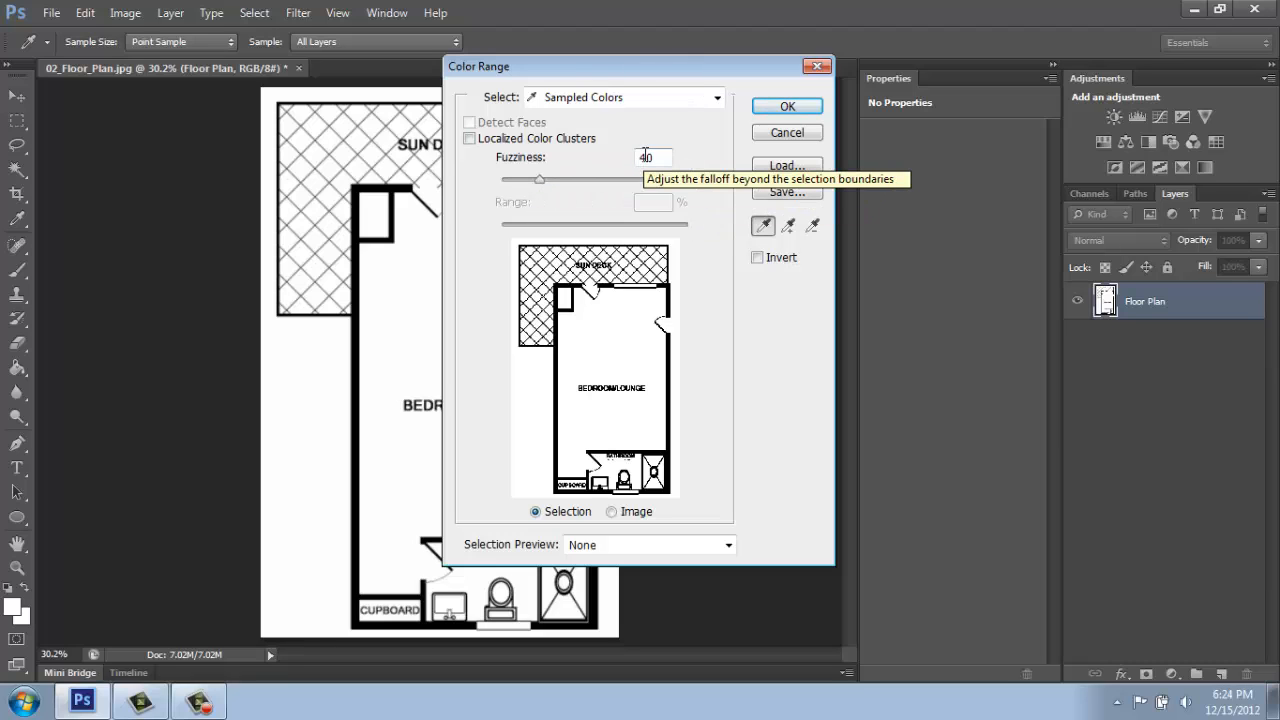
{"action": "mouse_move", "coordinate": [625, 181]}
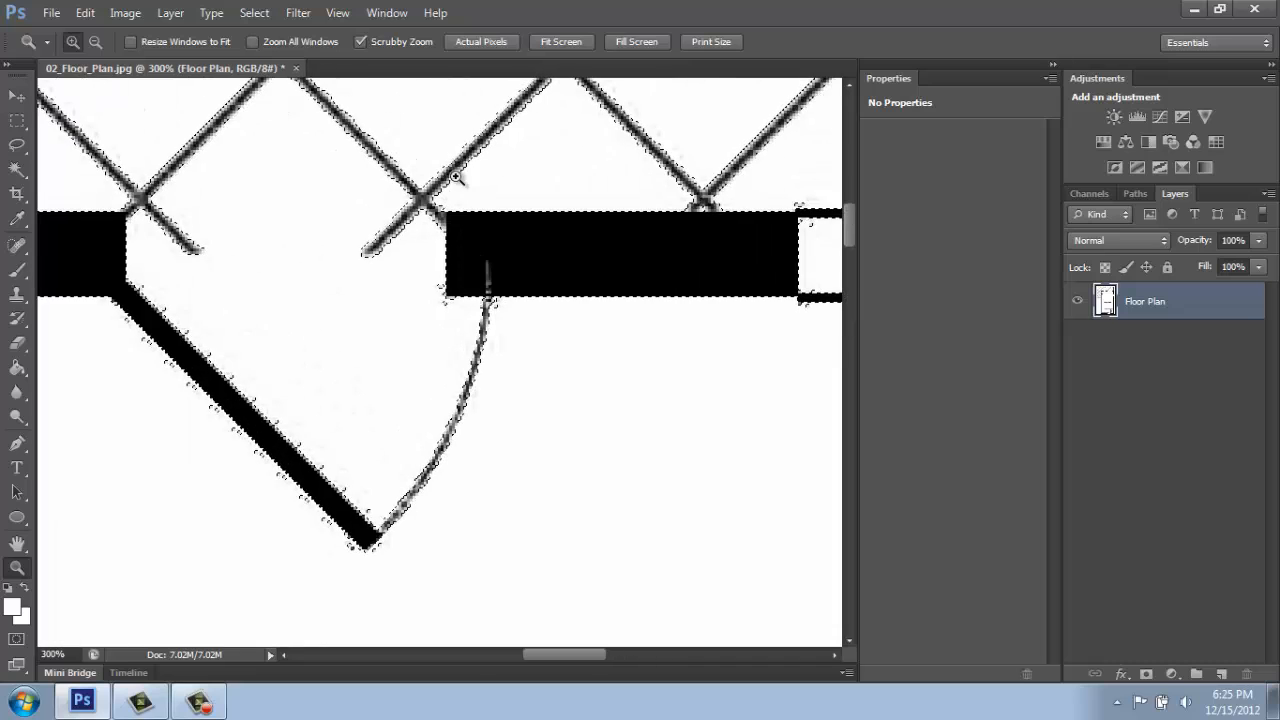
{"action": "mouse_move", "coordinate": [780, 297]}
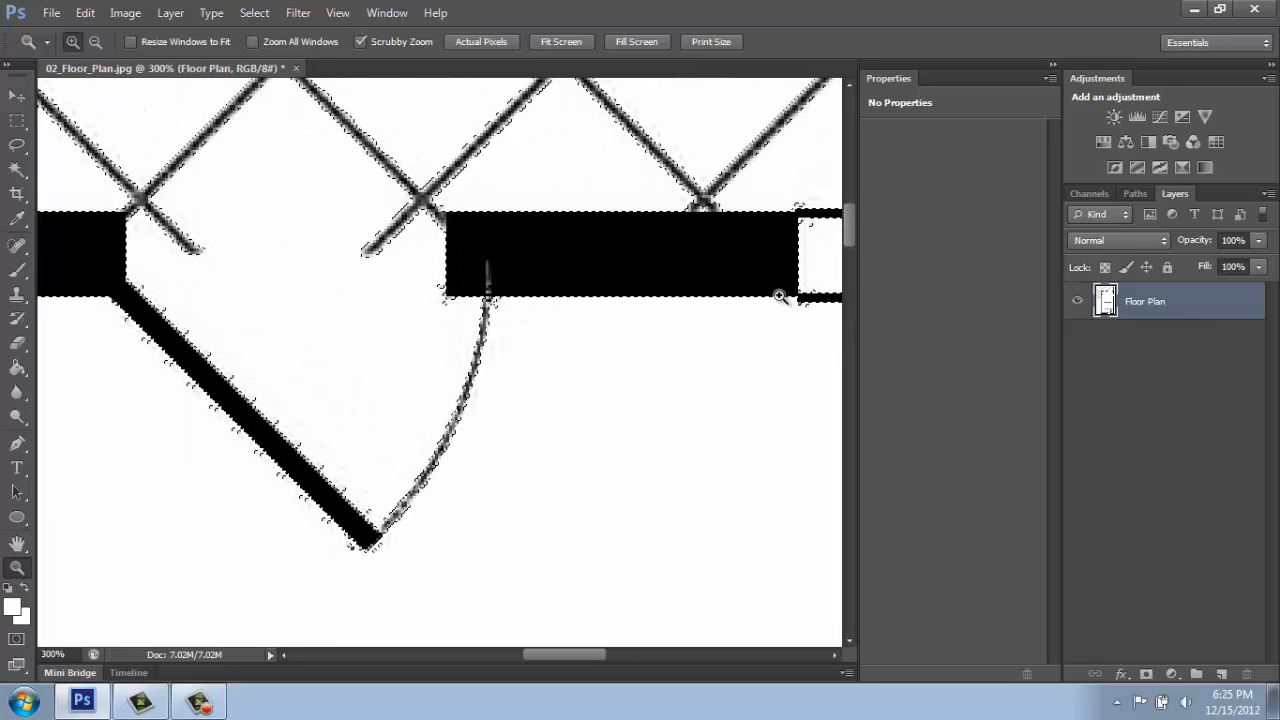
{"action": "mouse_move", "coordinate": [169, 402]}
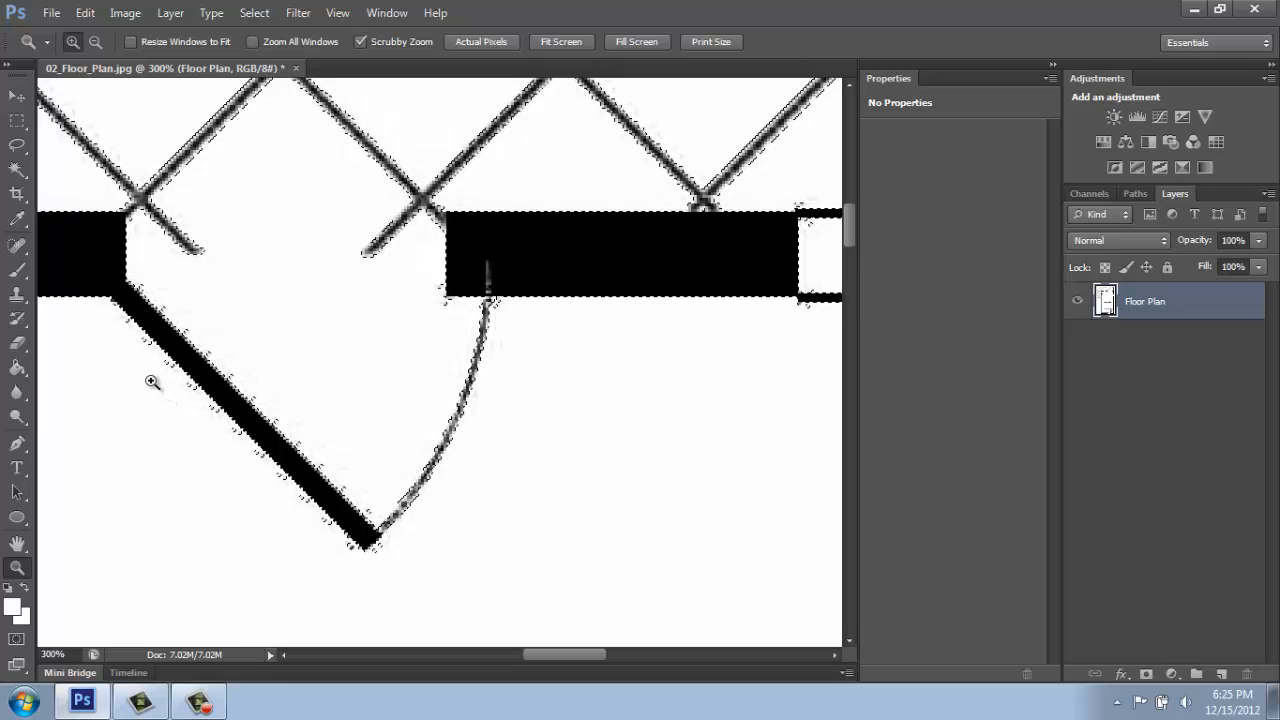
{"action": "left_click", "coordinate": [152, 382]}
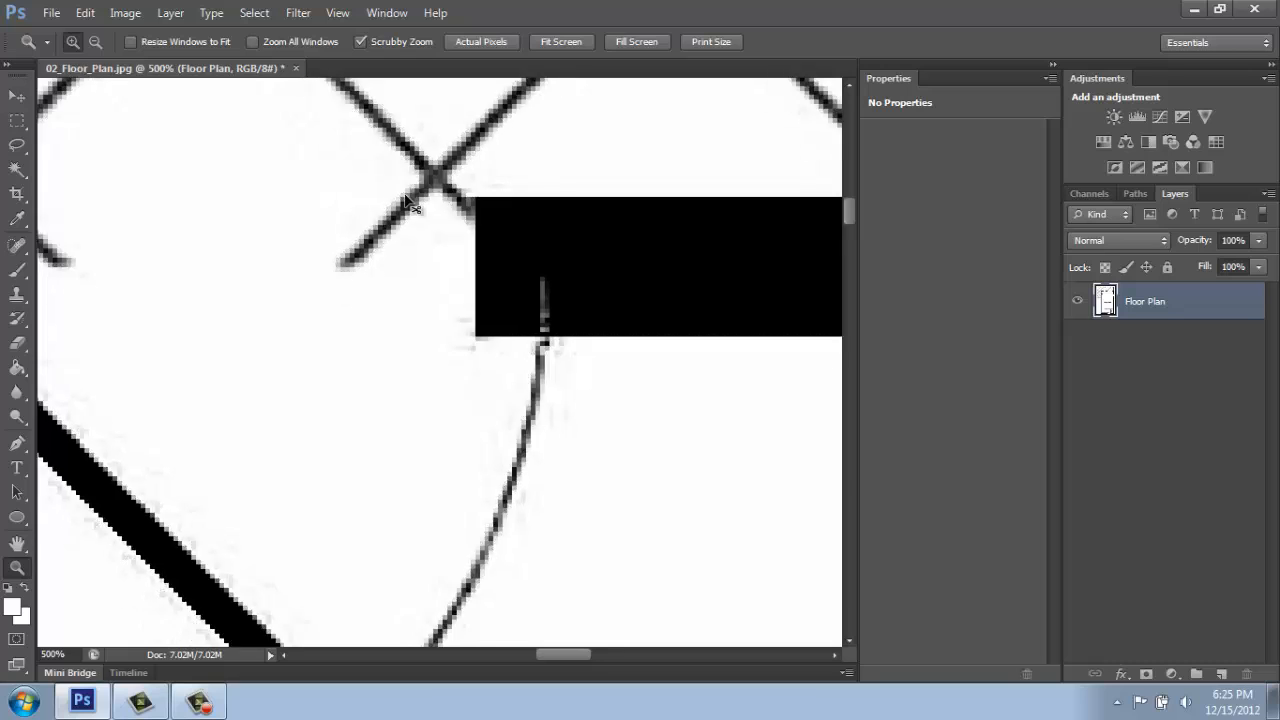
{"action": "left_click", "coordinate": [560, 41]}
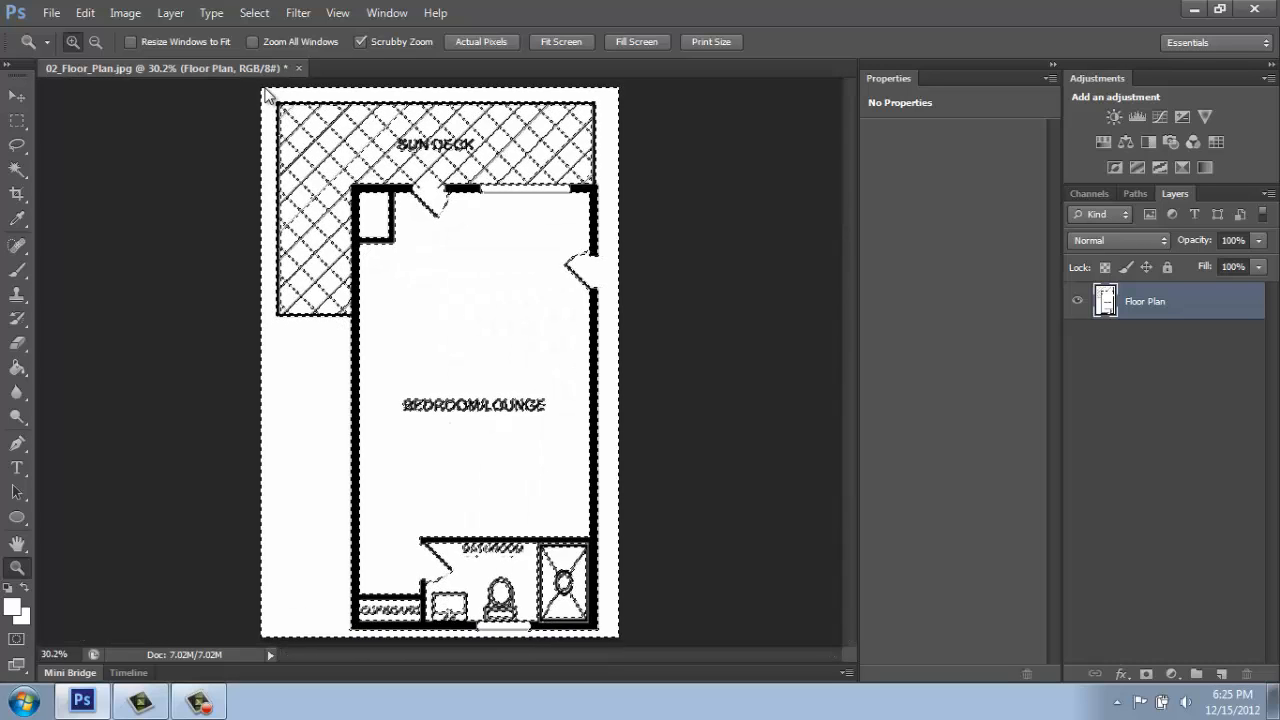
Cut the selected white pixels away from the Floor Plan layer.
{"action": "left_click", "coordinate": [85, 13]}
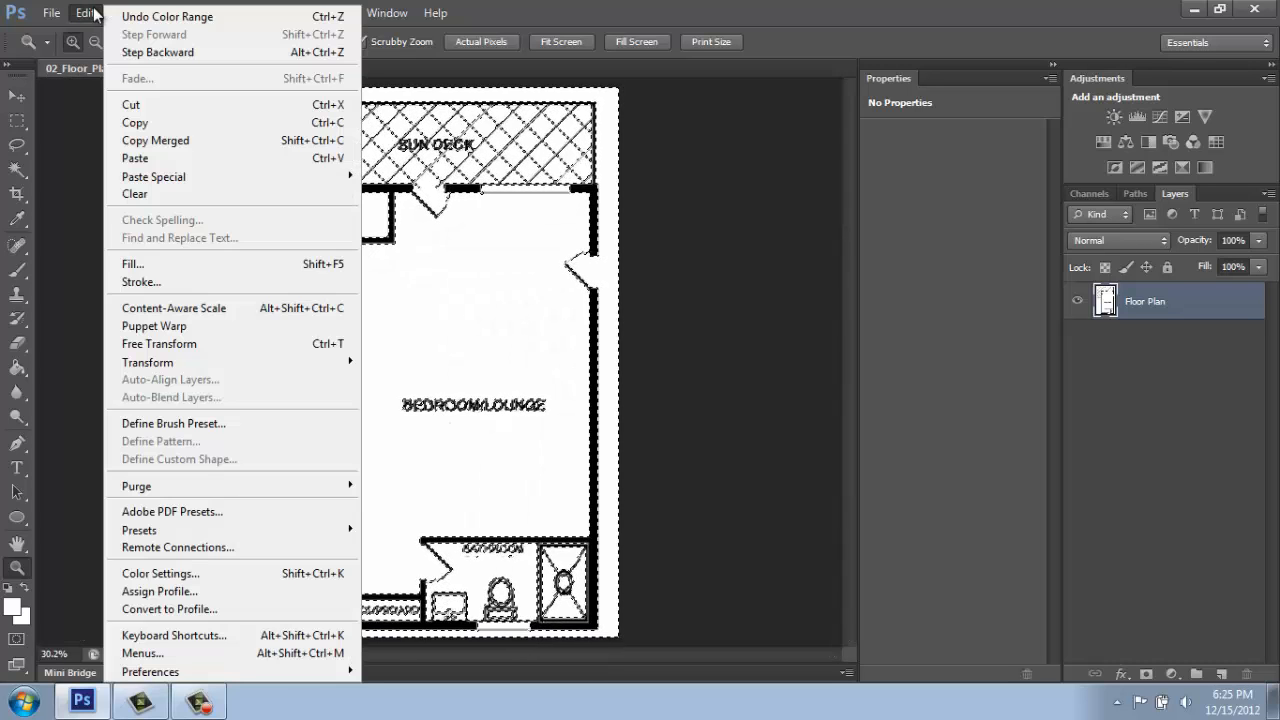
{"action": "mouse_move", "coordinate": [131, 104]}
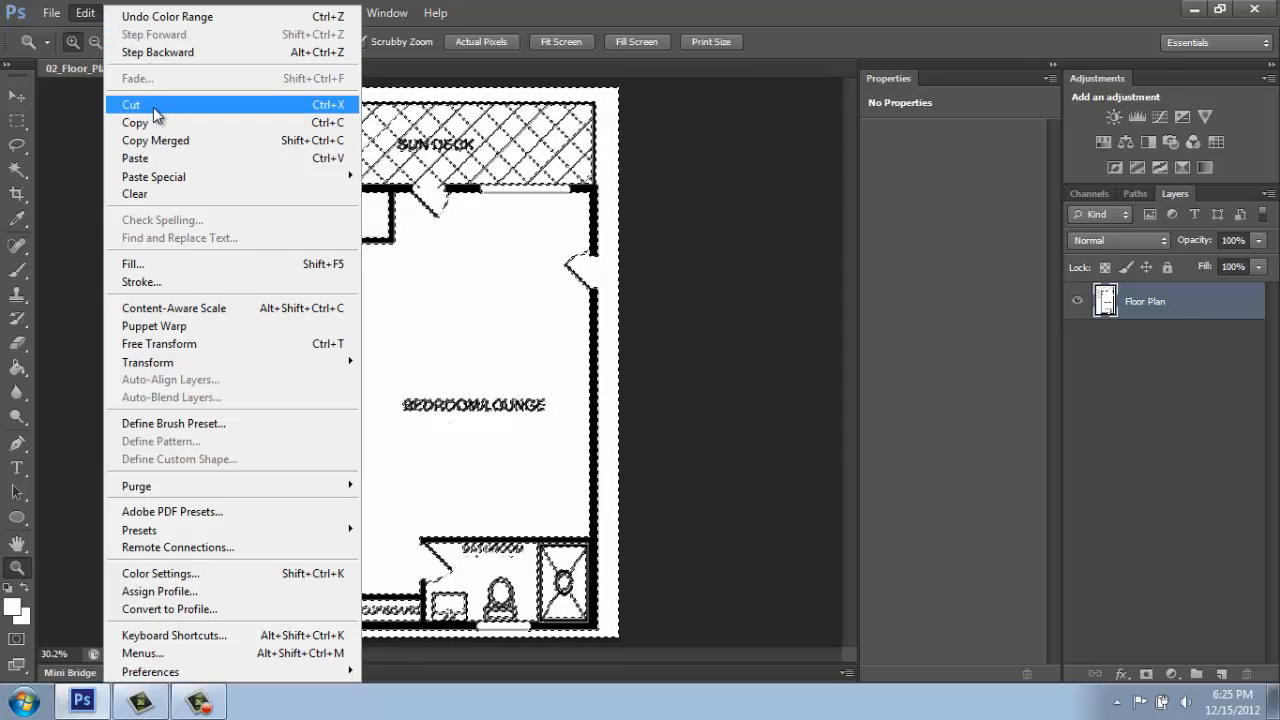
{"action": "left_click", "coordinate": [131, 104]}
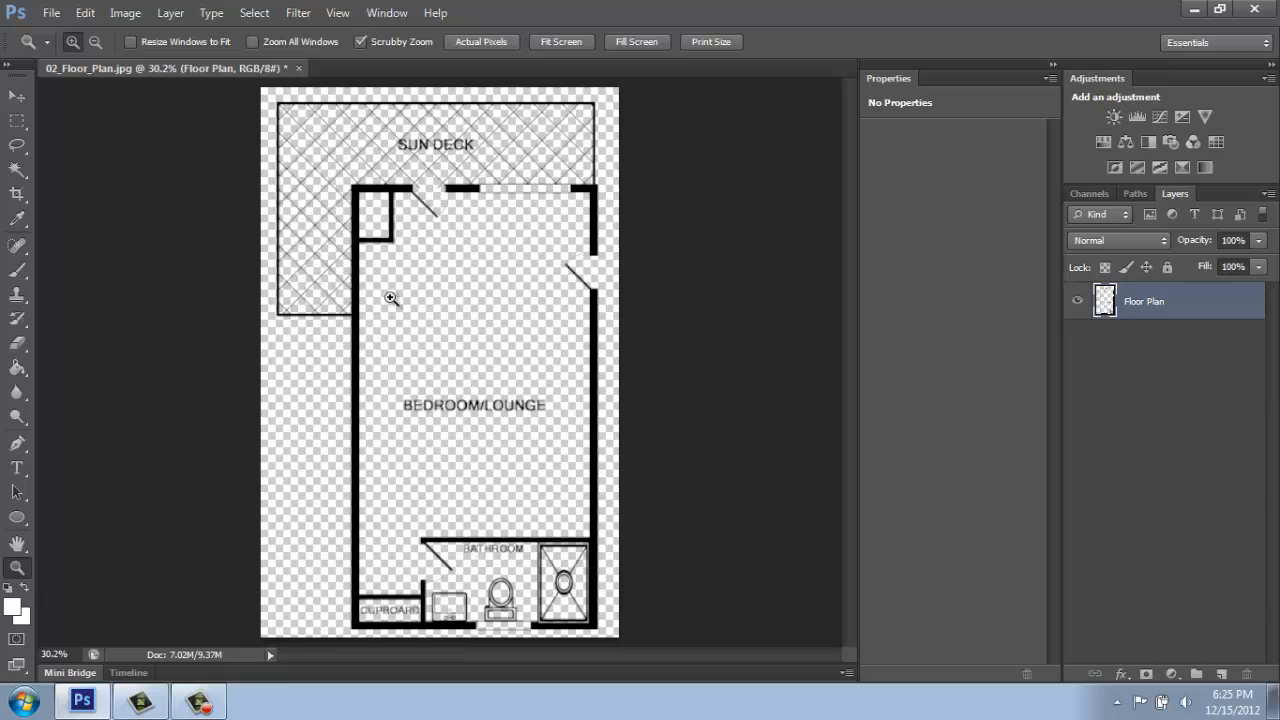
{"action": "mouse_move", "coordinate": [380, 417]}
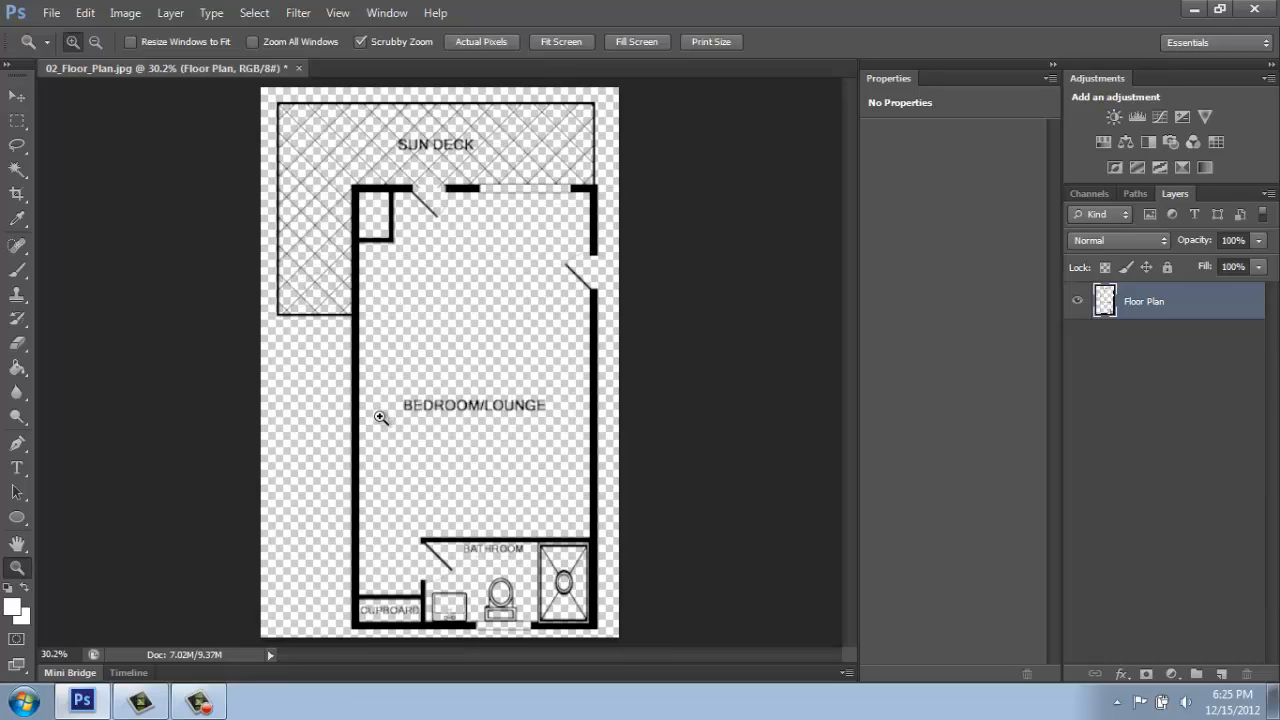
{"action": "mouse_move", "coordinate": [332, 455]}
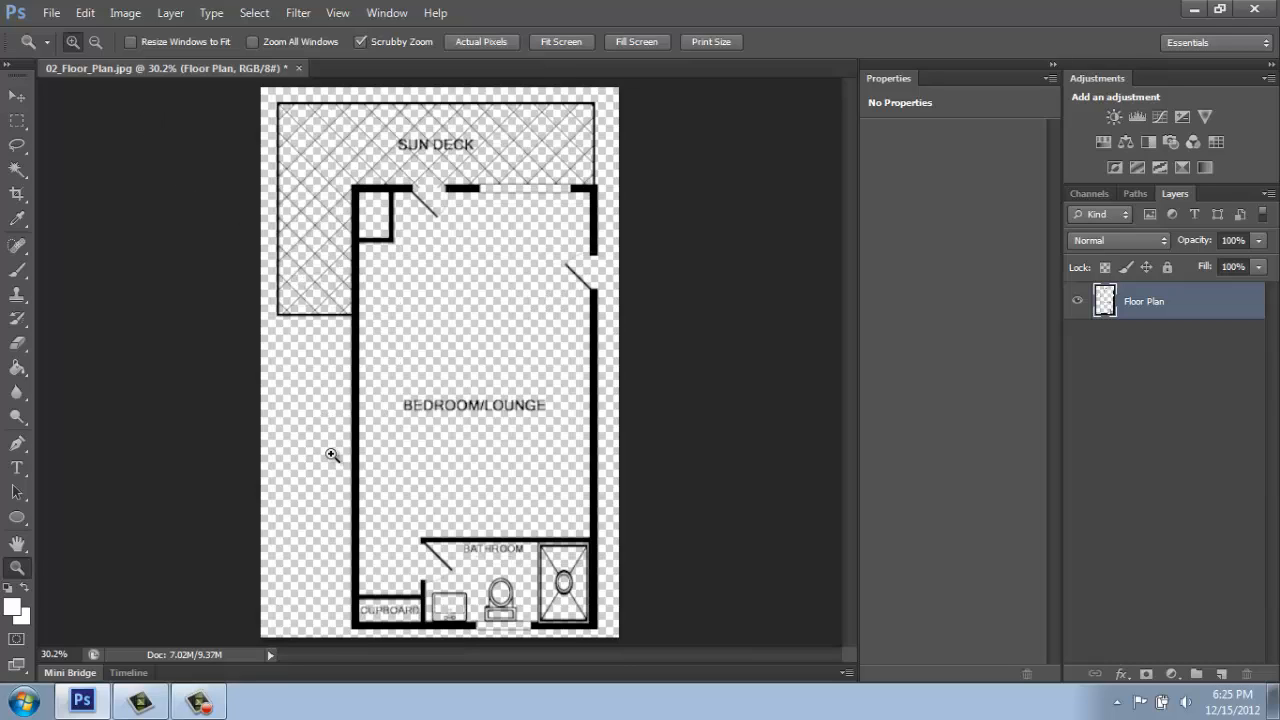
{"action": "left_click", "coordinate": [332, 455]}
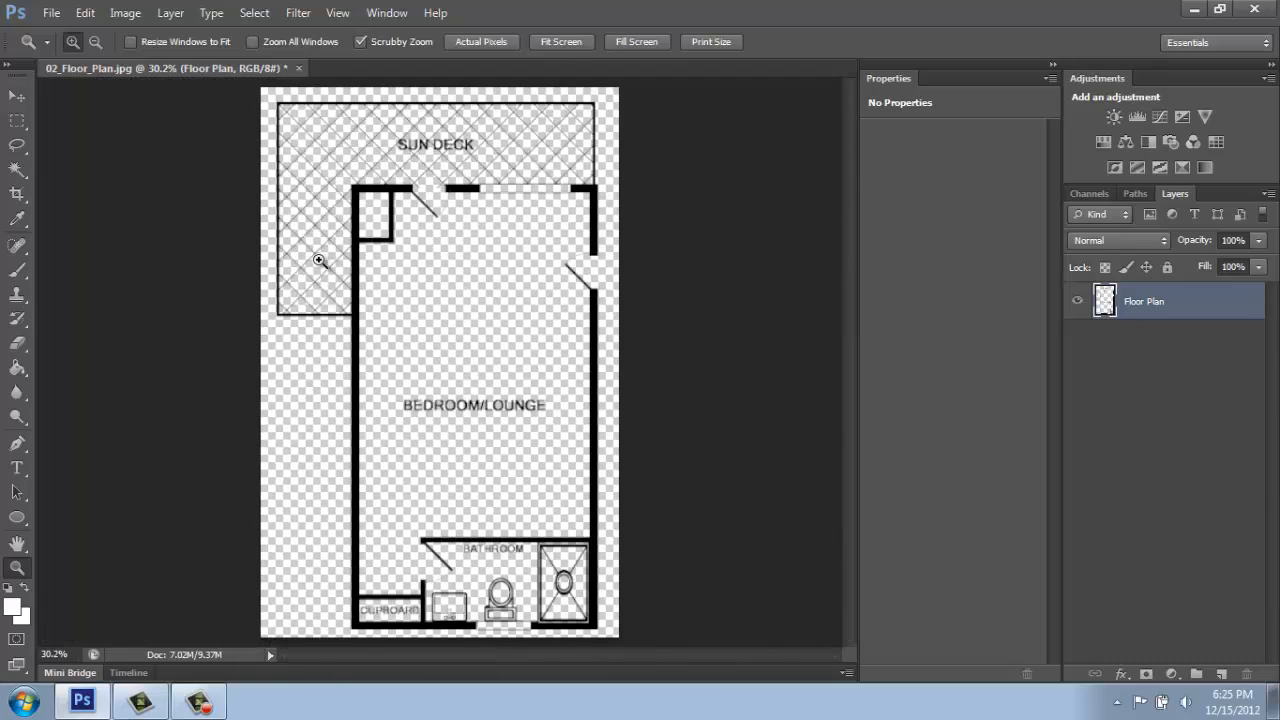
{"action": "mouse_move", "coordinate": [826, 190]}
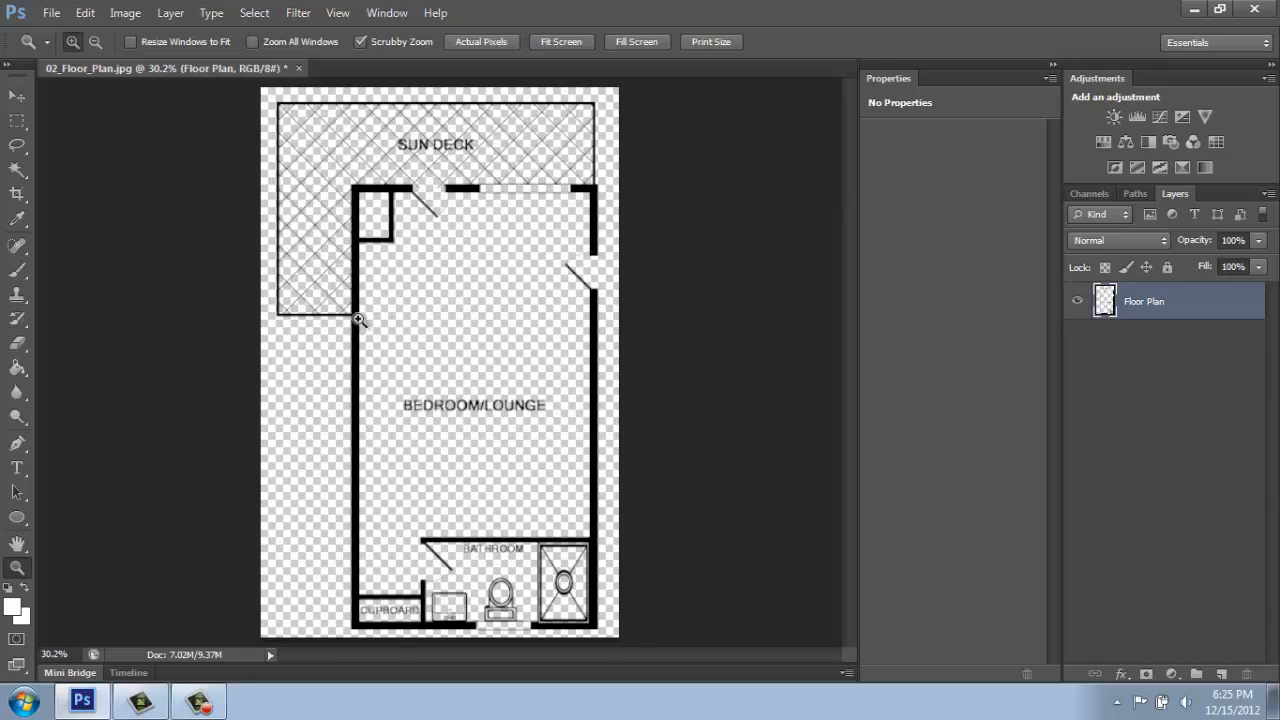
{"action": "mouse_move", "coordinate": [377, 314]}
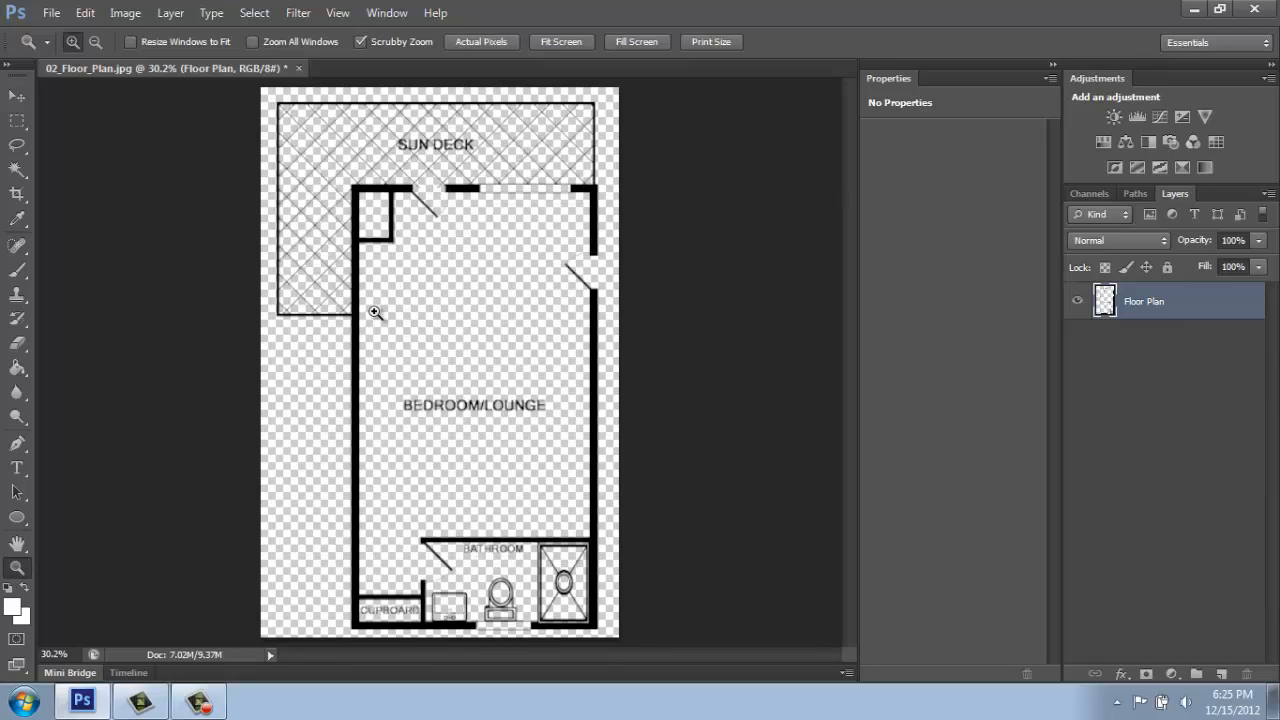
{"action": "mouse_move", "coordinate": [383, 304]}
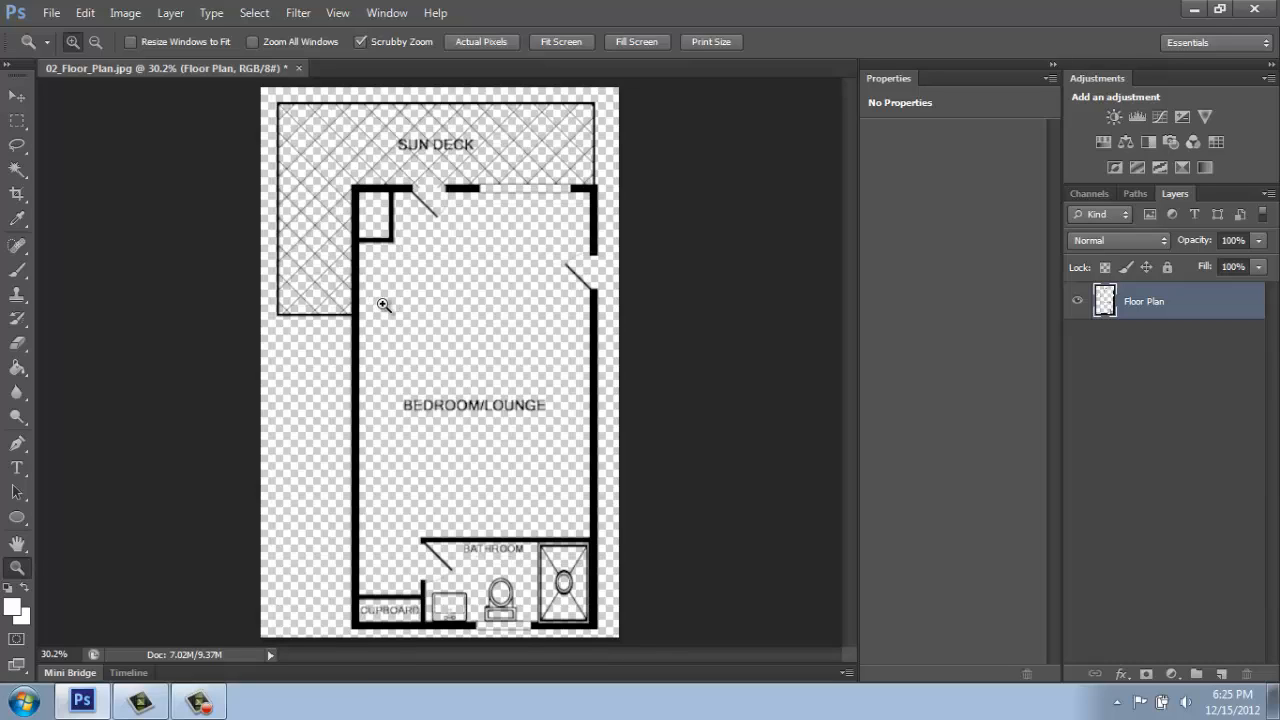
{"action": "mouse_move", "coordinate": [454, 567]}
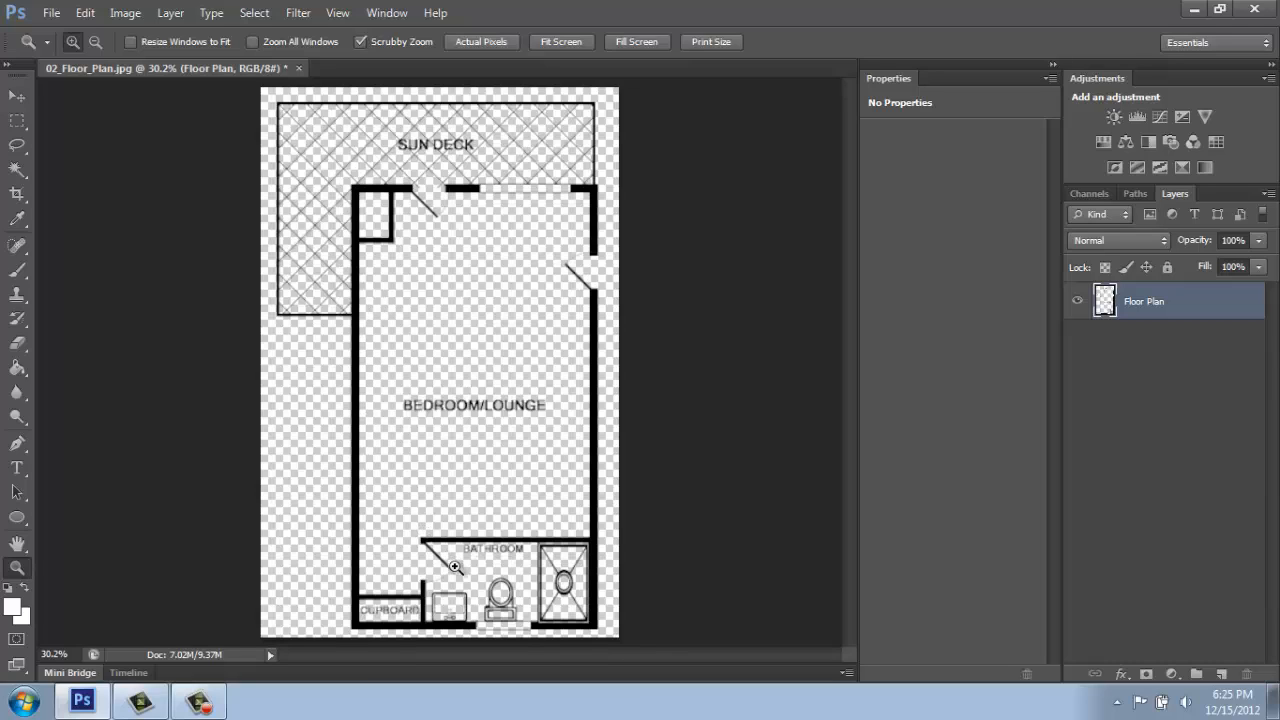
{"action": "mouse_move", "coordinate": [624, 578]}
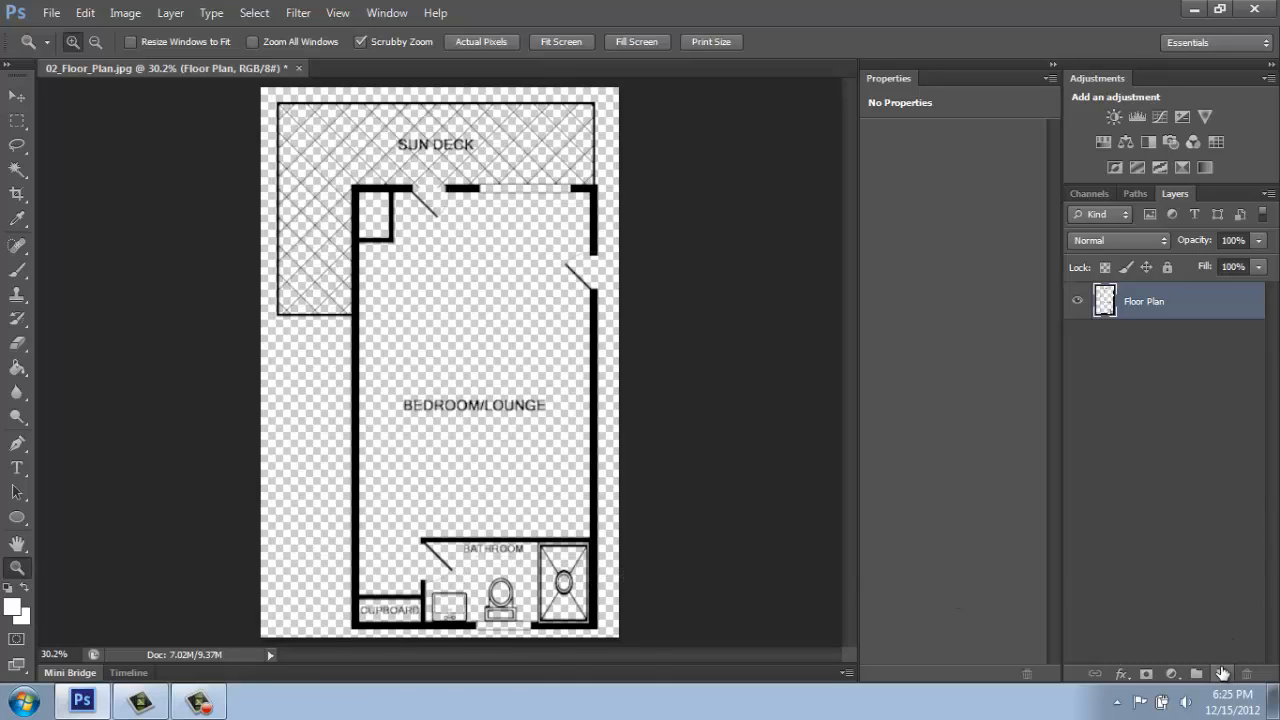
Create Layer 1 and fill it with solid red using the Paint Bucket.
{"action": "left_click", "coordinate": [1221, 673]}
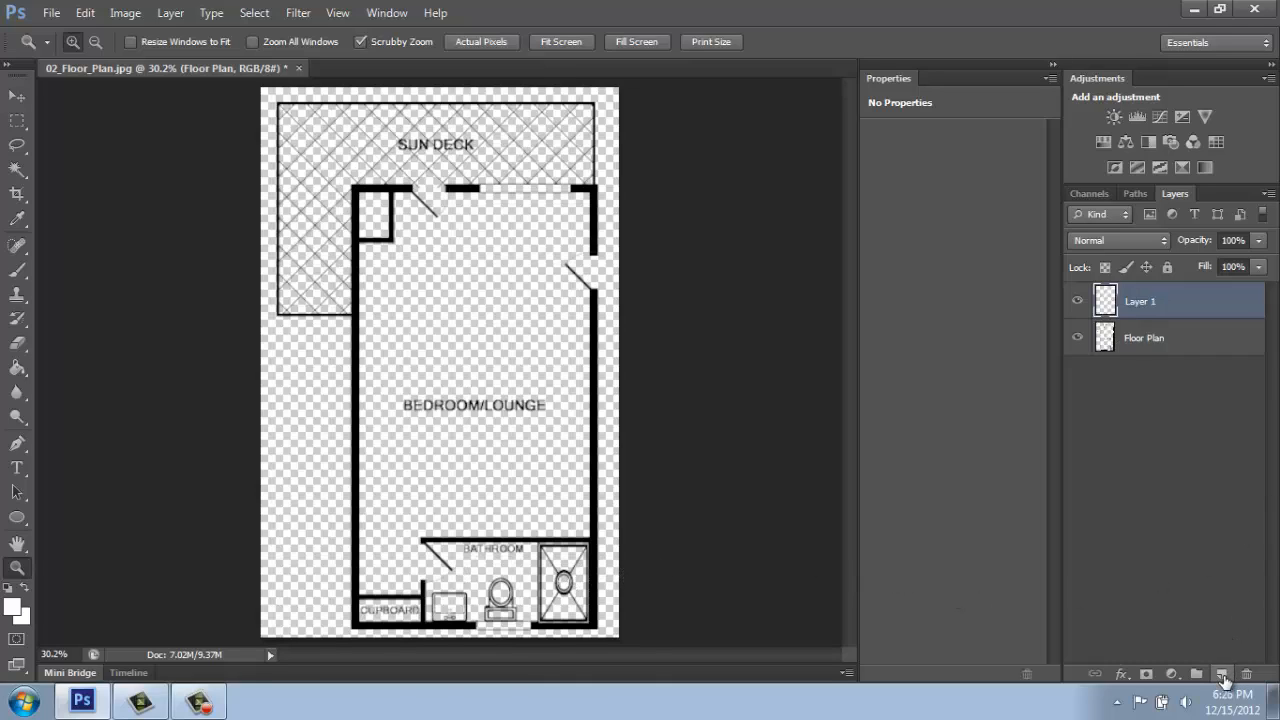
{"action": "left_click", "coordinate": [1222, 673]}
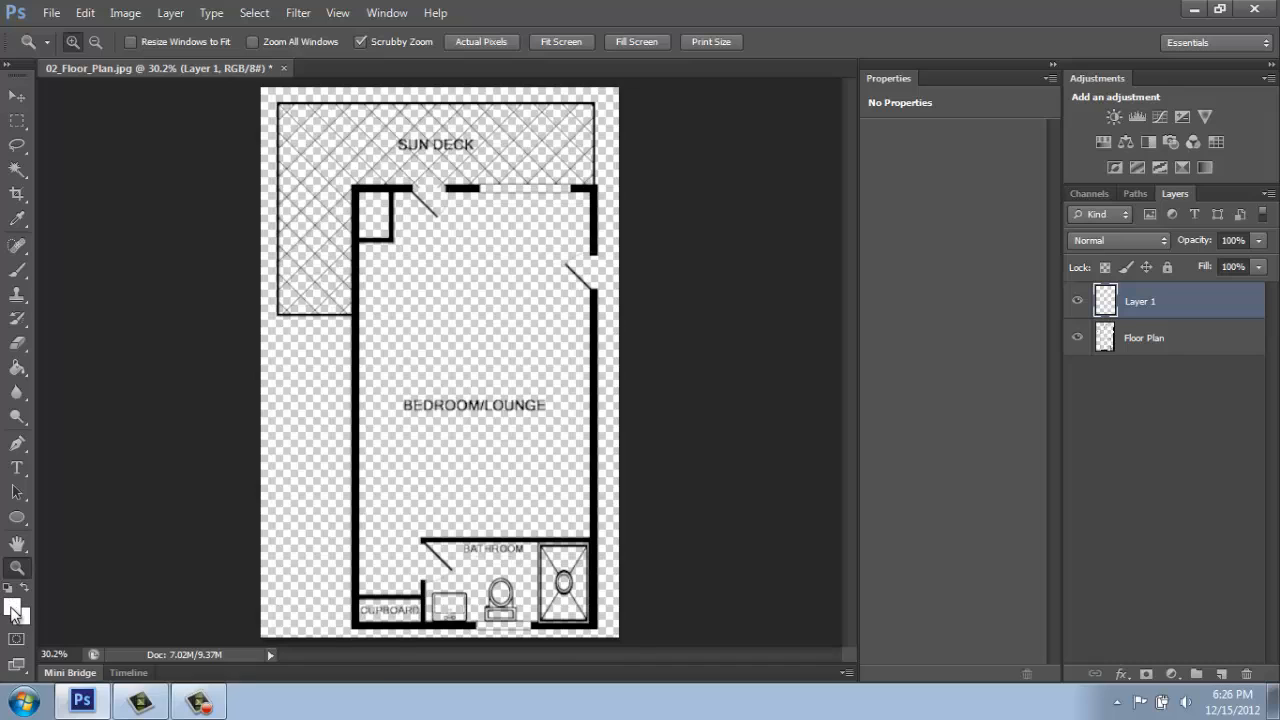
{"action": "left_click", "coordinate": [13, 607]}
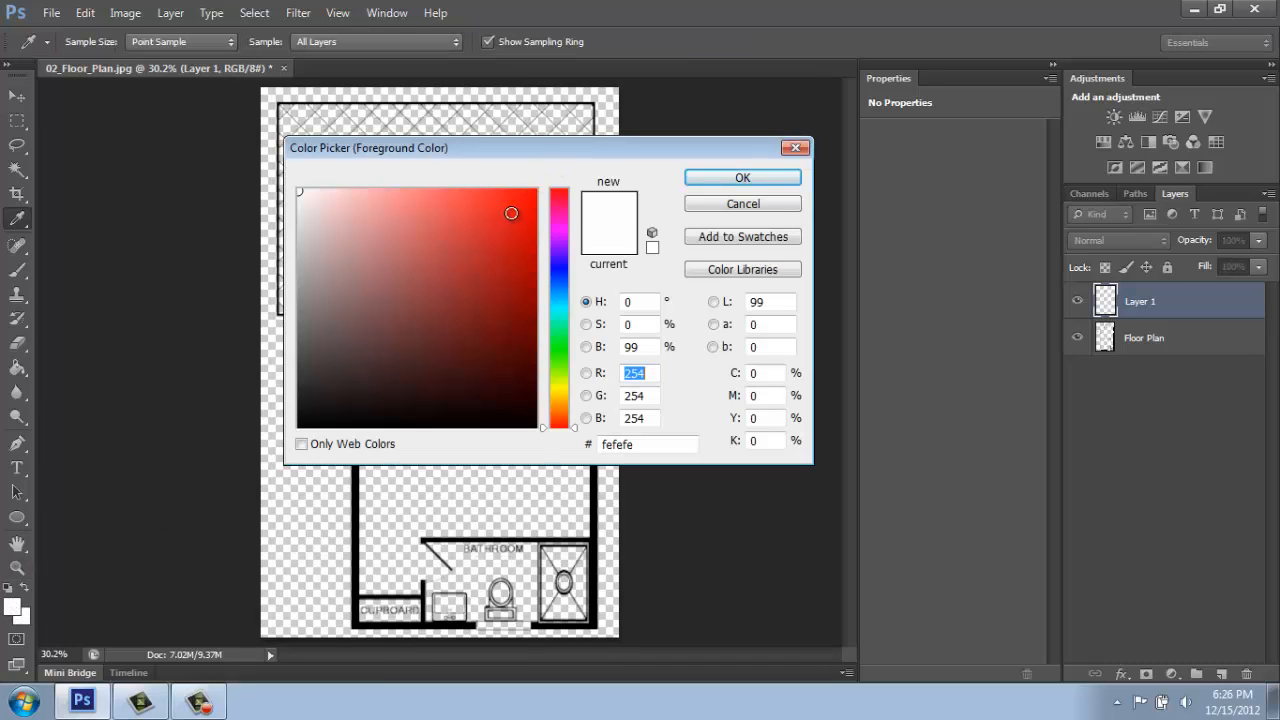
{"action": "left_click", "coordinate": [742, 177]}
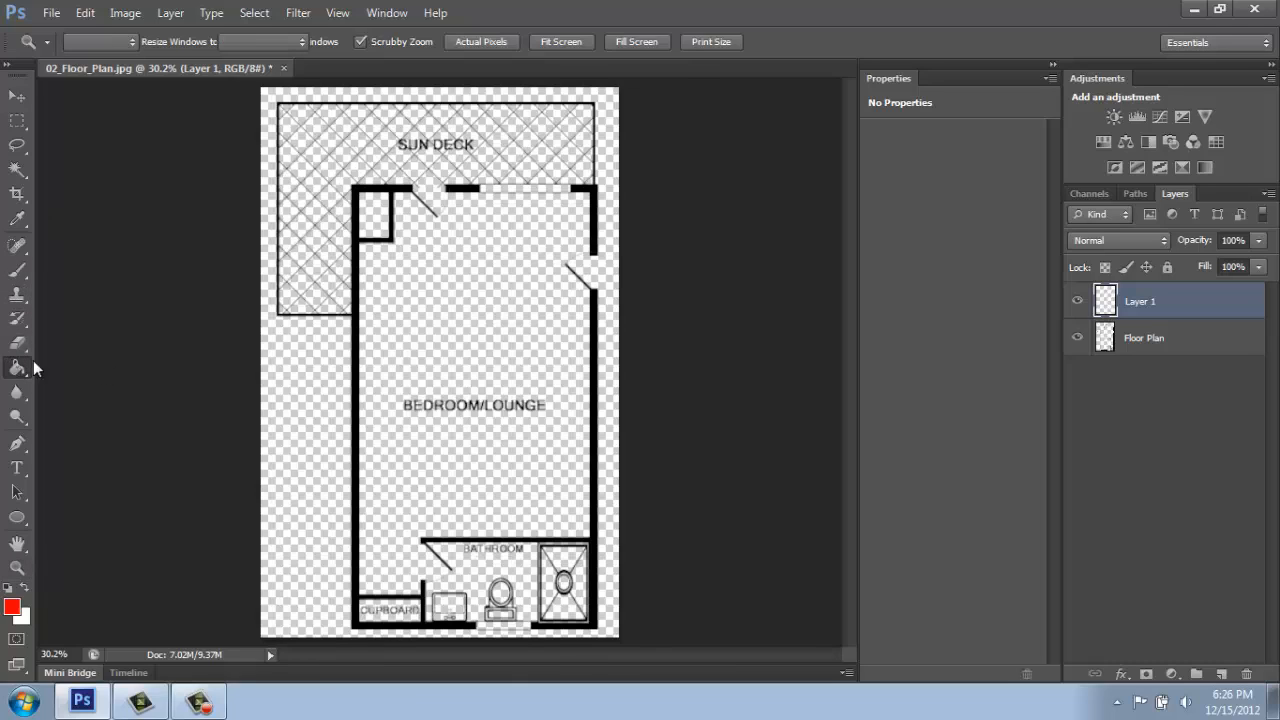
{"action": "left_click", "coordinate": [500, 300]}
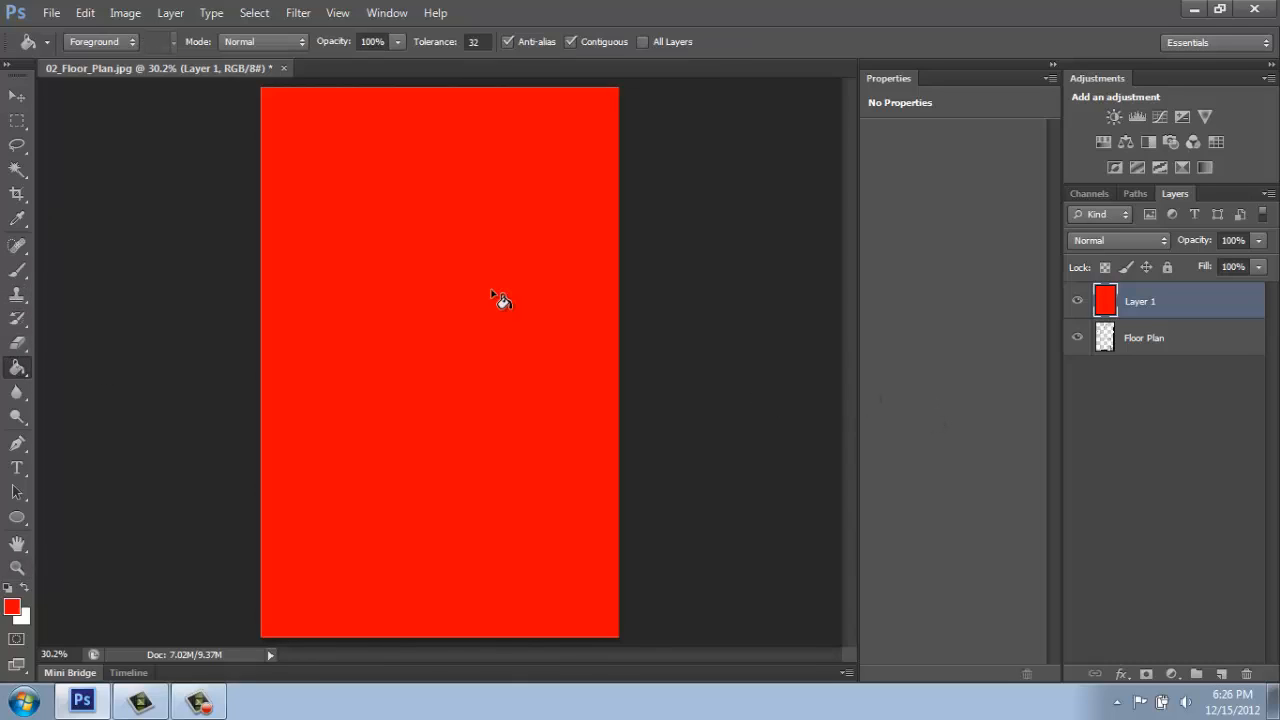
{"action": "left_click", "coordinate": [16, 96]}
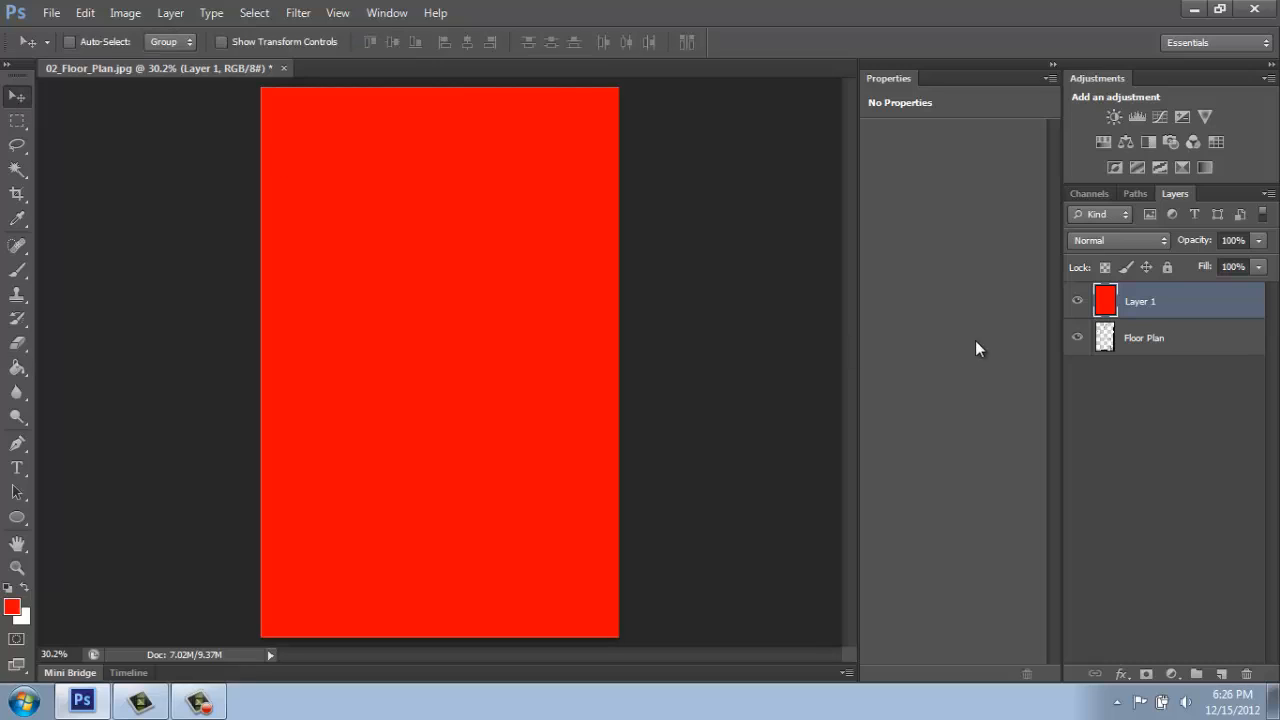
{"action": "mouse_move", "coordinate": [438, 262]}
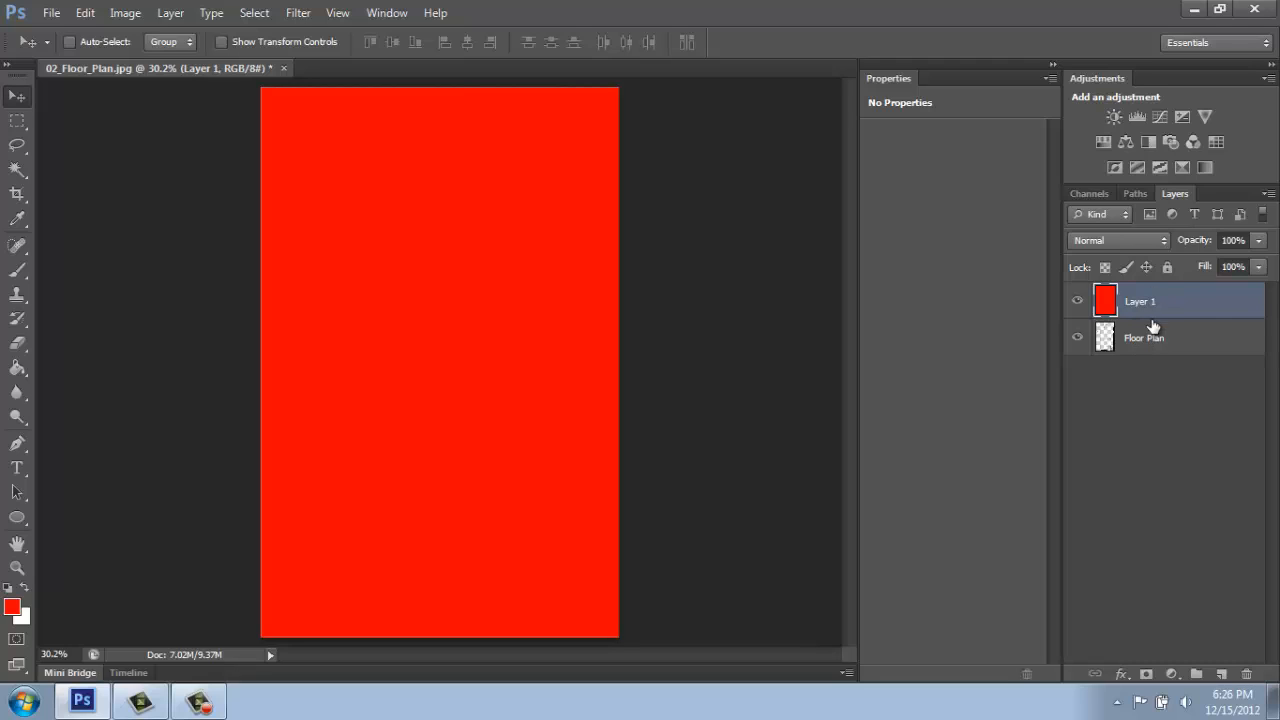
{"action": "mouse_move", "coordinate": [1165, 301]}
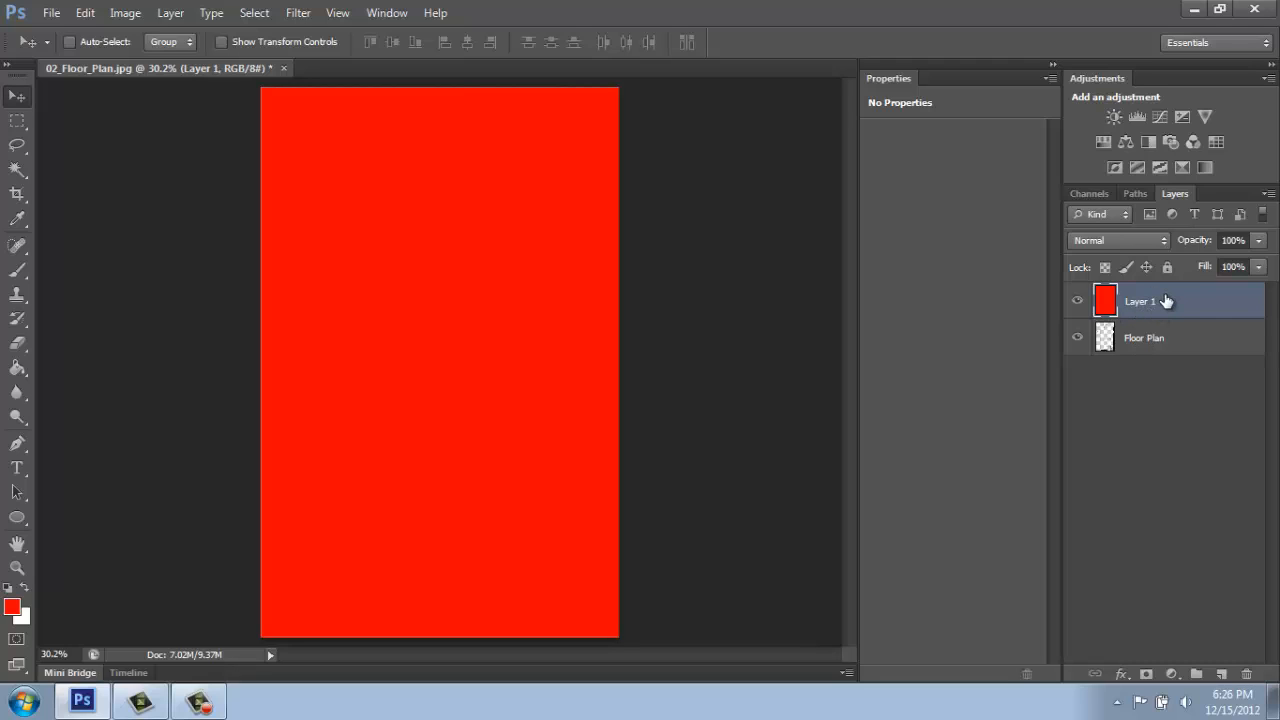
{"action": "mouse_move", "coordinate": [1165, 337]}
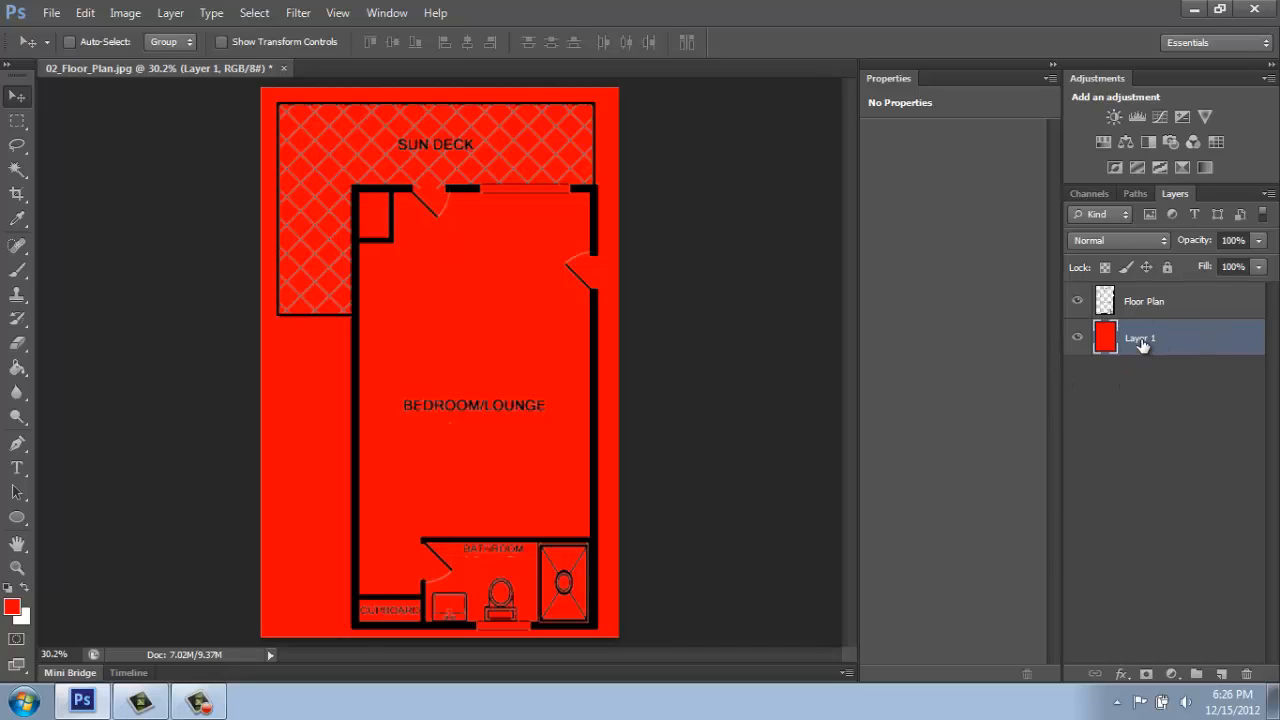
Rename the red fill layer to Red and toggle its visibility to check transparency.
{"action": "double_click", "coordinate": [1140, 337]}
{"action": "type", "text": "Red"}
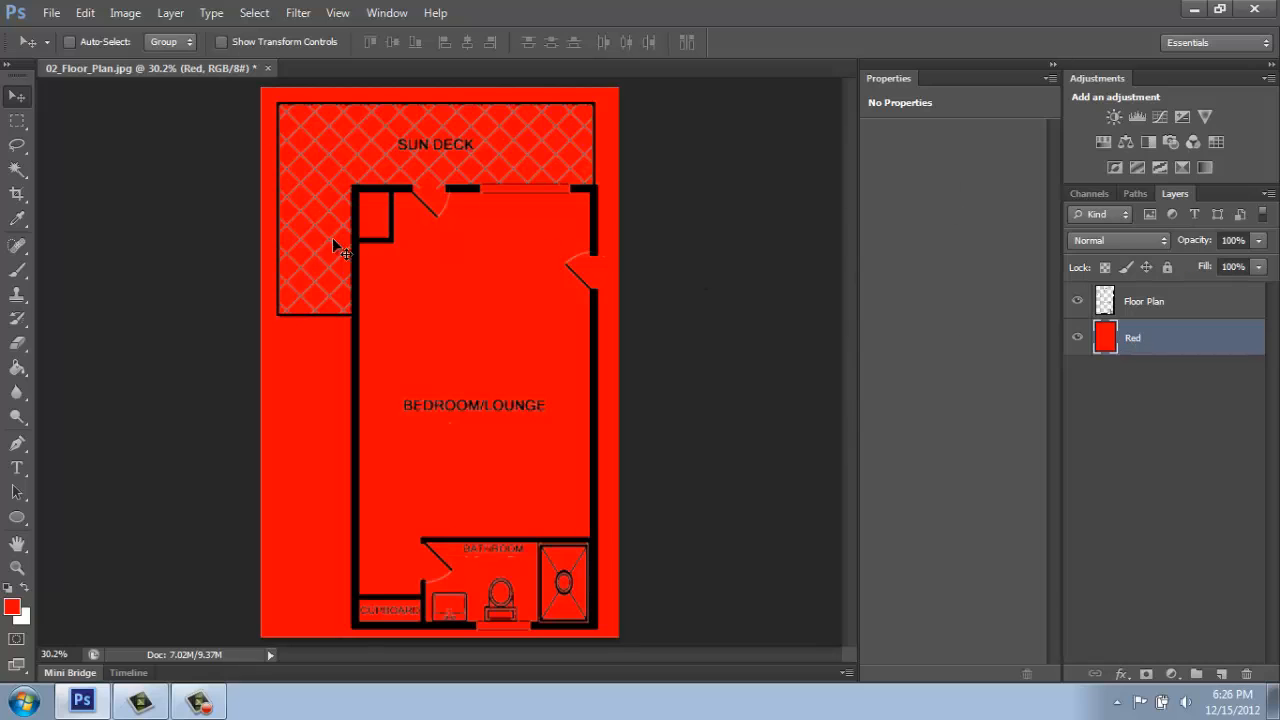
{"action": "left_click", "coordinate": [17, 568]}
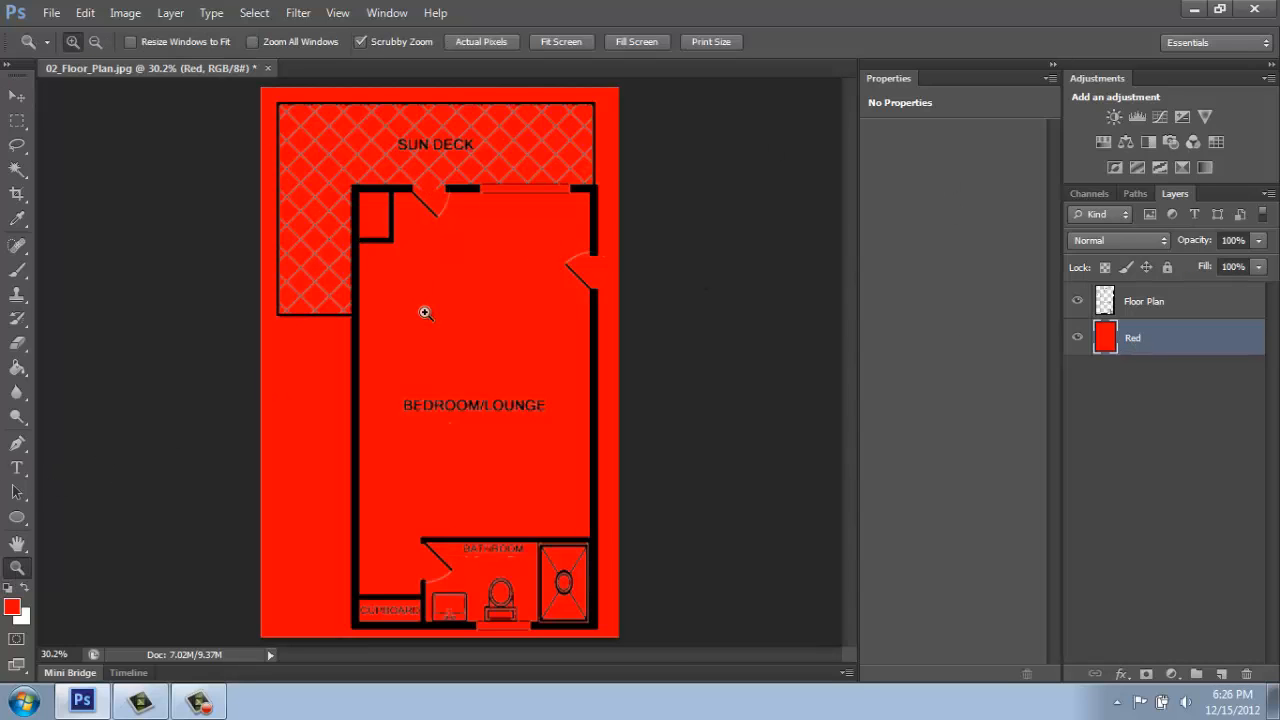
{"action": "left_click", "coordinate": [1077, 337]}
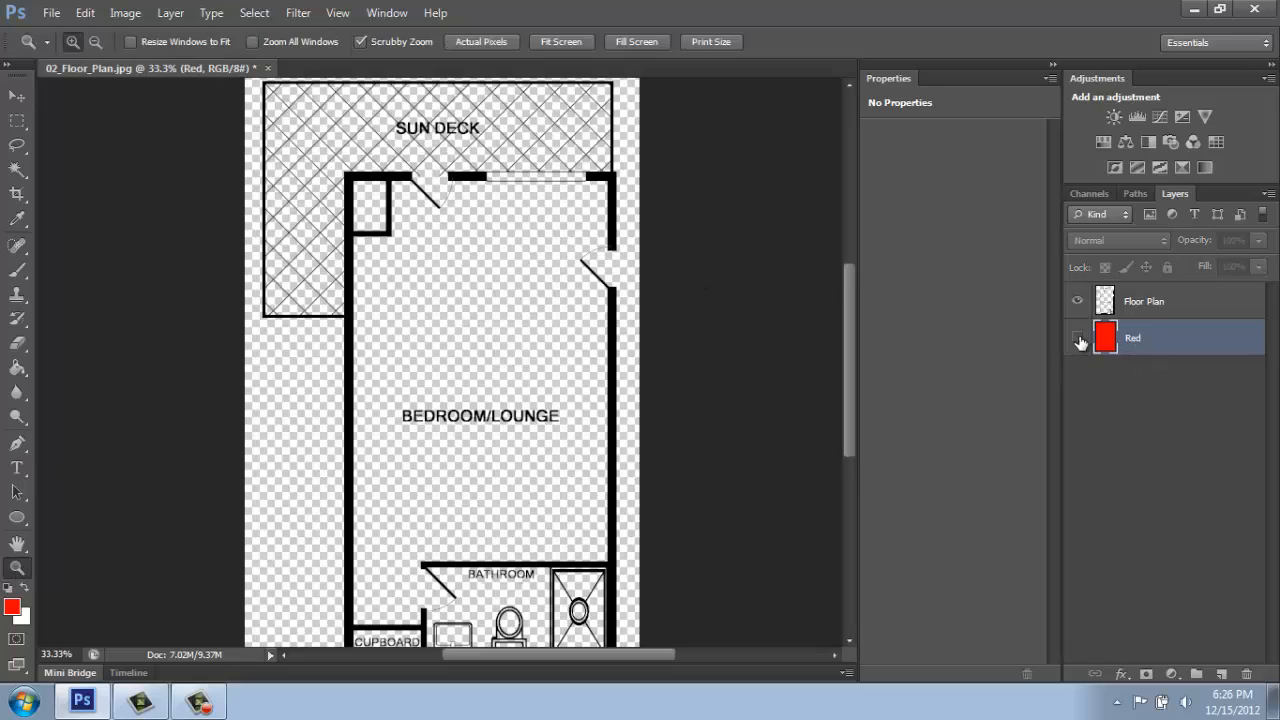
{"action": "left_click", "coordinate": [1077, 337]}
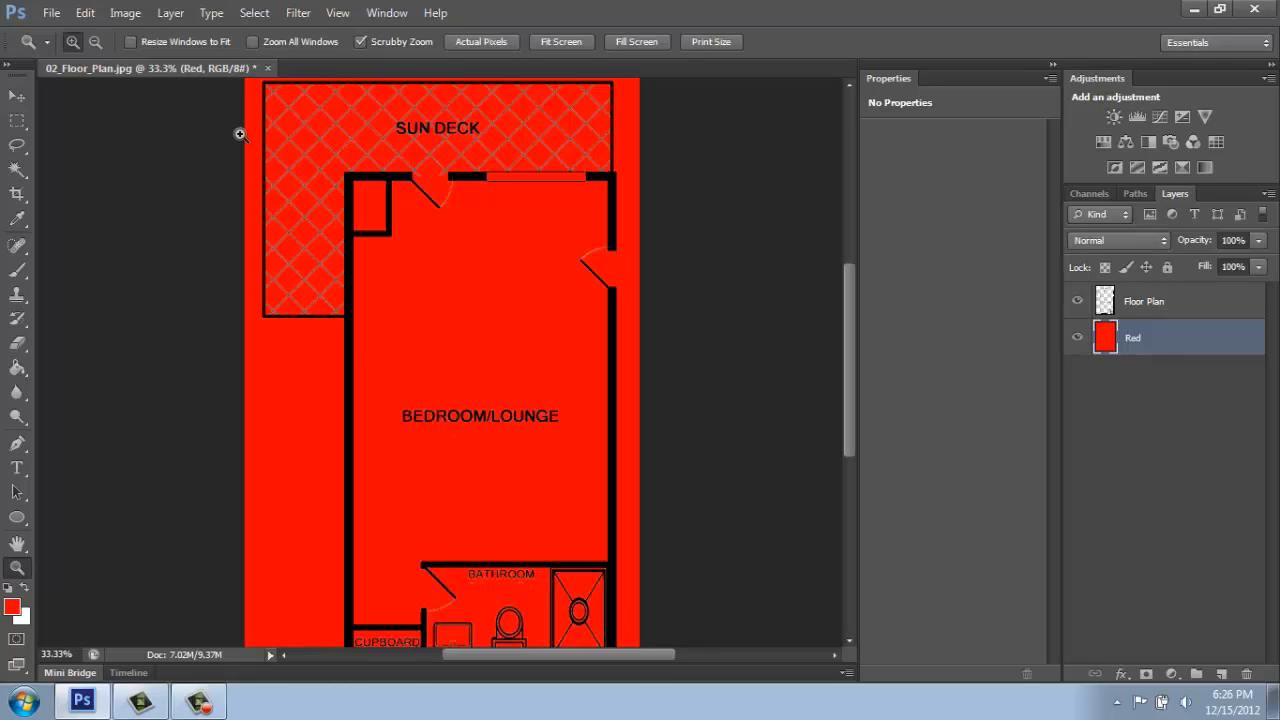
{"action": "mouse_move", "coordinate": [358, 273]}
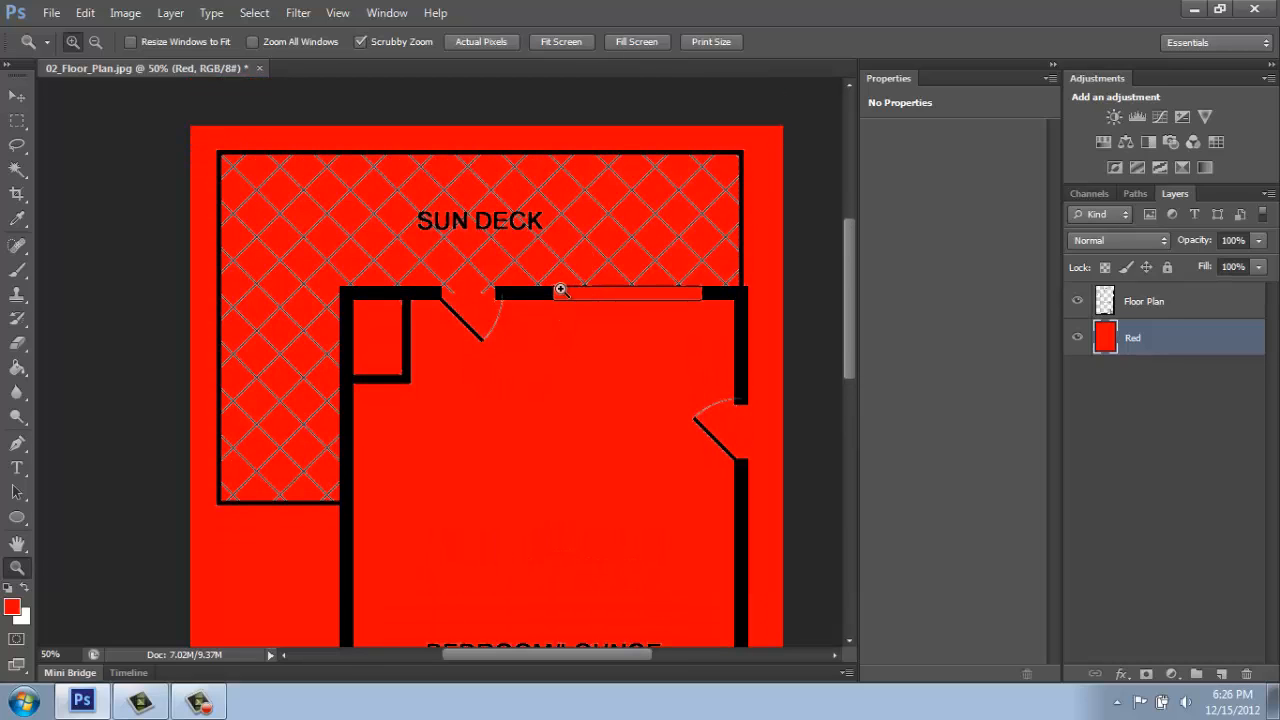
Apply Hue/Saturation with Lightness -100 to the Floor Plan layer.
{"action": "left_click", "coordinate": [1143, 301]}
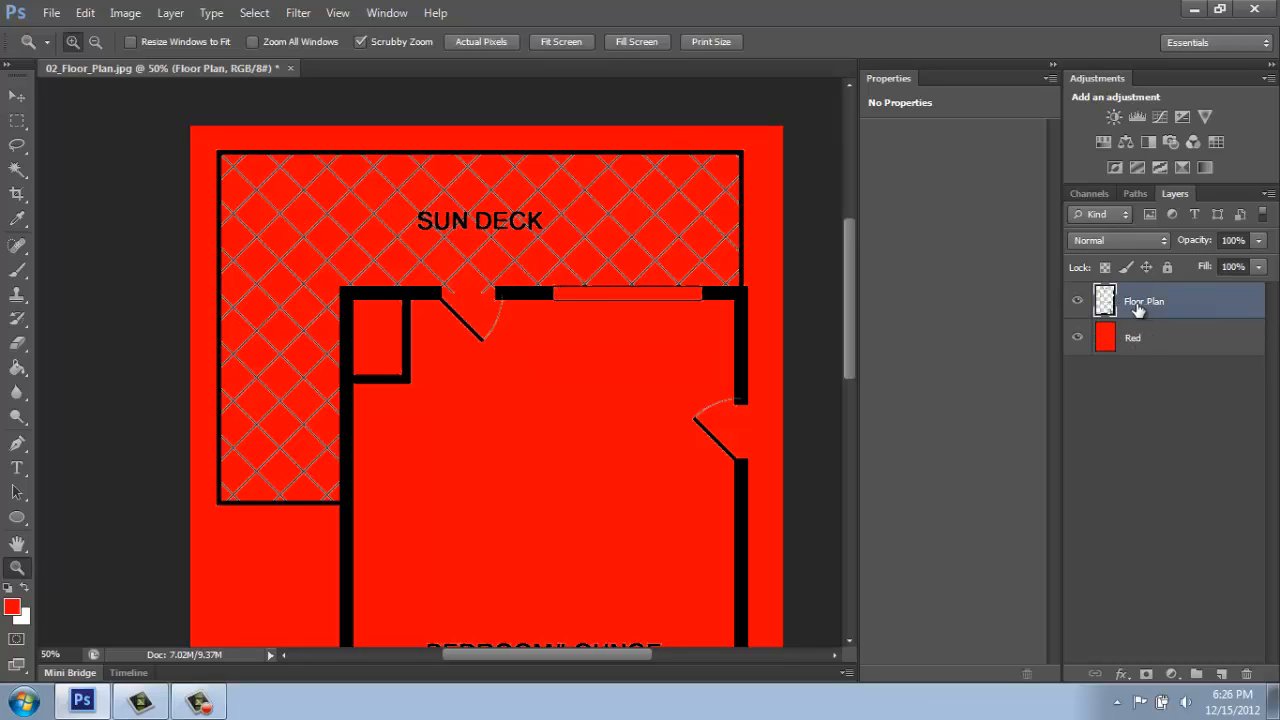
{"action": "mouse_move", "coordinate": [434, 124]}
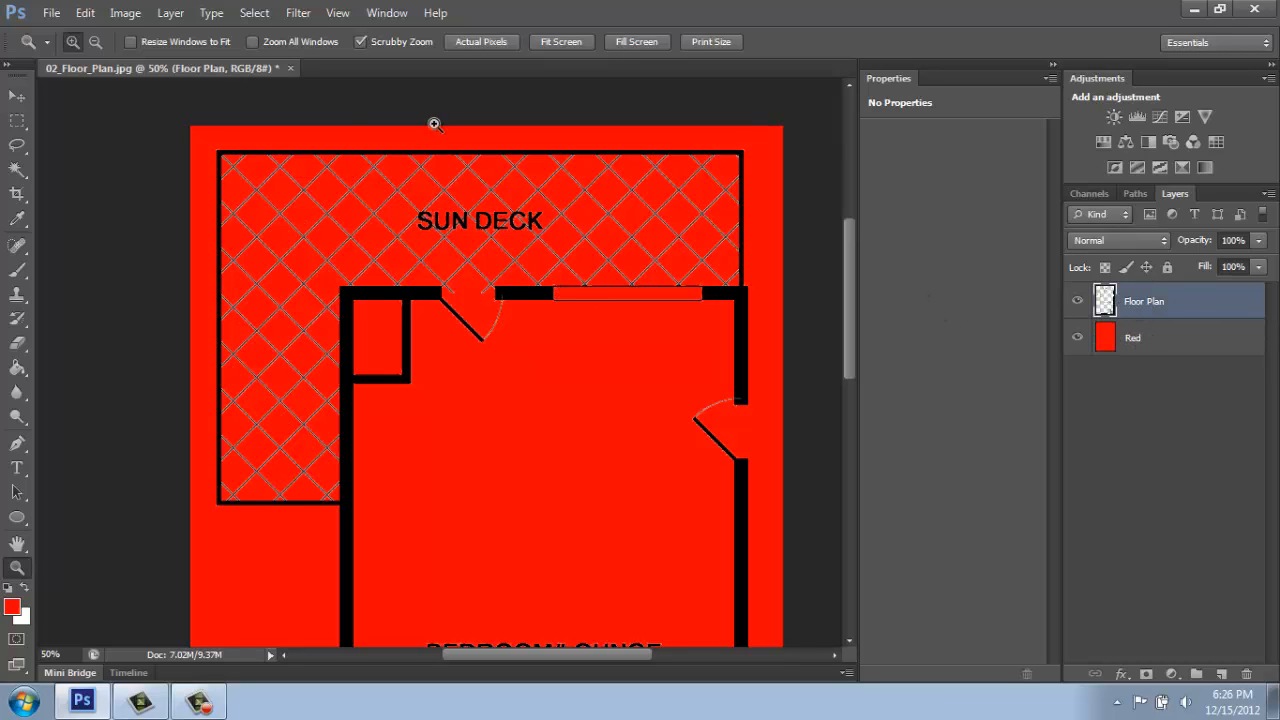
{"action": "left_click", "coordinate": [125, 13]}
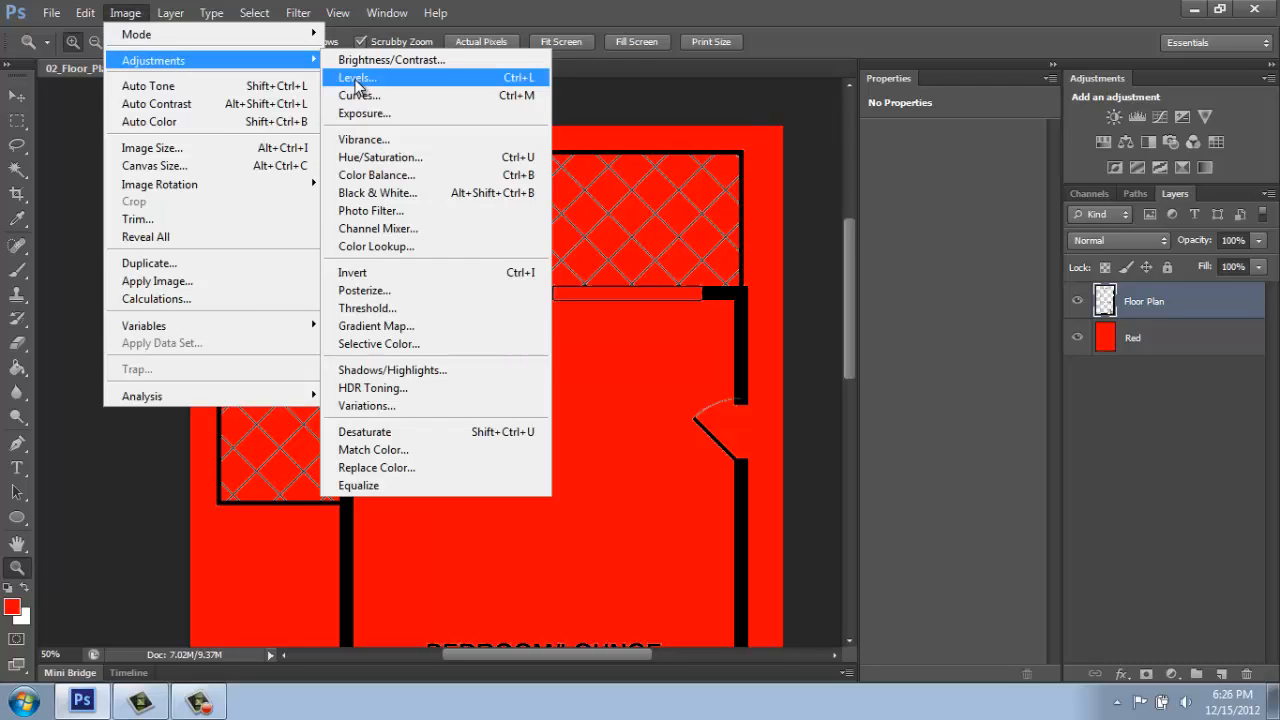
{"action": "mouse_move", "coordinate": [406, 157]}
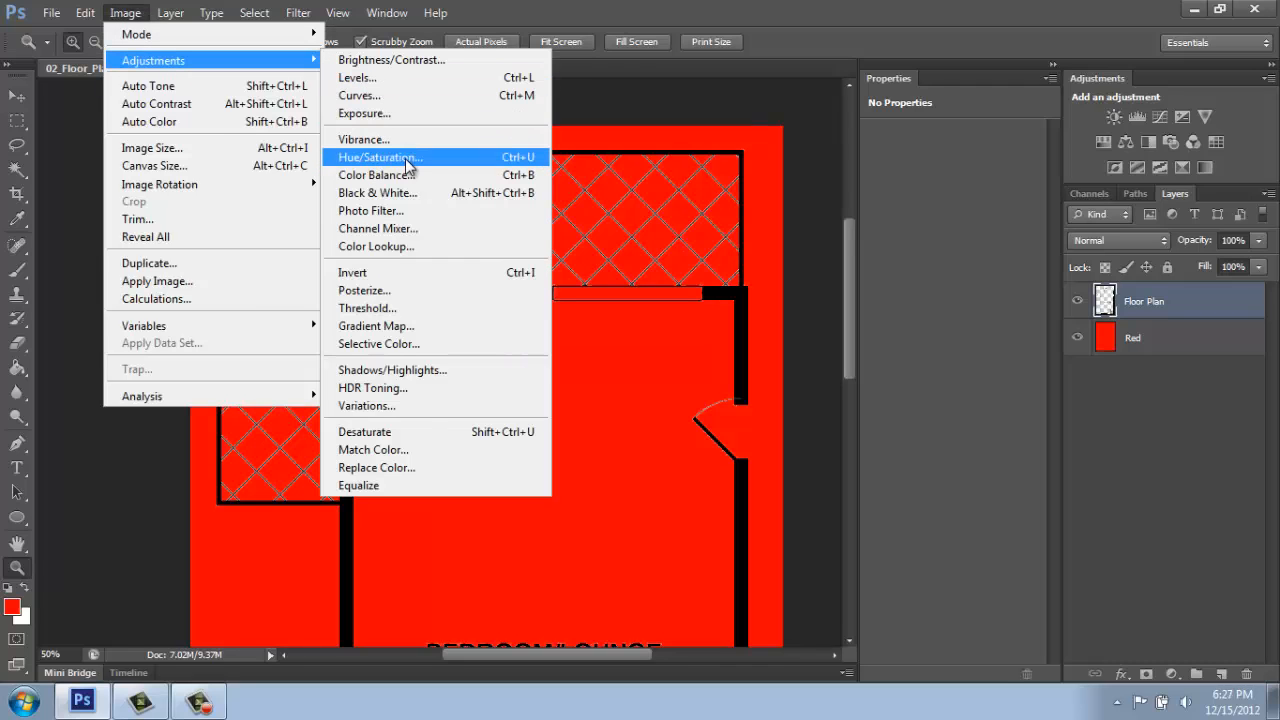
{"action": "left_click", "coordinate": [379, 157]}
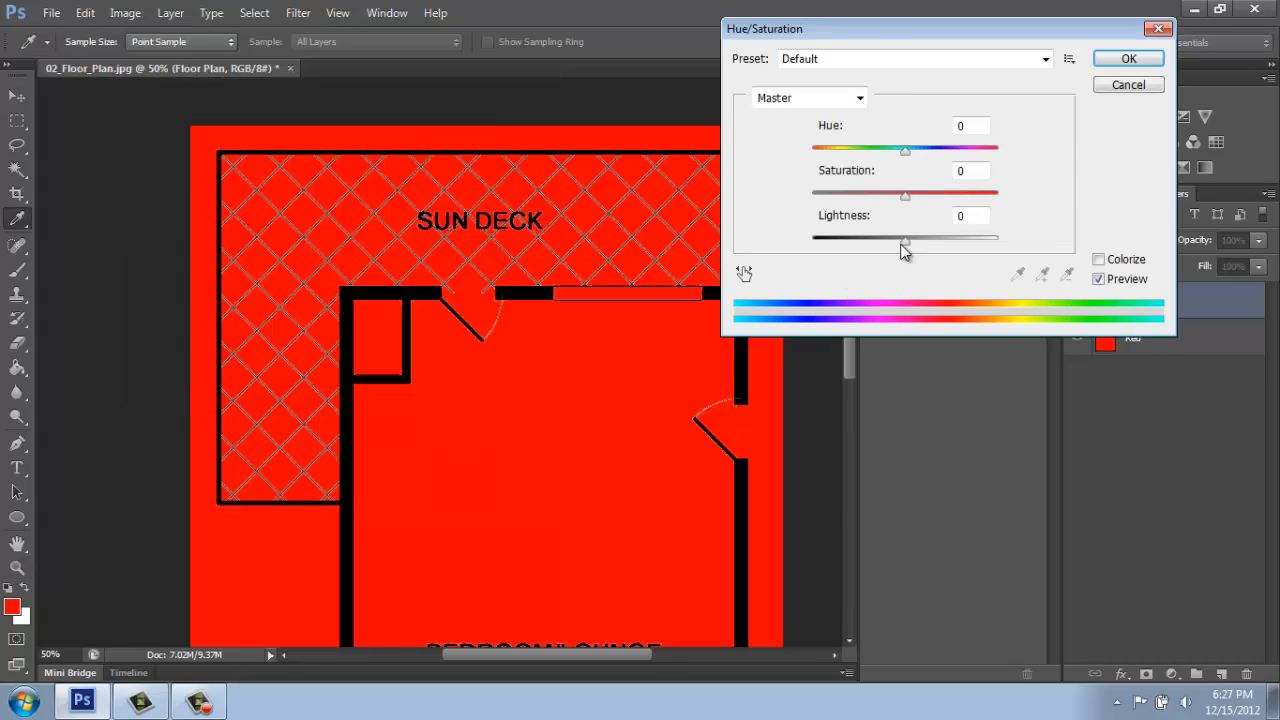
{"action": "mouse_move", "coordinate": [910, 248]}
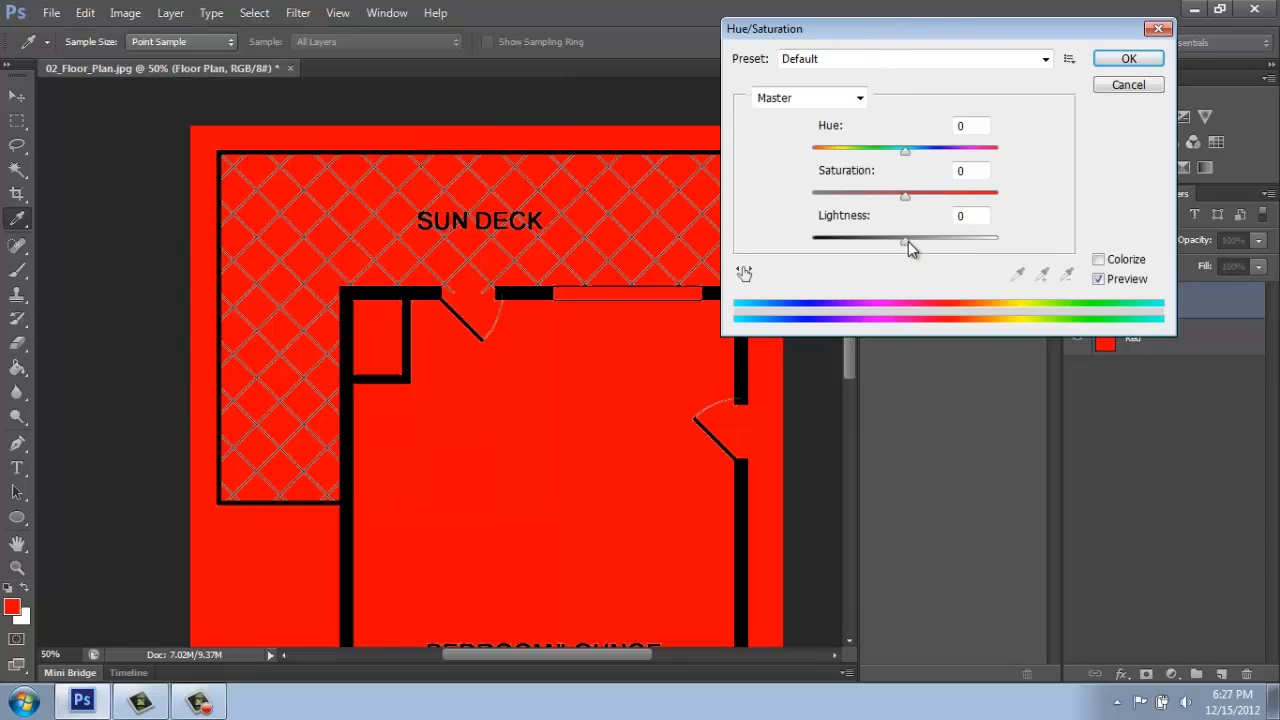
{"action": "left_click_drag", "start_coordinate": [905, 237], "coordinate": [885, 237]}
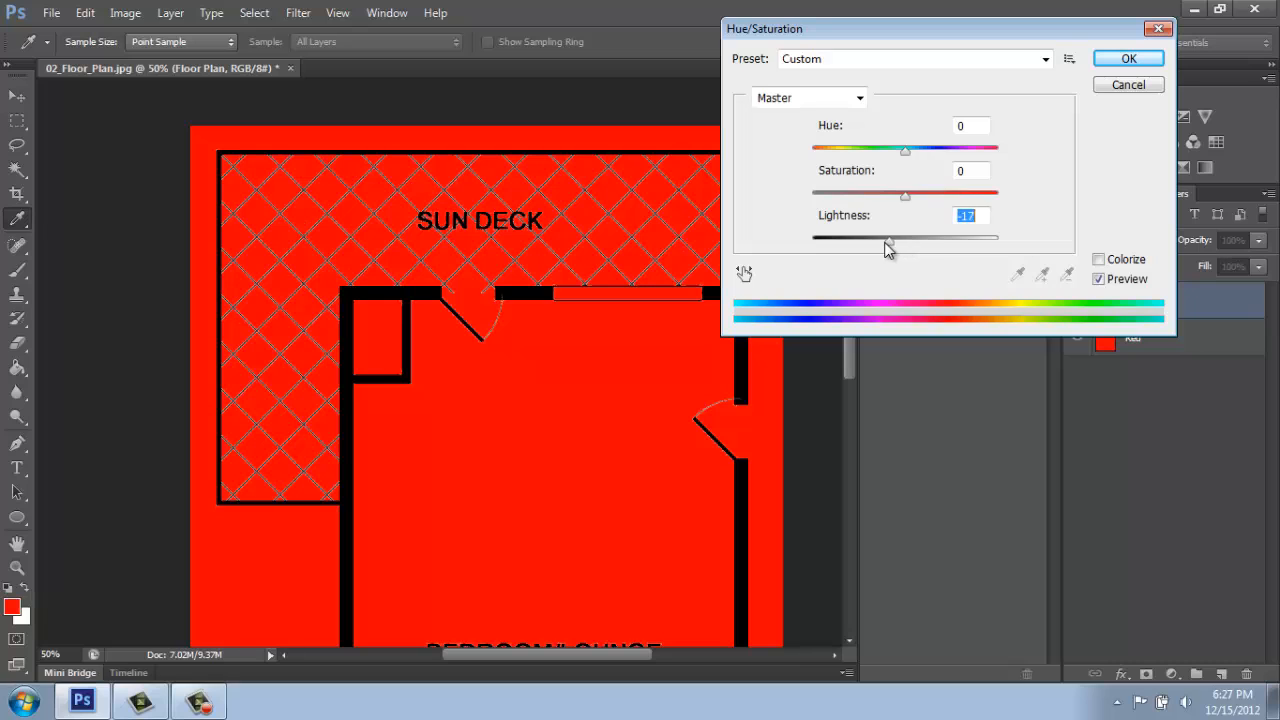
{"action": "left_click_drag", "start_coordinate": [905, 235], "coordinate": [810, 238]}
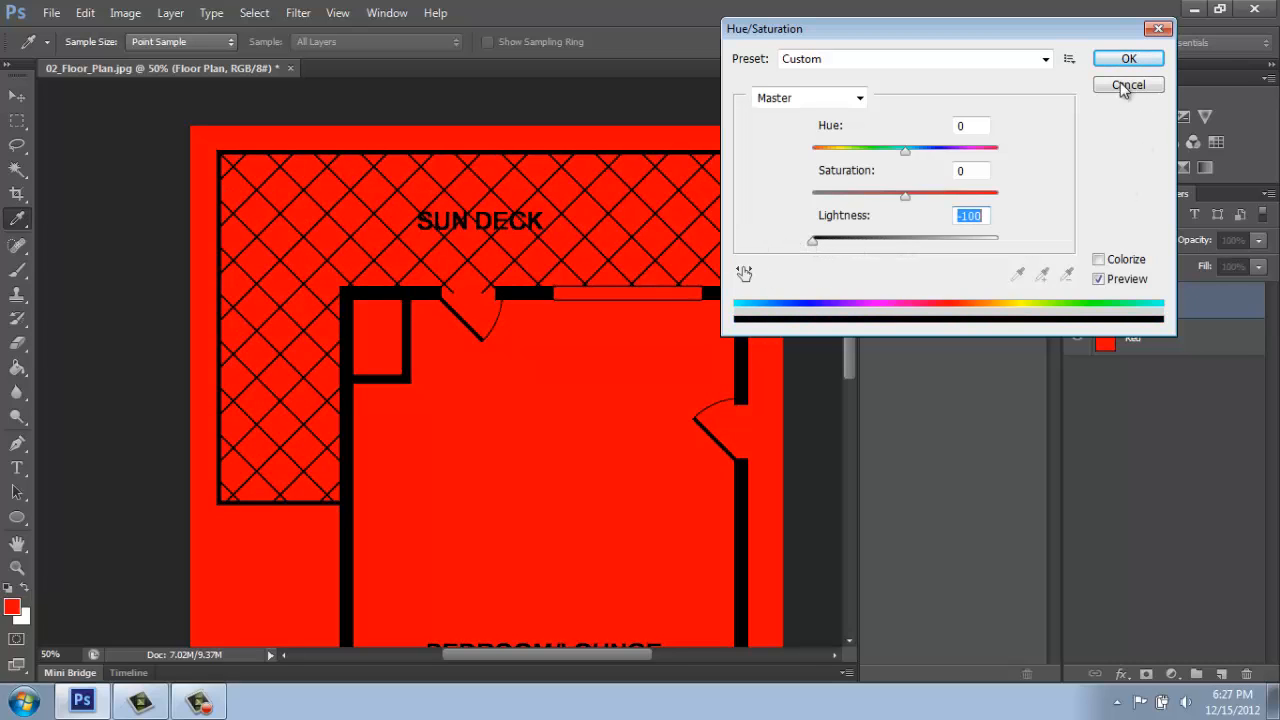
{"action": "left_click", "coordinate": [1128, 85]}
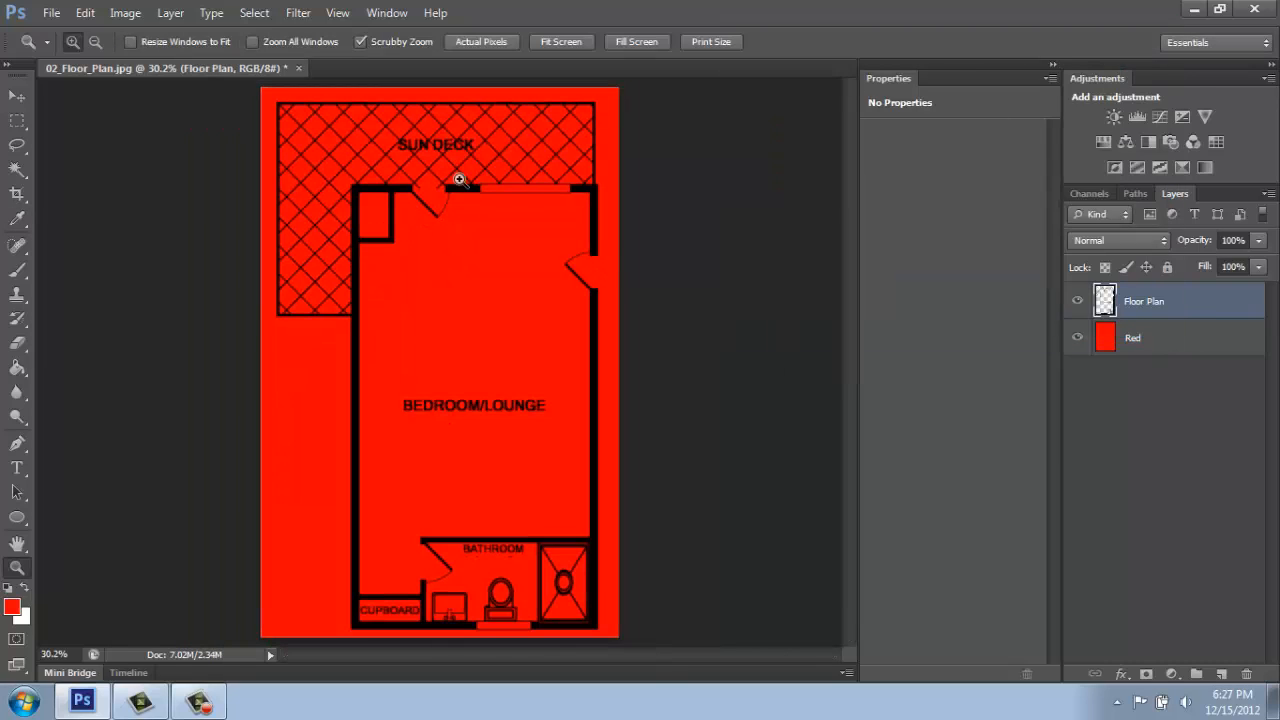
{"action": "mouse_move", "coordinate": [517, 569]}
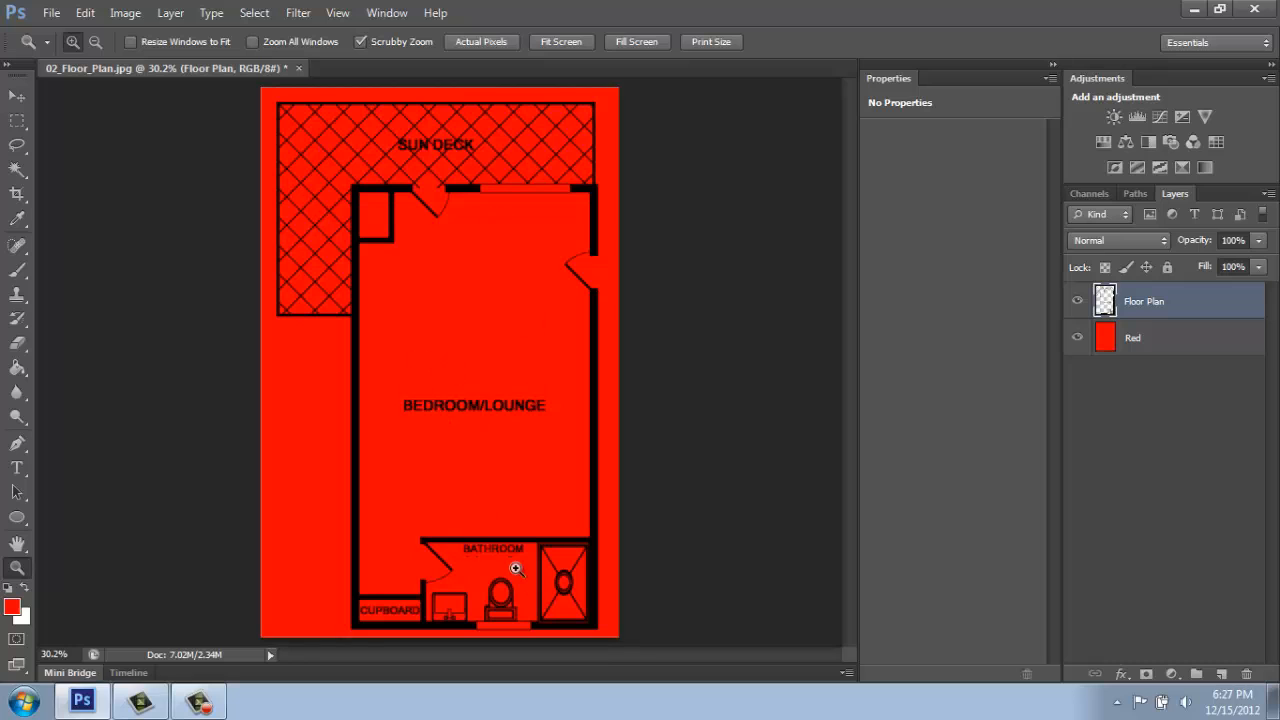
{"action": "mouse_move", "coordinate": [477, 588]}
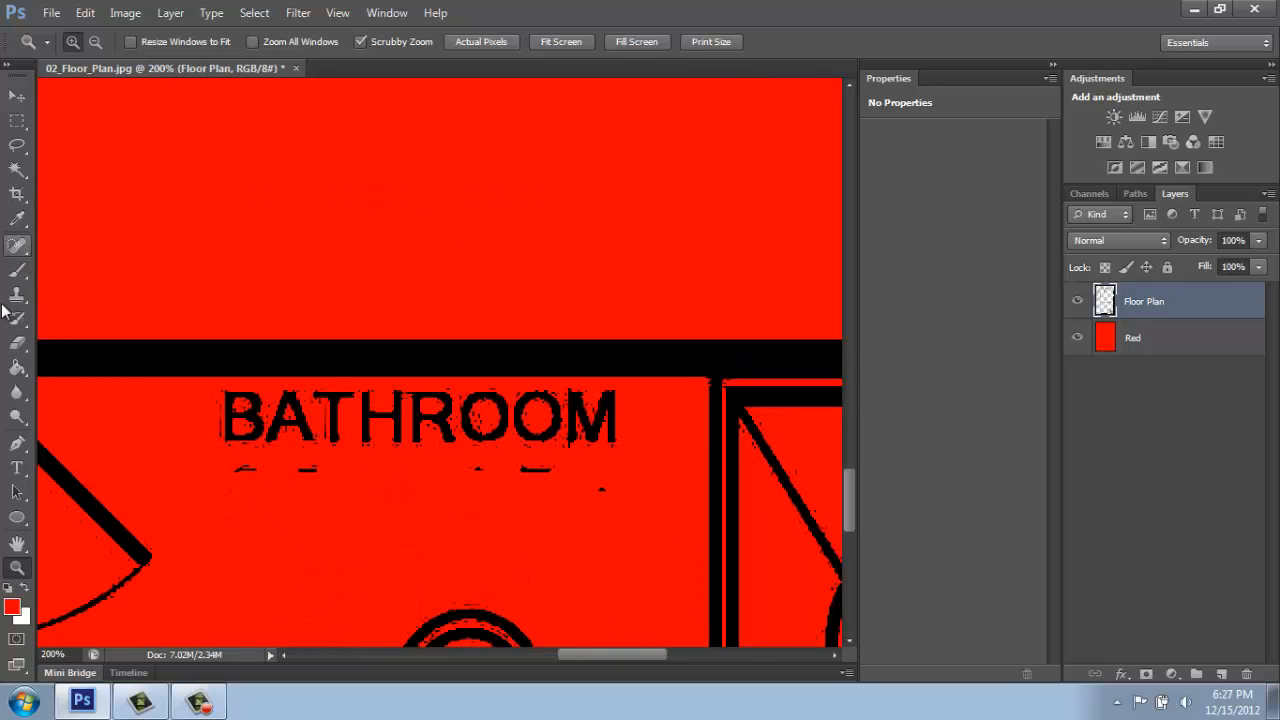
{"action": "mouse_move", "coordinate": [388, 438]}
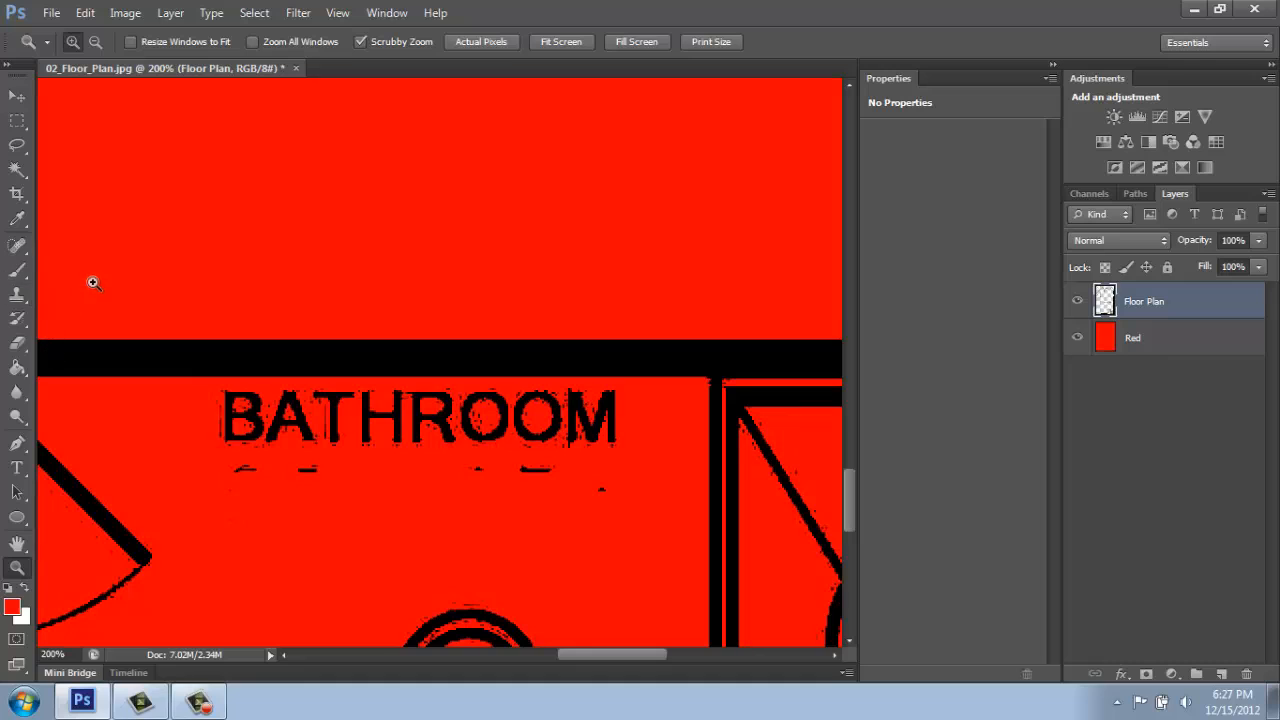
{"action": "mouse_move", "coordinate": [246, 471]}
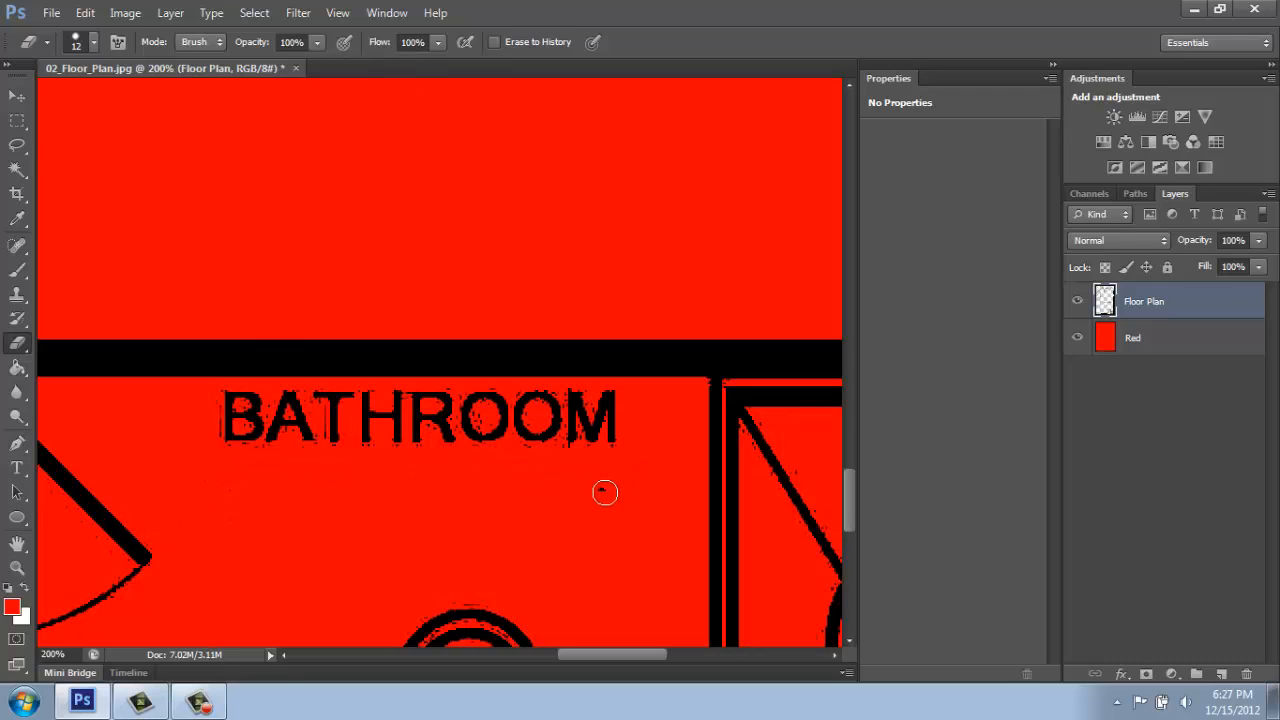
{"action": "mouse_move", "coordinate": [583, 457]}
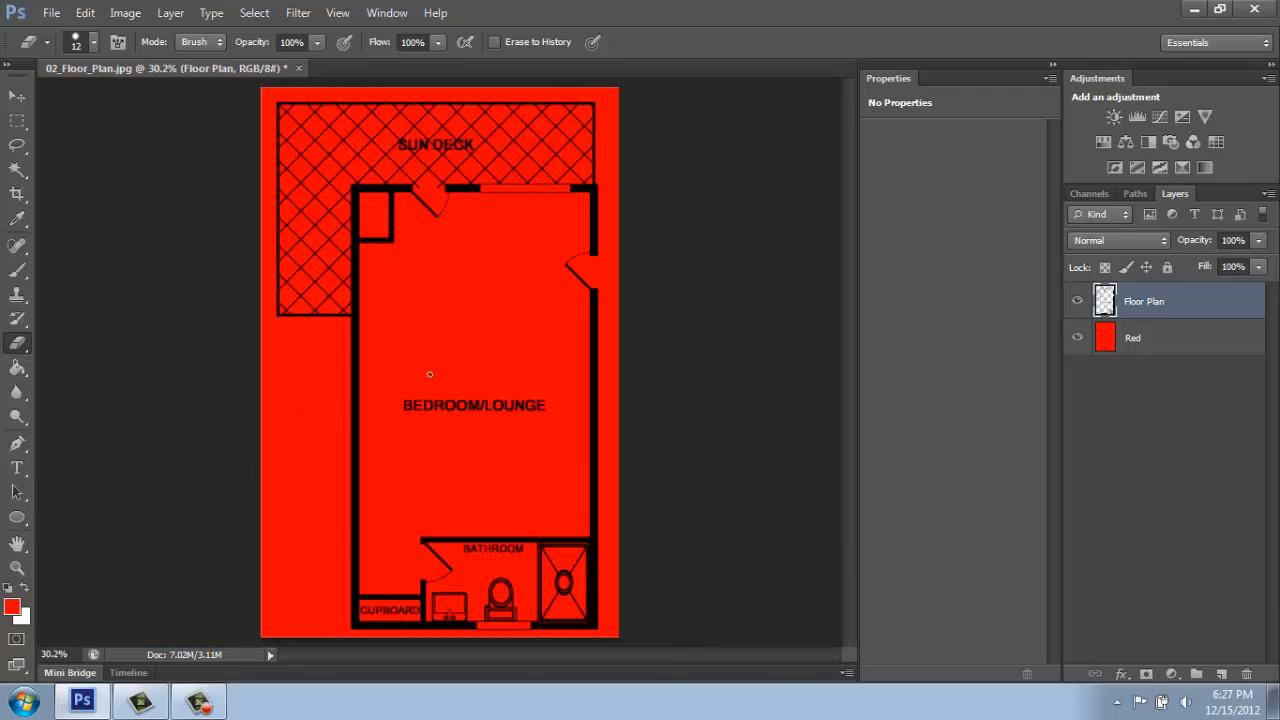
{"action": "mouse_move", "coordinate": [892, 343]}
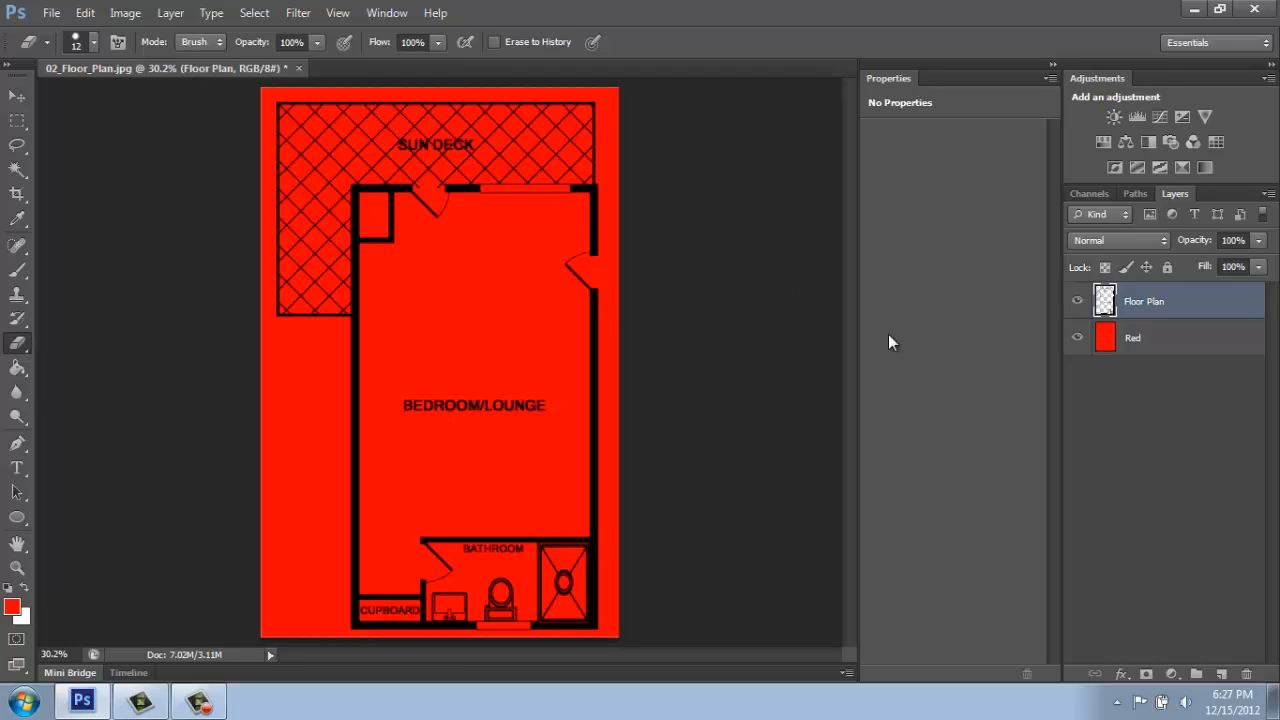
{"action": "mouse_move", "coordinate": [1164, 349]}
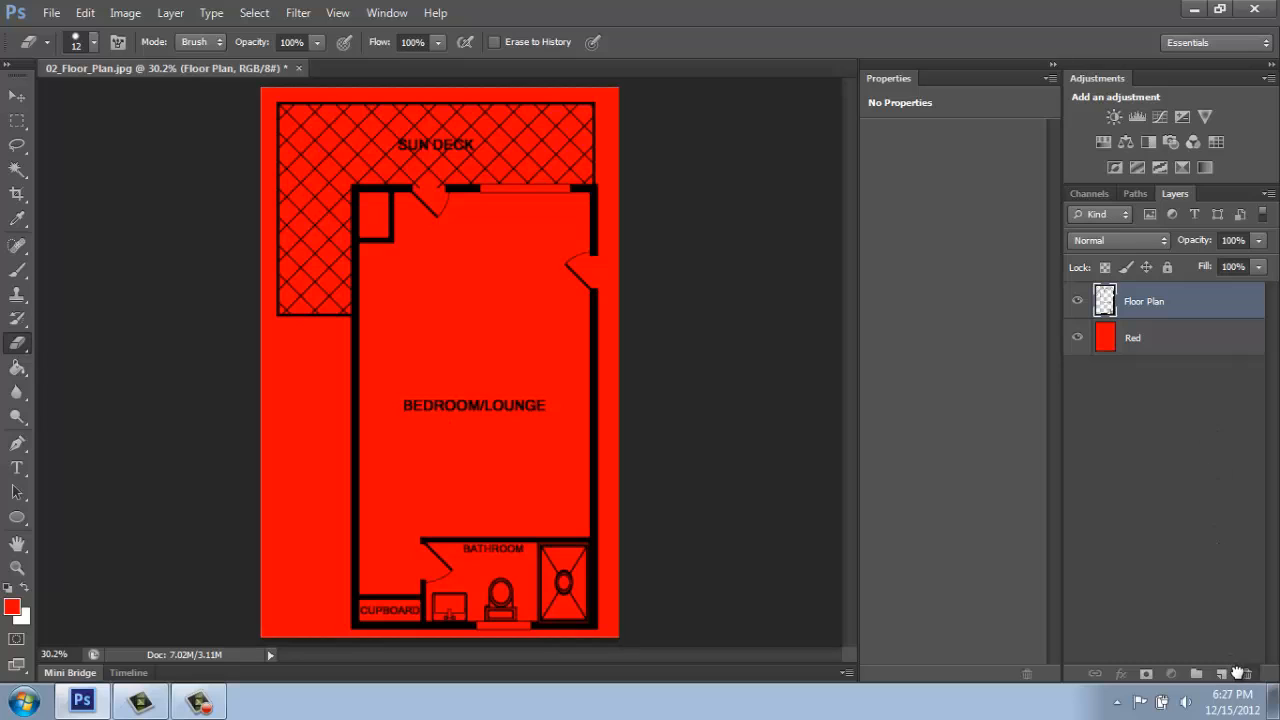
Delete the red background layer and save the file as 02_Floor_Plan_Transparent.psd.
{"action": "left_click", "coordinate": [1245, 673]}
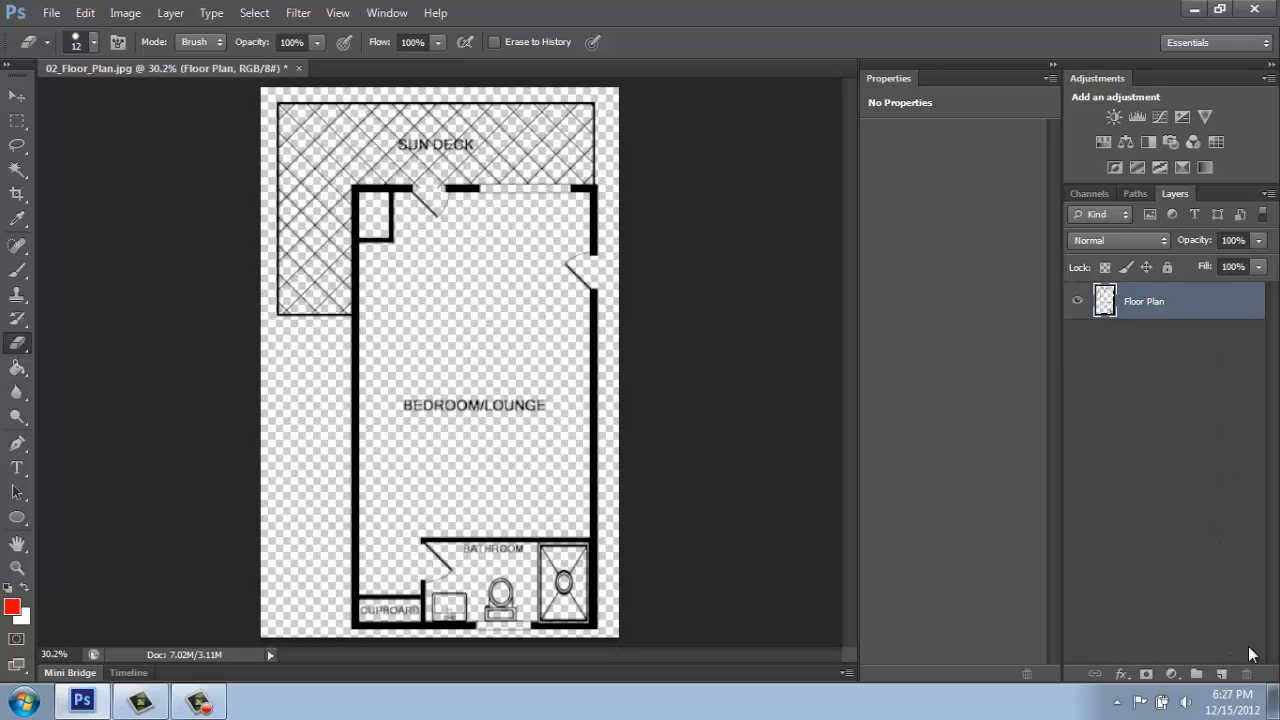
{"action": "mouse_move", "coordinate": [183, 350]}
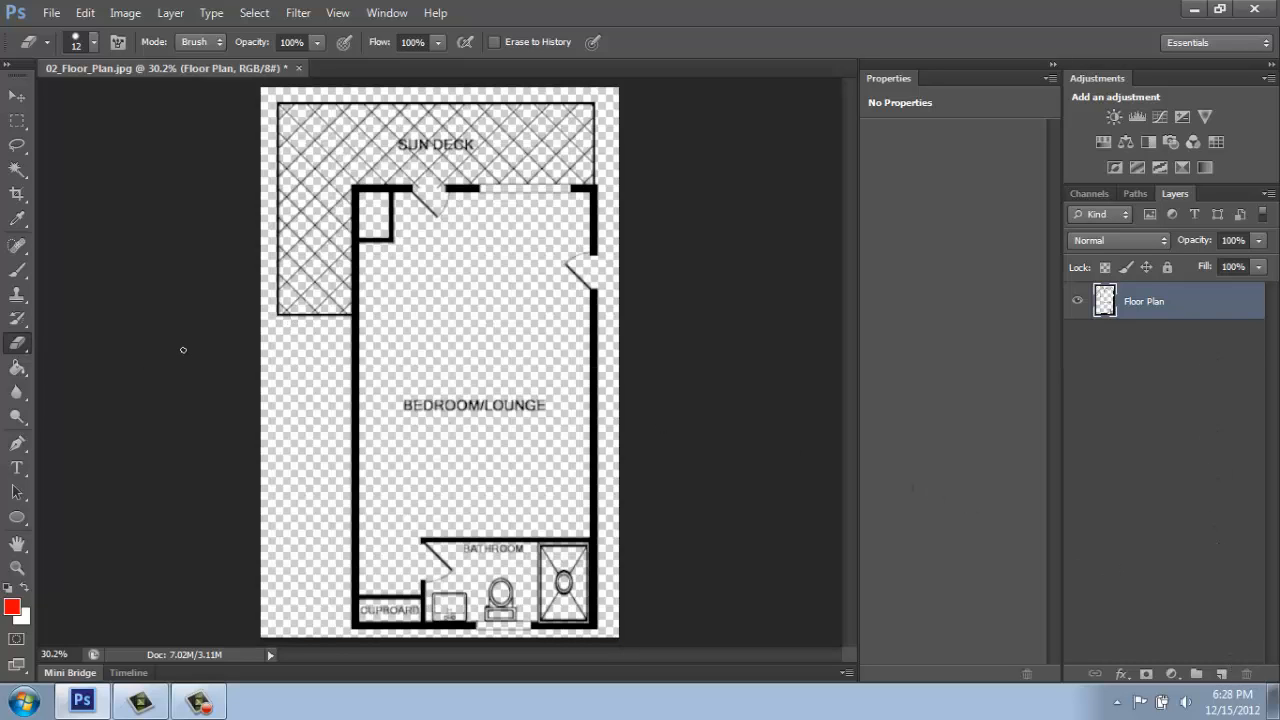
{"action": "mouse_move", "coordinate": [51, 18]}
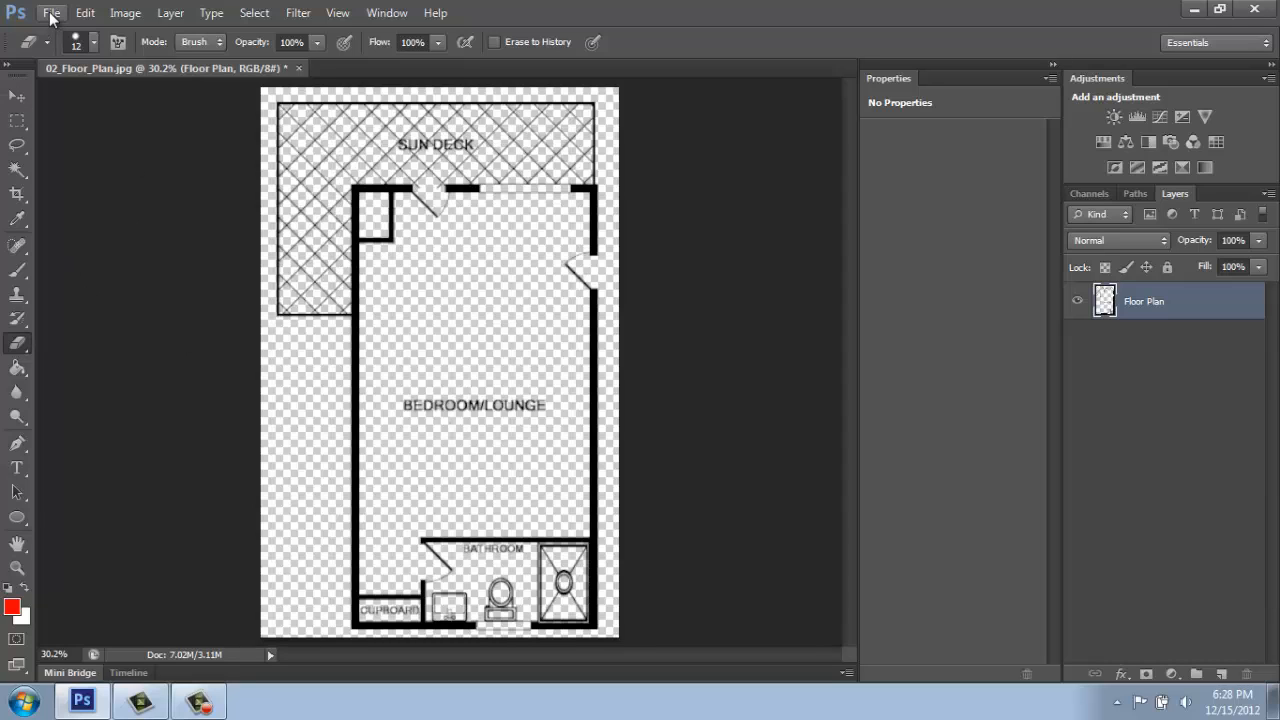
{"action": "left_click", "coordinate": [51, 13]}
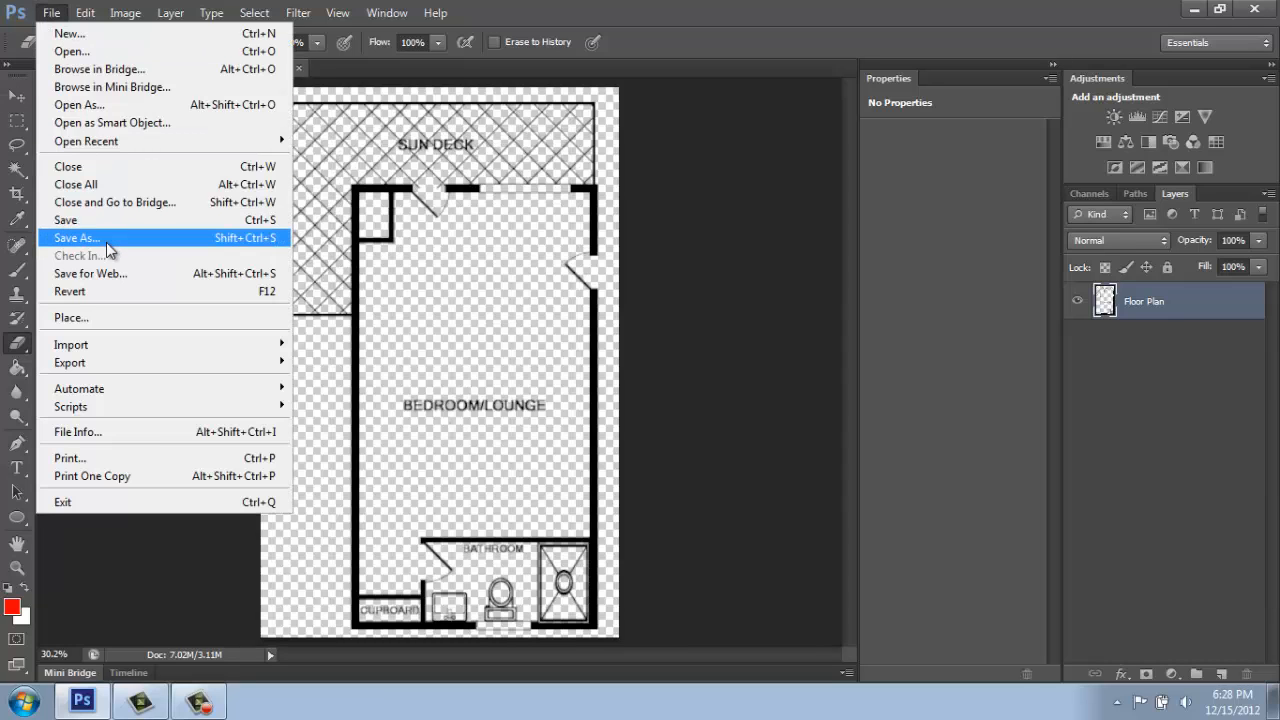
{"action": "left_click", "coordinate": [76, 237]}
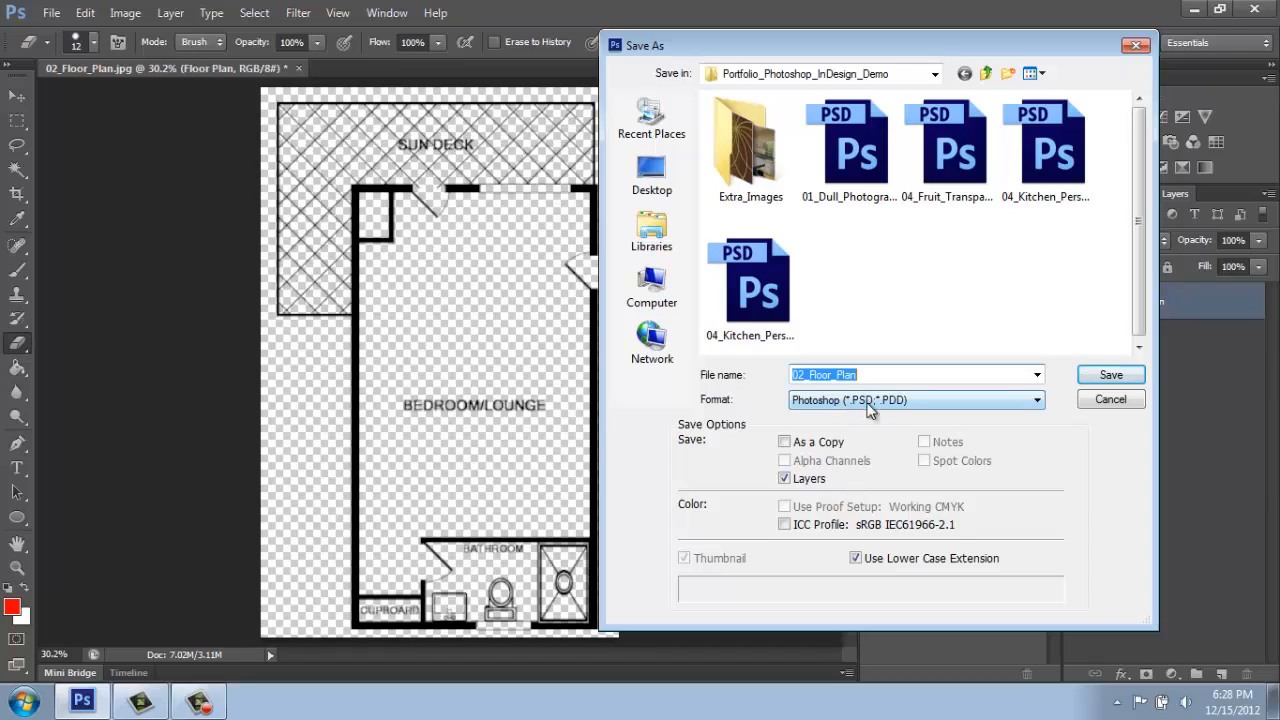
{"action": "mouse_move", "coordinate": [958, 410]}
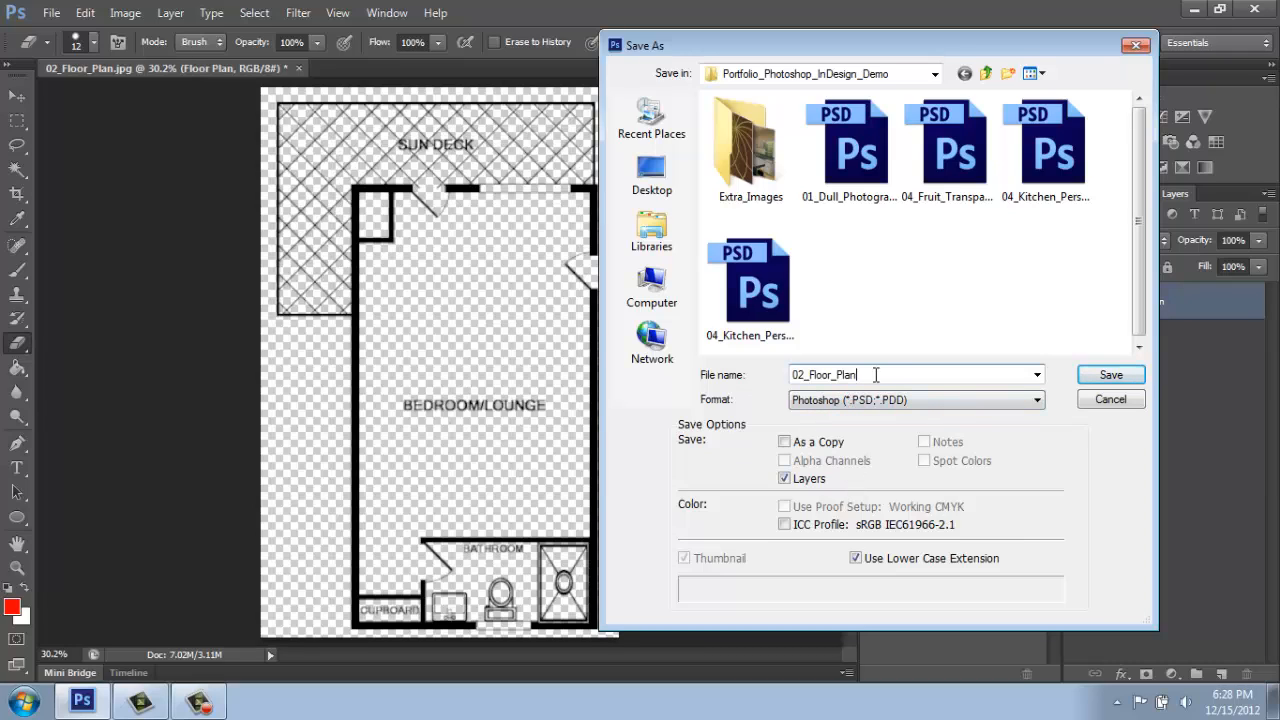
{"action": "type", "text": "_Tra"}
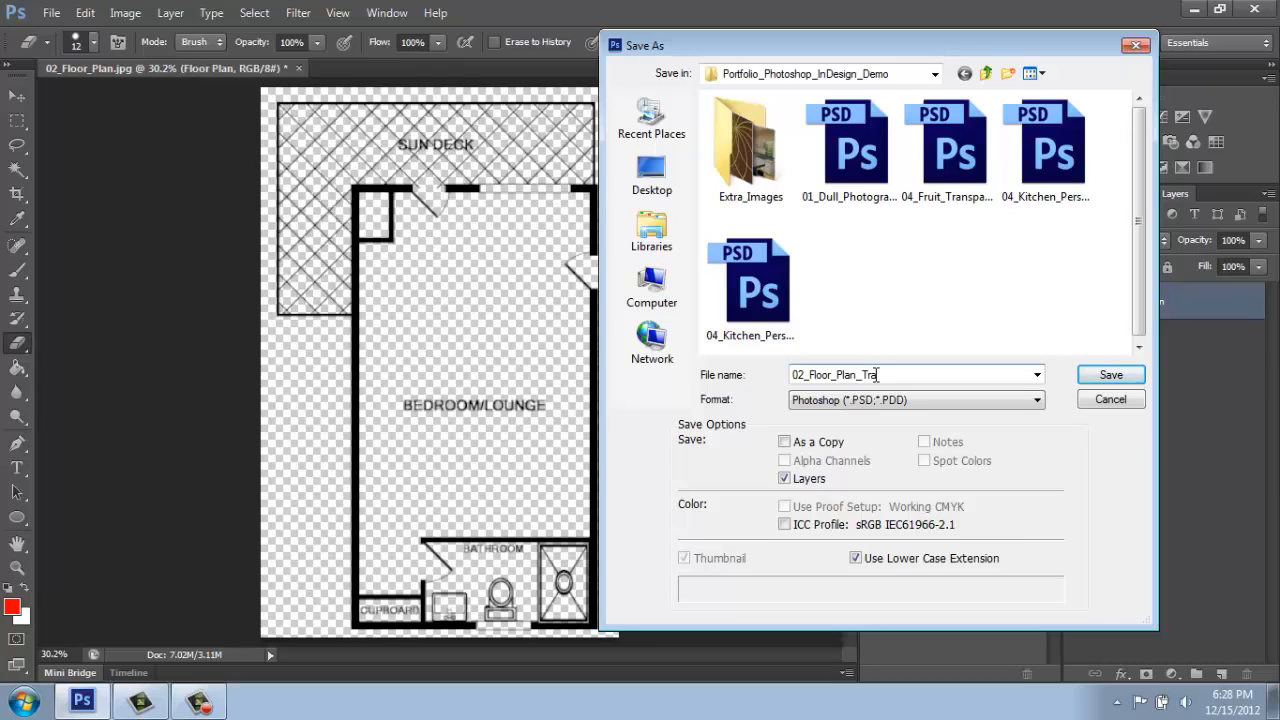
{"action": "type", "text": "nsparent"}
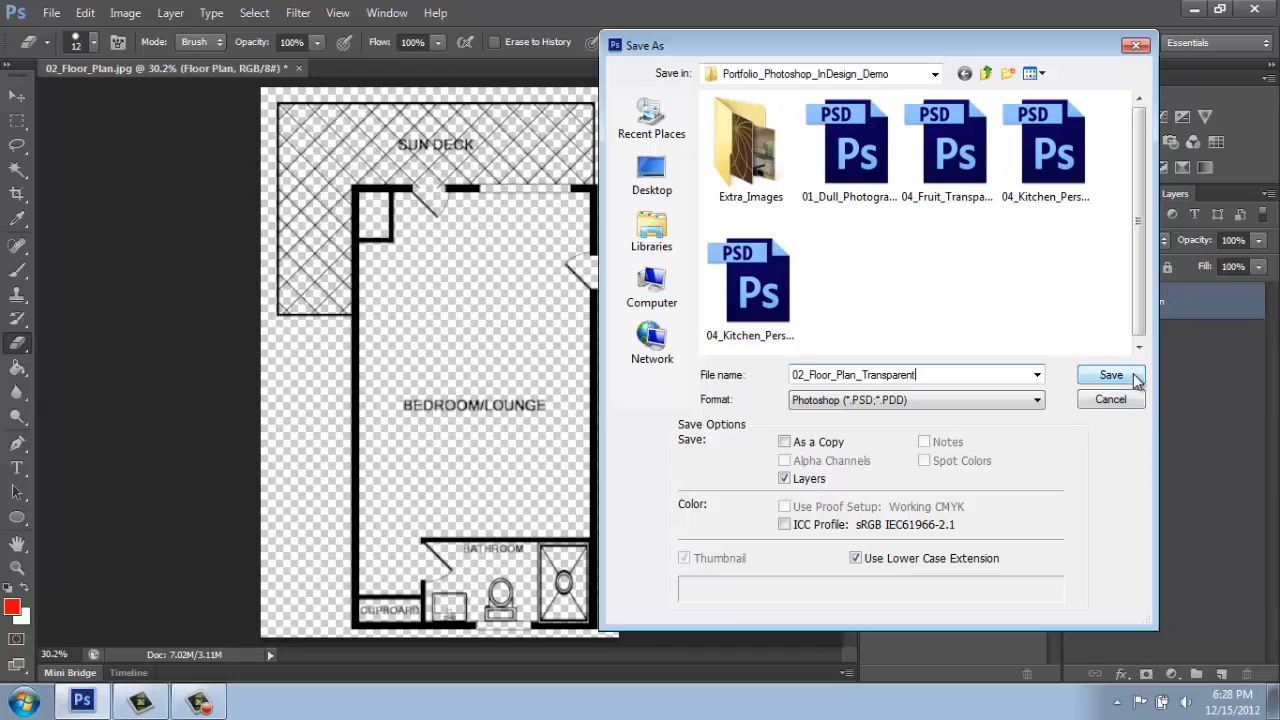
{"action": "left_click", "coordinate": [1110, 374]}
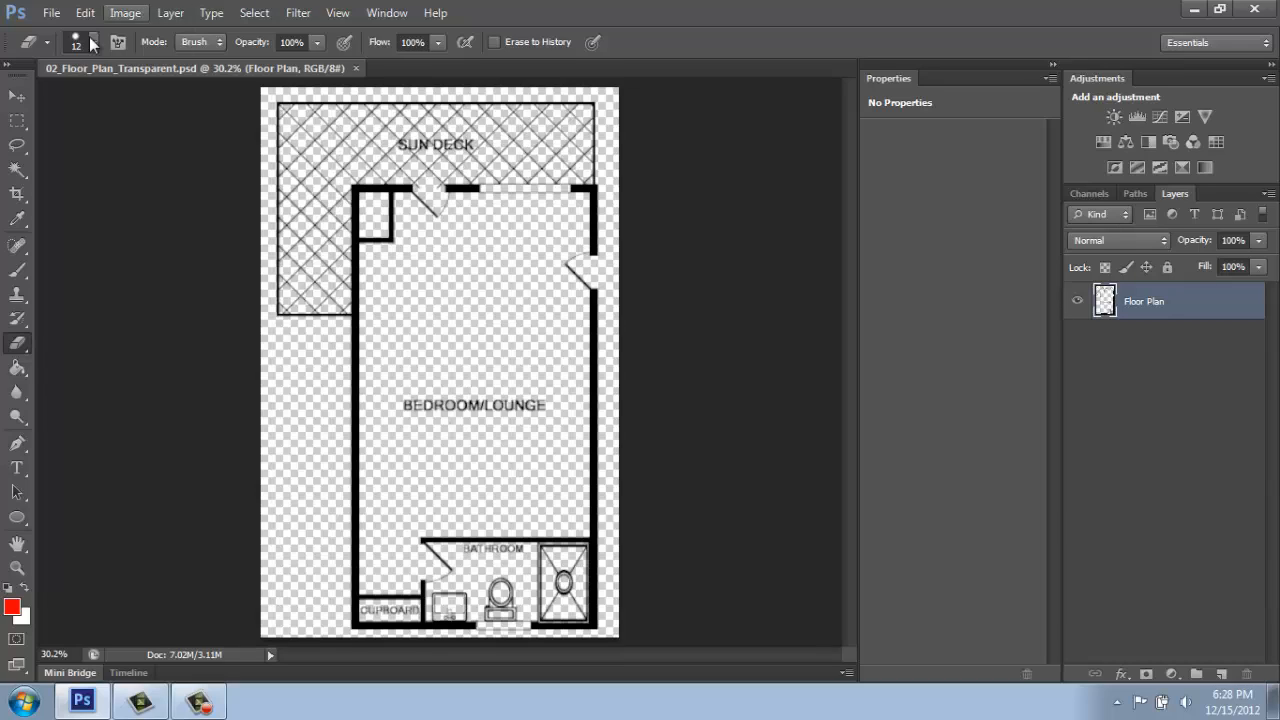
Colorize the plan in Hue/Saturation, boosting saturation and shifting the hue to purple.
{"action": "left_click", "coordinate": [17, 567]}
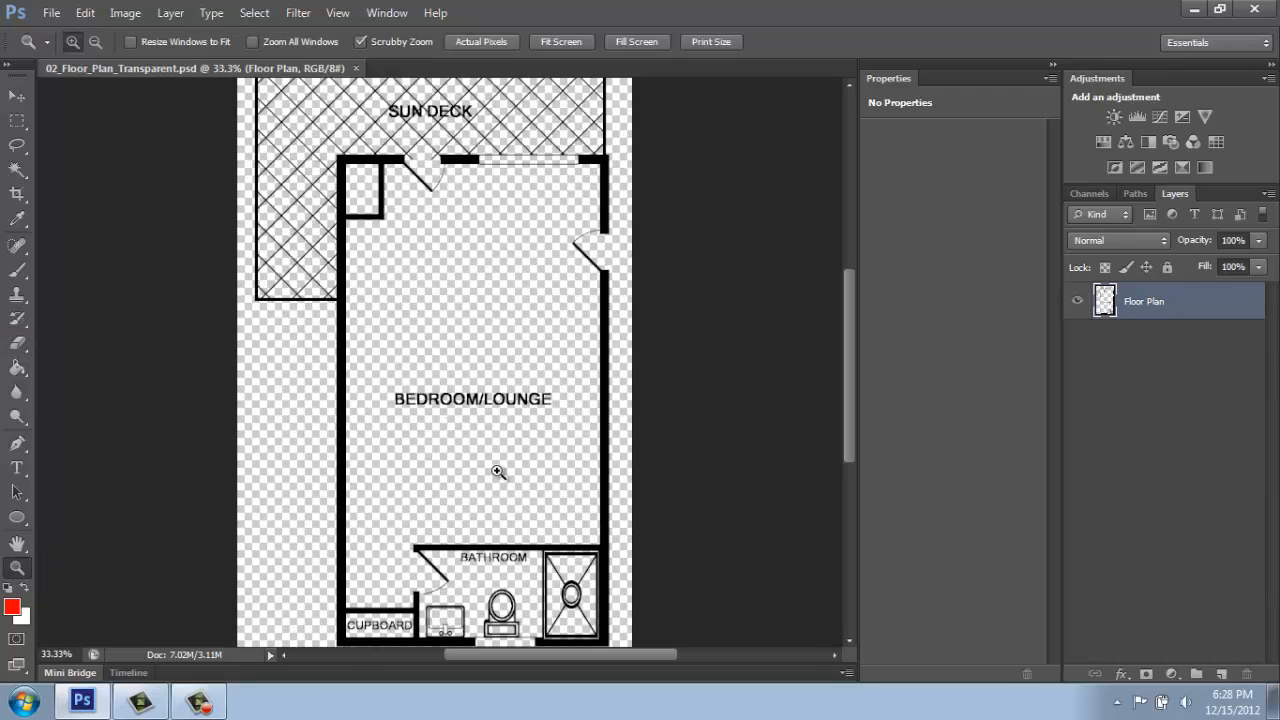
{"action": "left_click", "coordinate": [125, 12]}
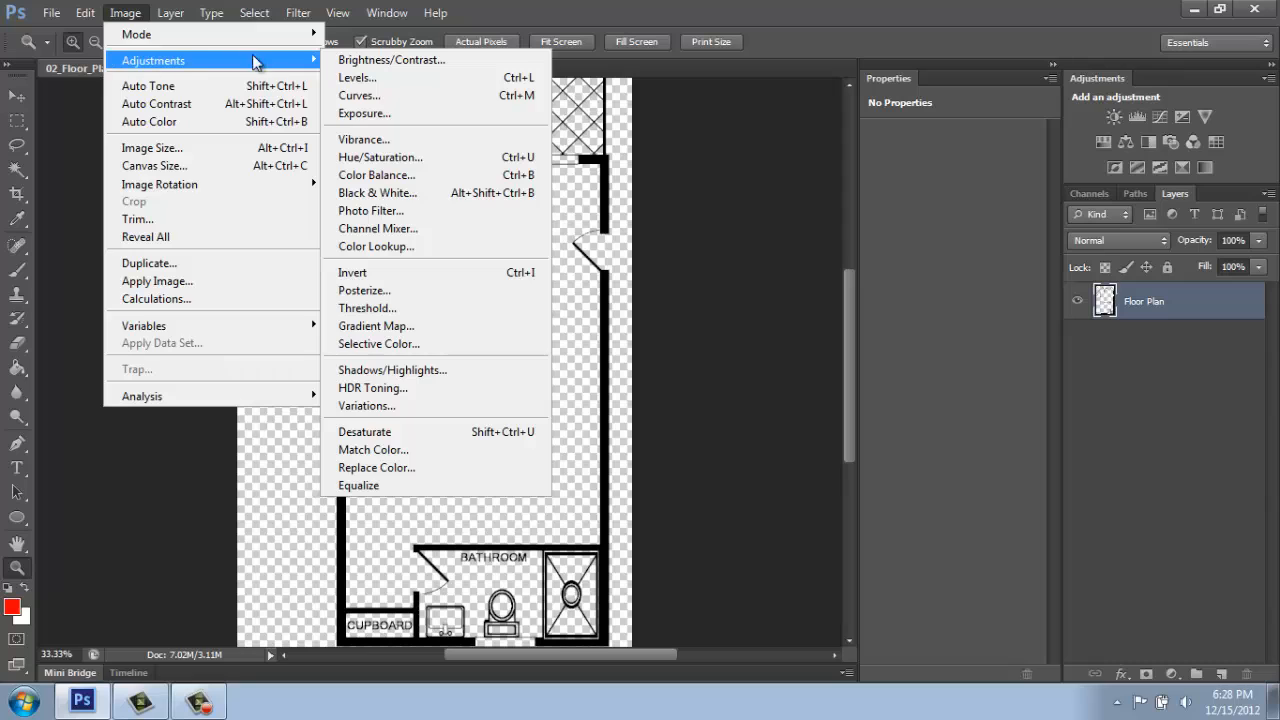
{"action": "mouse_move", "coordinate": [380, 157]}
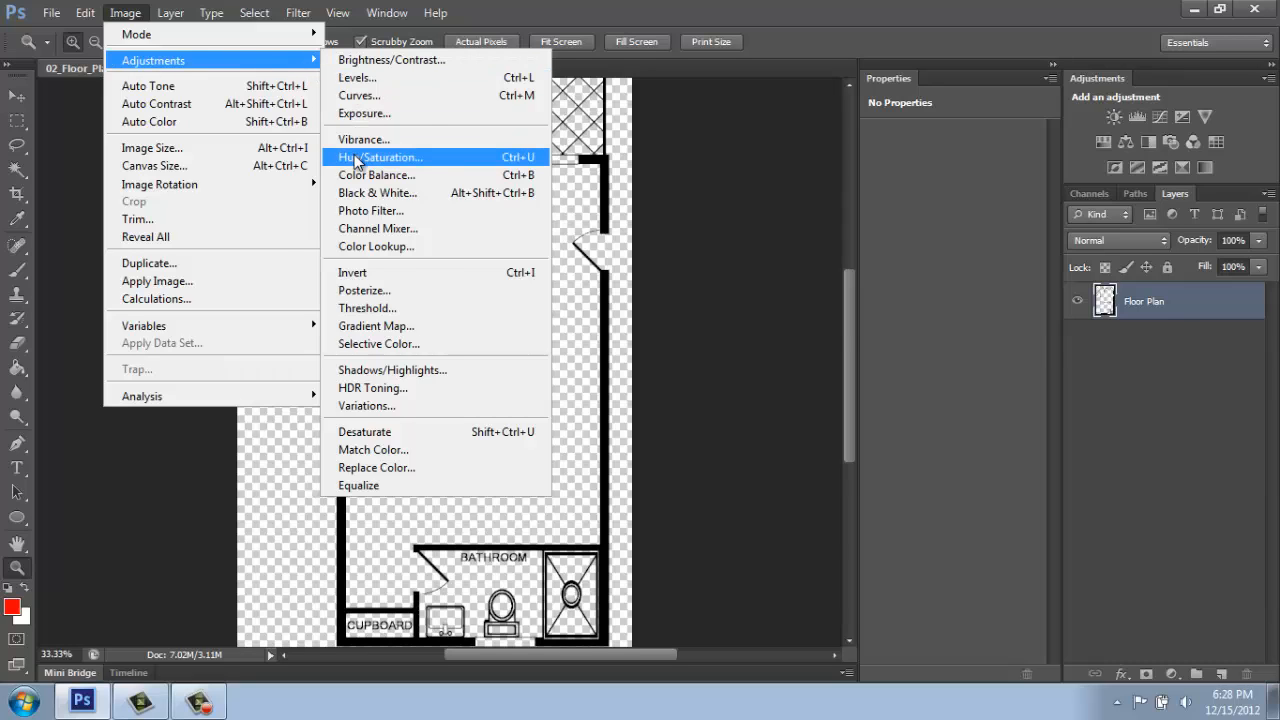
{"action": "left_click", "coordinate": [380, 157]}
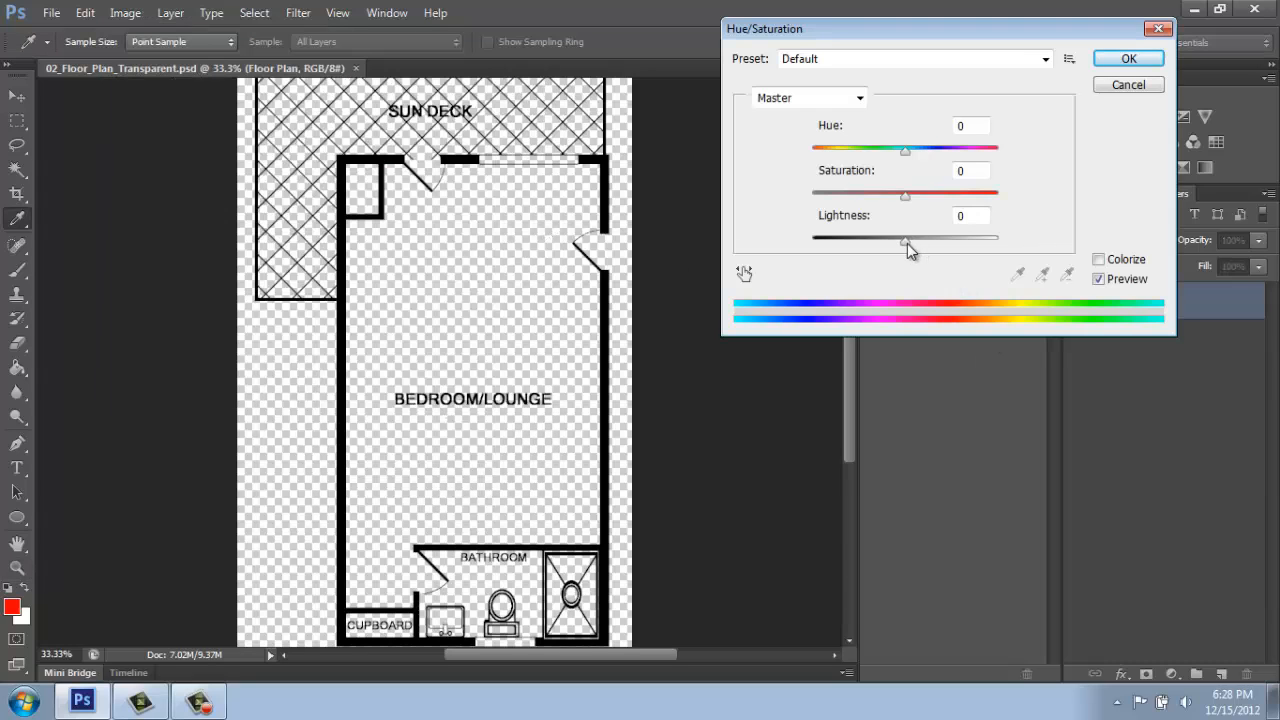
{"action": "left_click_drag", "start_coordinate": [905, 238], "coordinate": [997, 238]}
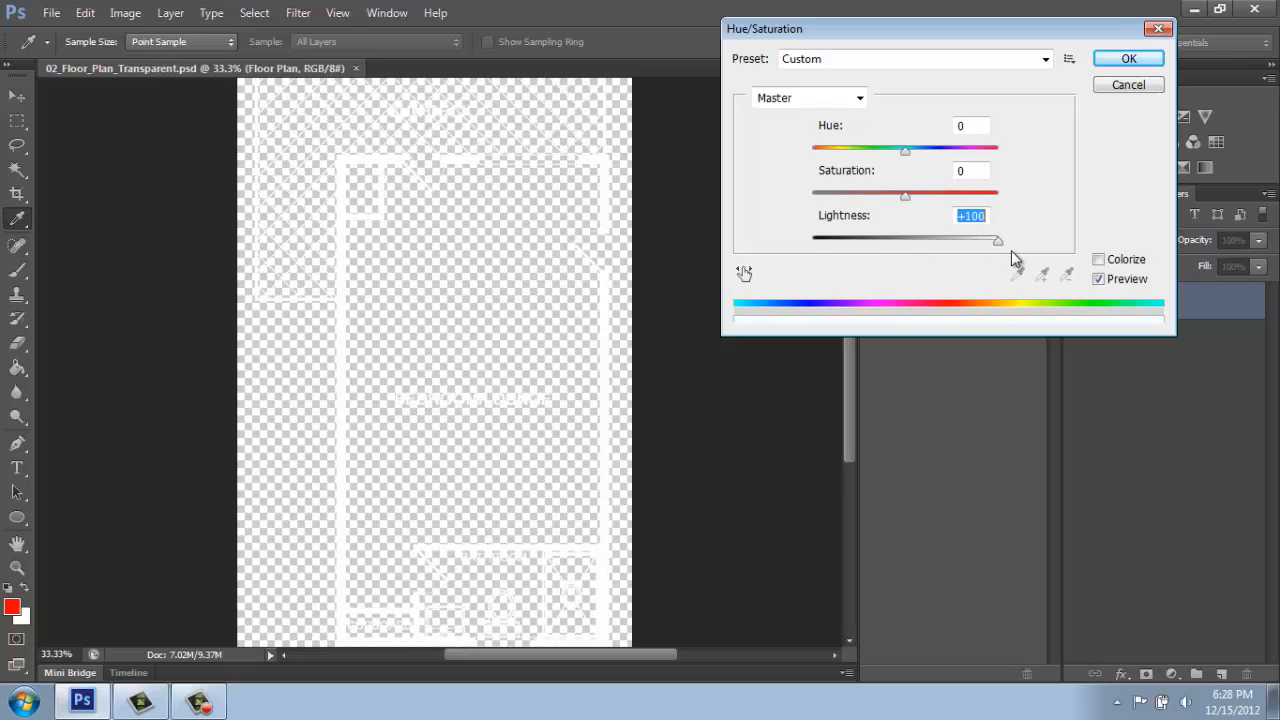
{"action": "mouse_move", "coordinate": [618, 383]}
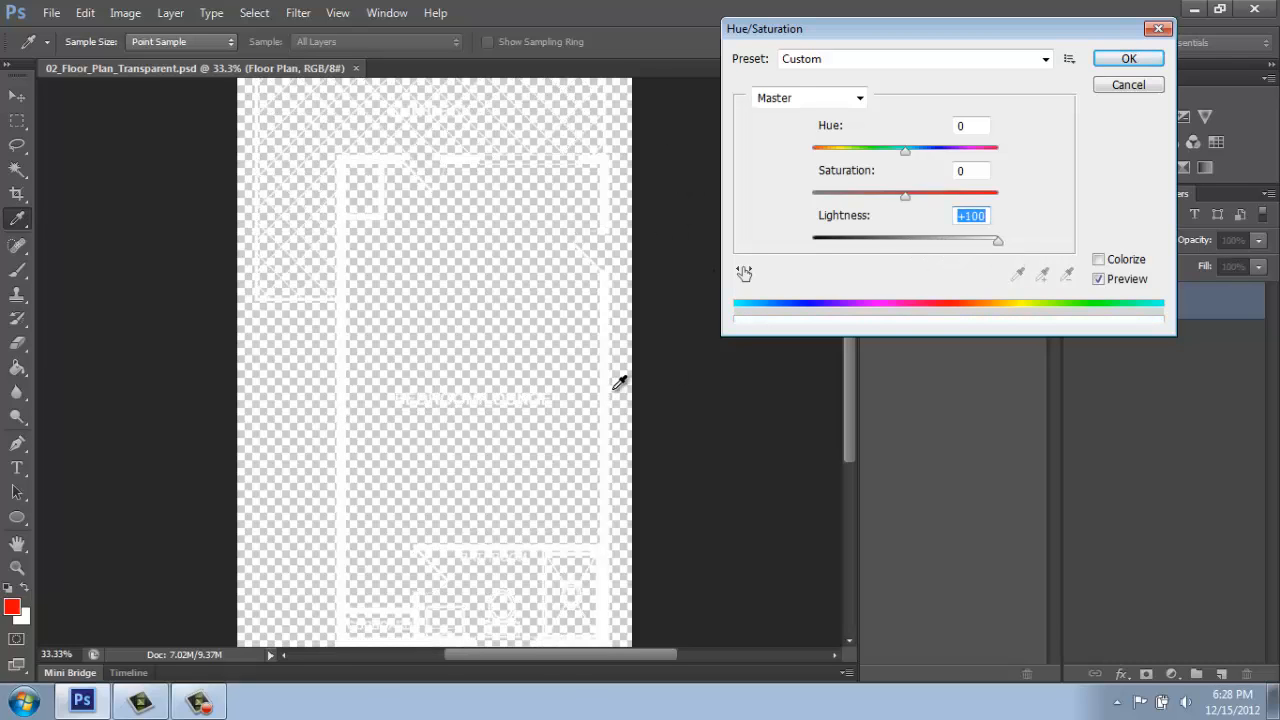
{"action": "mouse_move", "coordinate": [678, 471]}
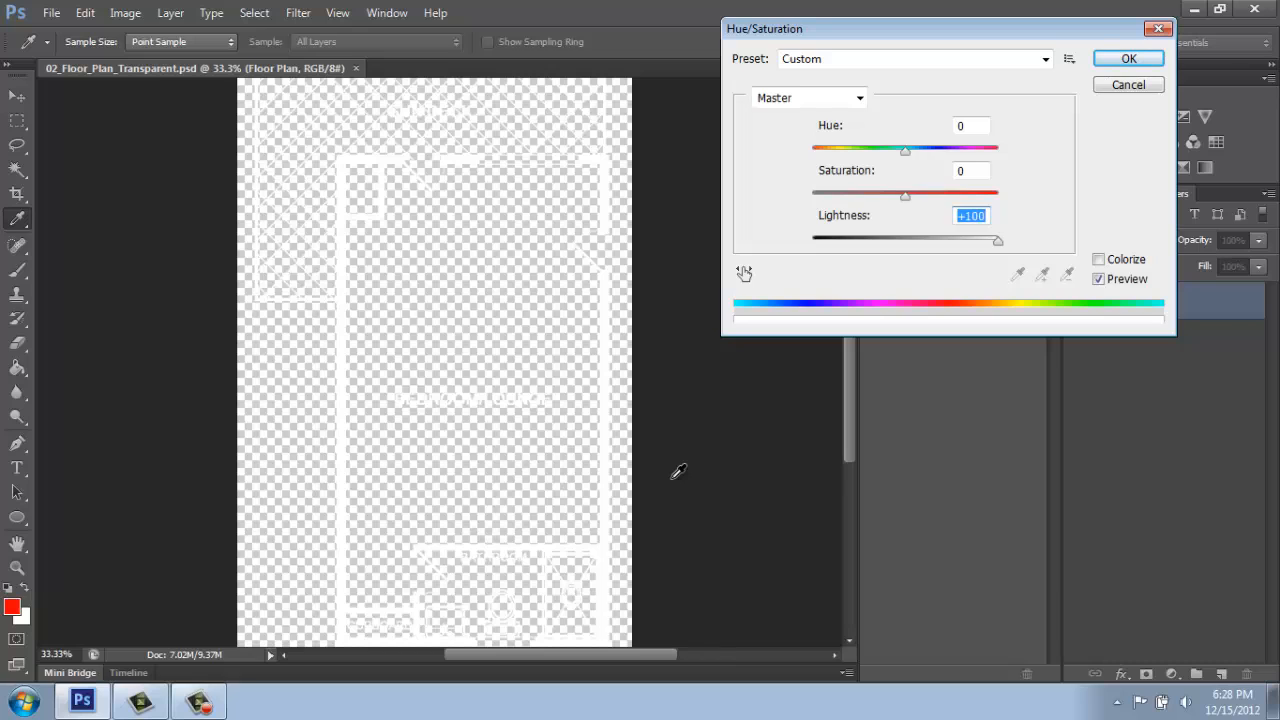
{"action": "mouse_move", "coordinate": [1107, 202]}
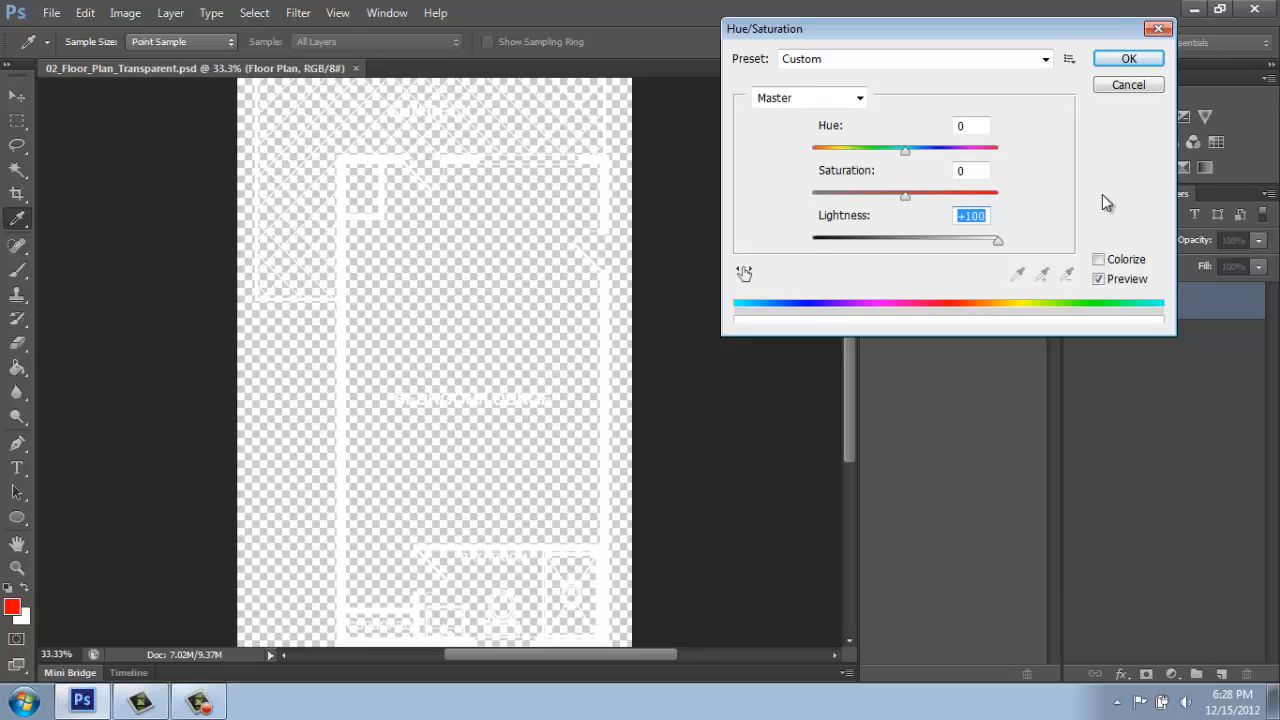
{"action": "left_click_drag", "start_coordinate": [997, 239], "coordinate": [913, 239]}
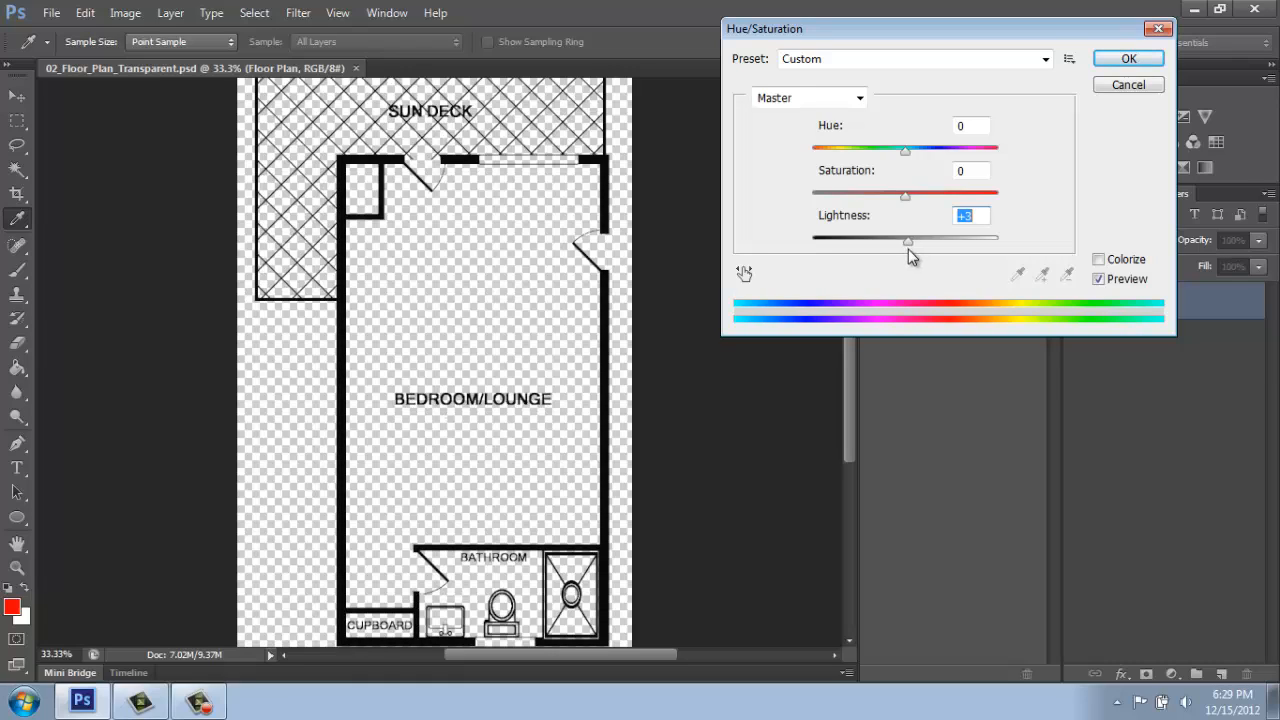
{"action": "mouse_move", "coordinate": [1087, 258]}
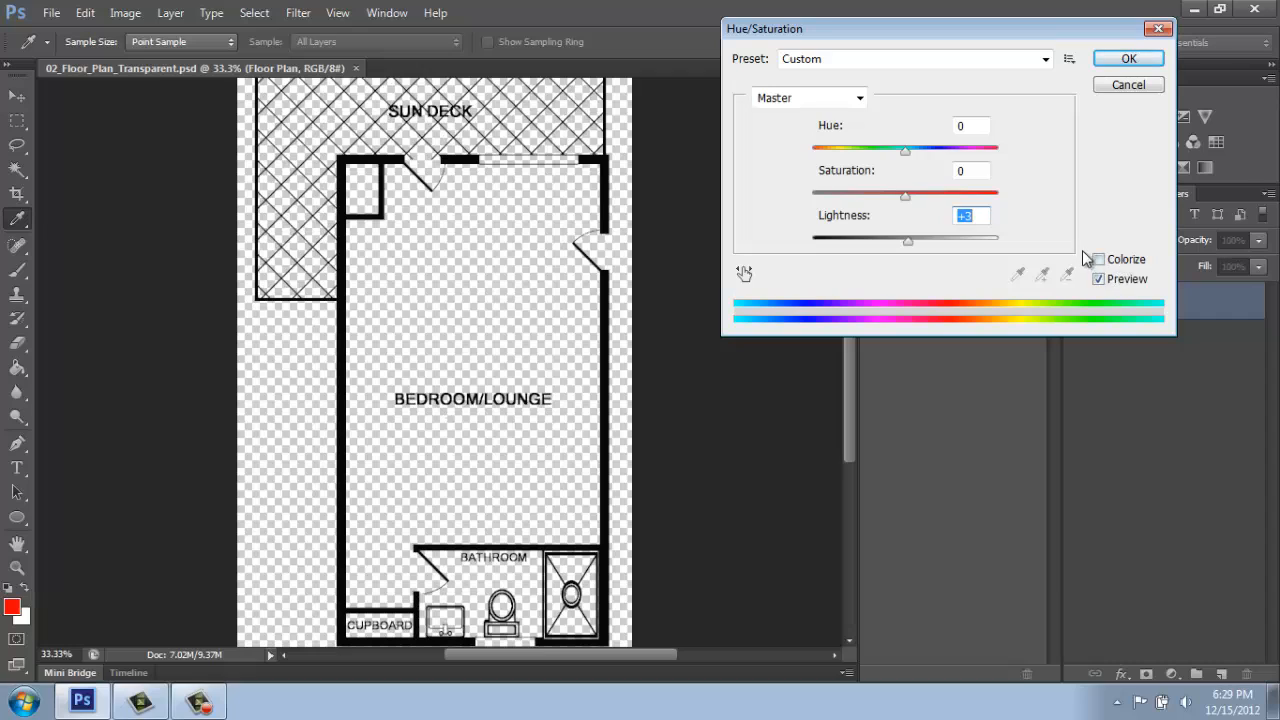
{"action": "left_click", "coordinate": [1097, 259]}
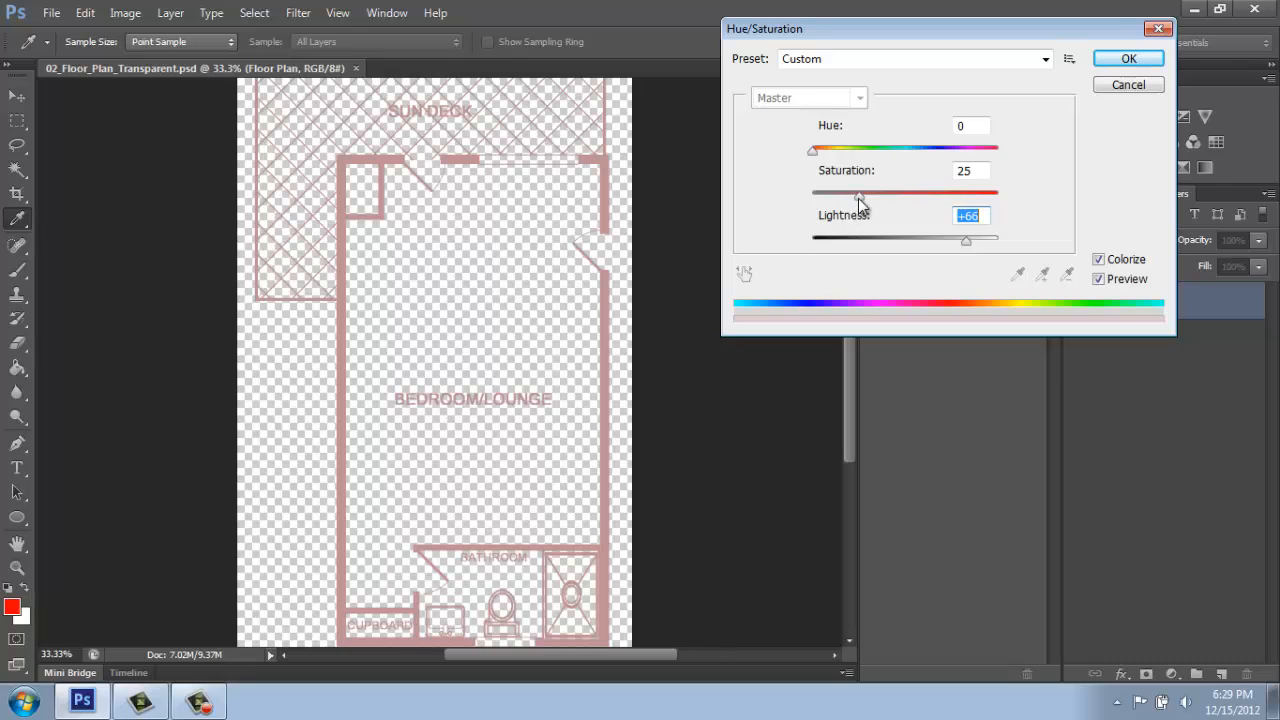
{"action": "left_click_drag", "start_coordinate": [860, 193], "coordinate": [985, 193]}
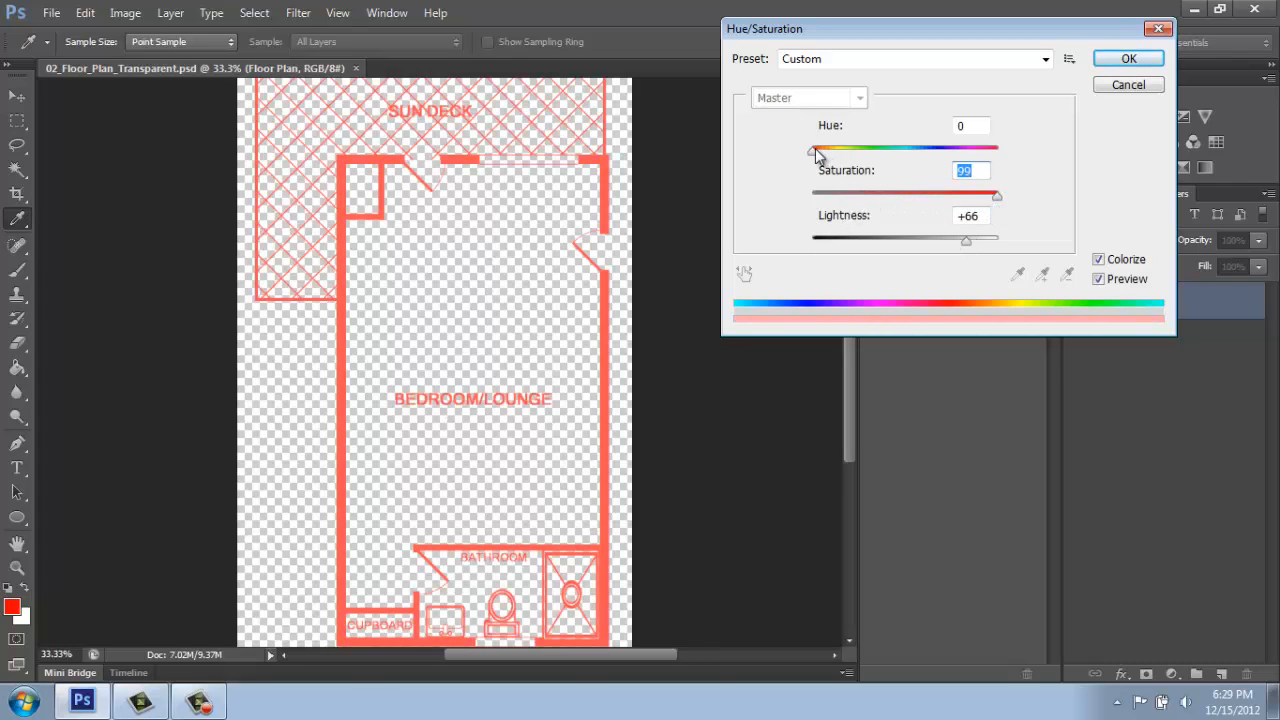
{"action": "left_click_drag", "start_coordinate": [813, 148], "coordinate": [915, 148]}
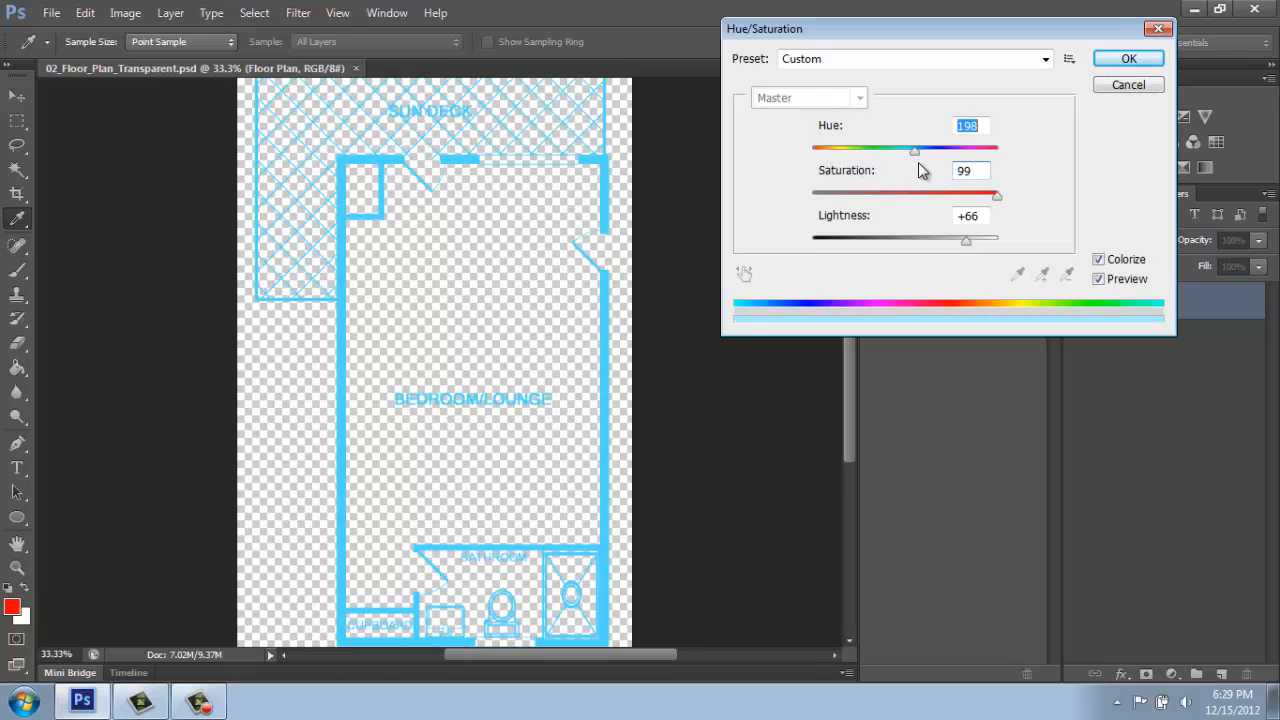
{"action": "left_click_drag", "start_coordinate": [913, 148], "coordinate": [951, 148]}
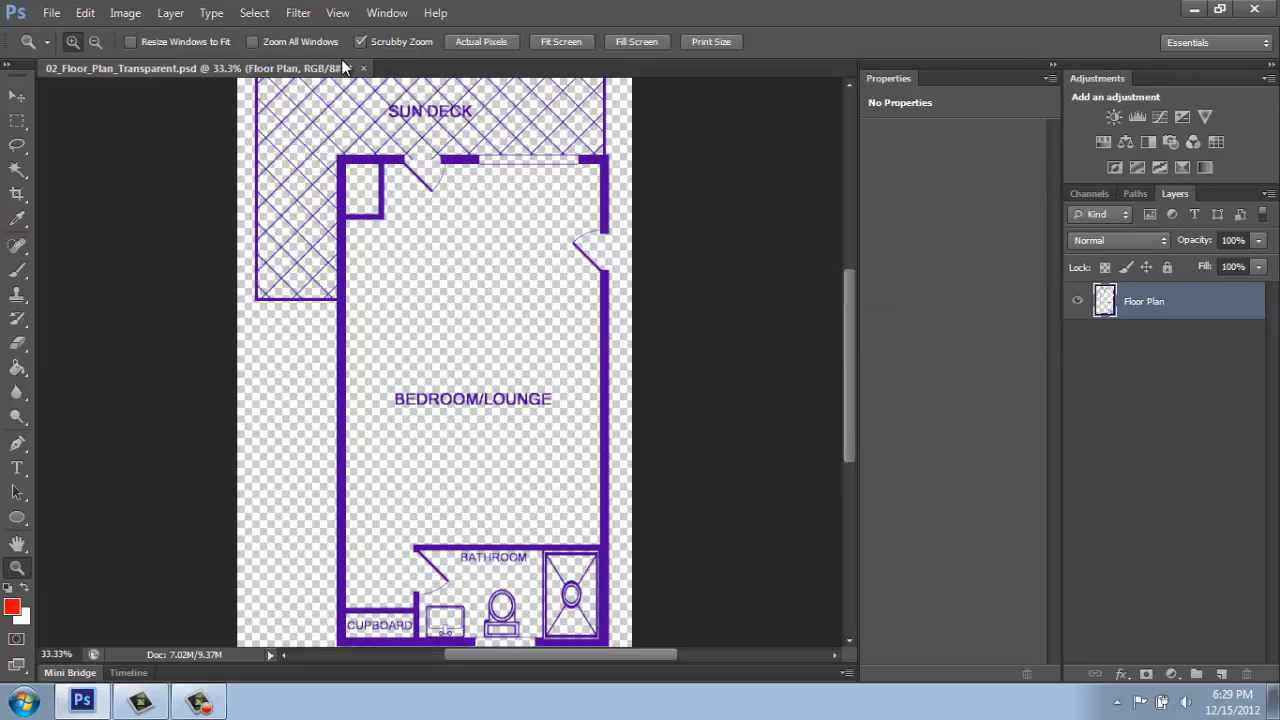
In Save As, extend the file name to 02_Floor_Plan_Transparent_Purple.
{"action": "left_click", "coordinate": [51, 13]}
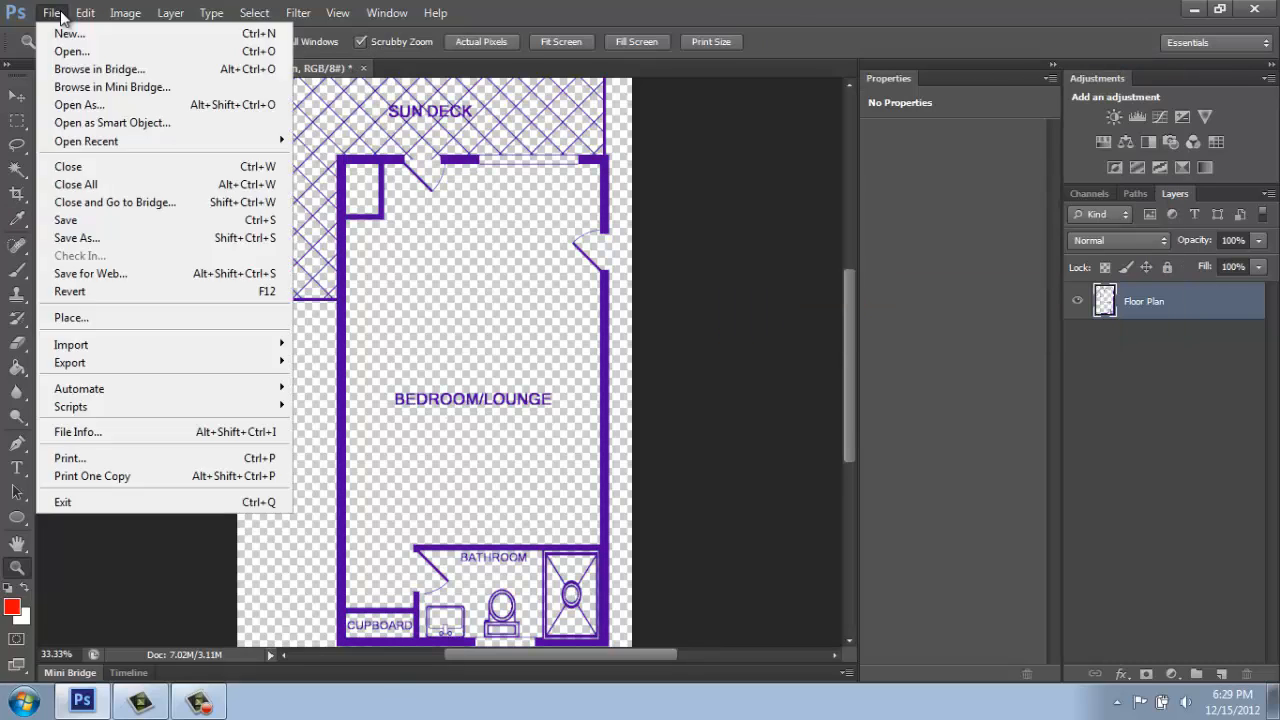
{"action": "left_click", "coordinate": [76, 238]}
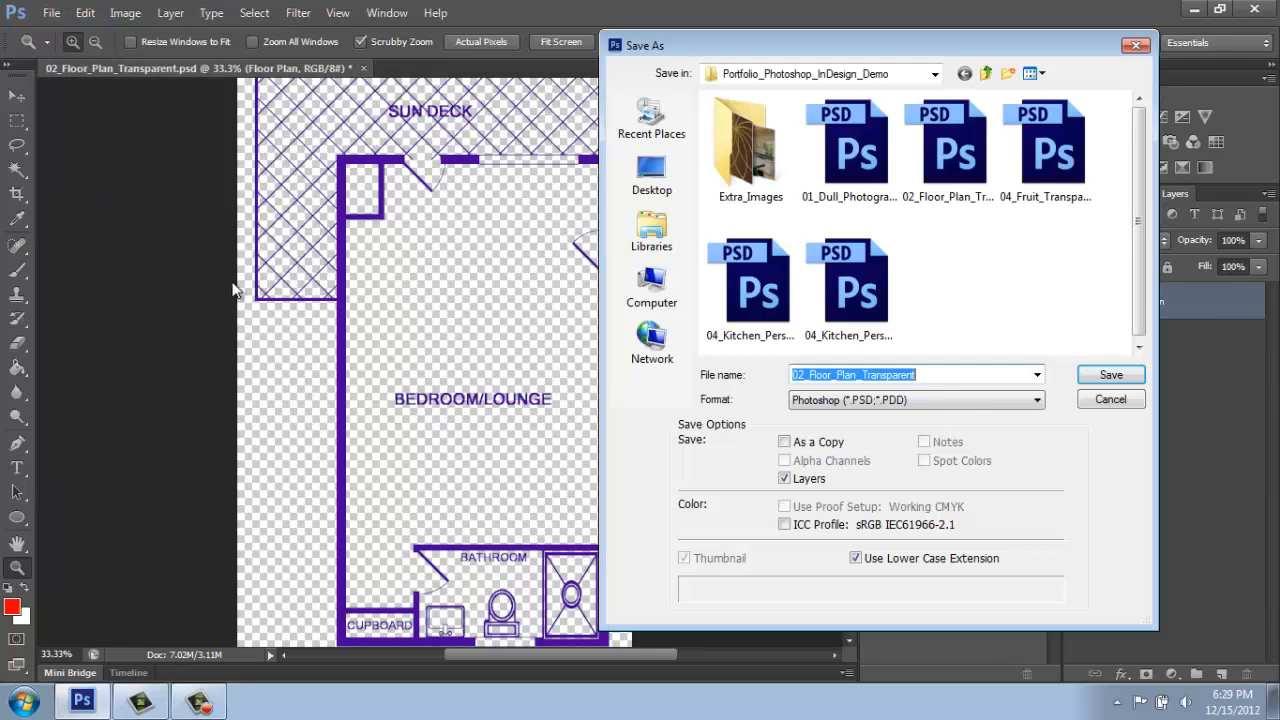
{"action": "left_click", "coordinate": [915, 374]}
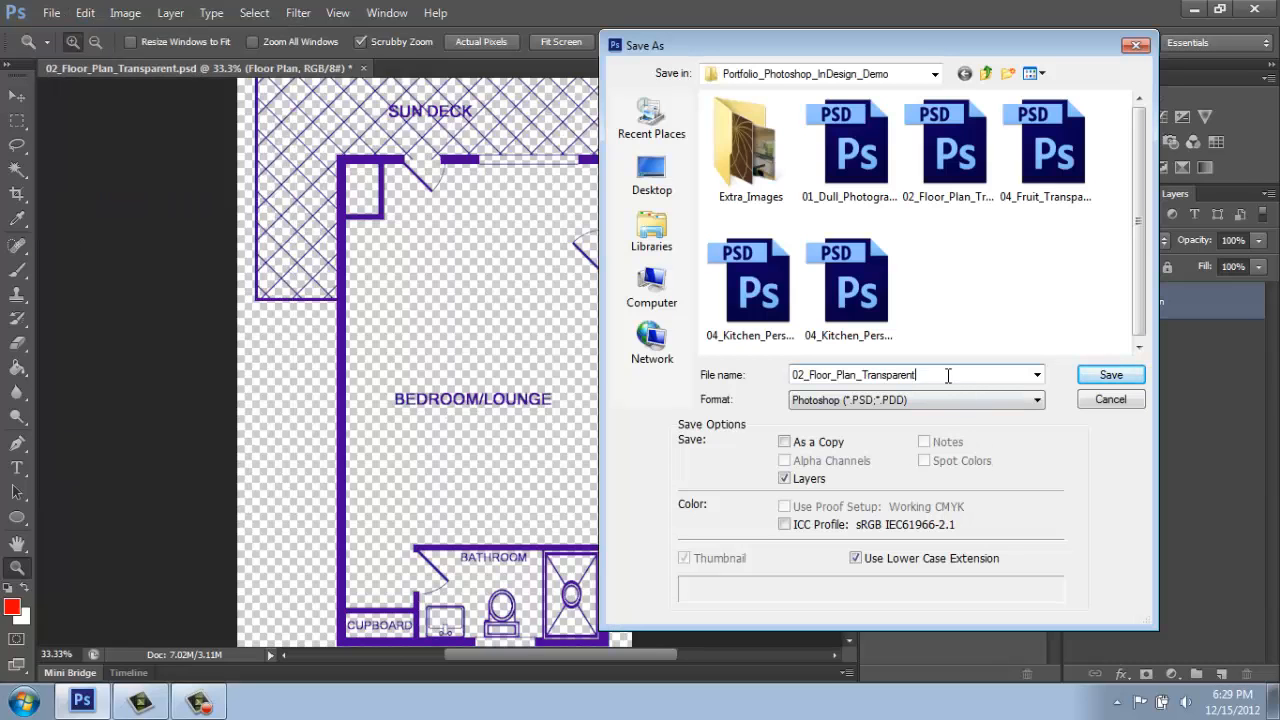
{"action": "type", "text": "_Purple"}
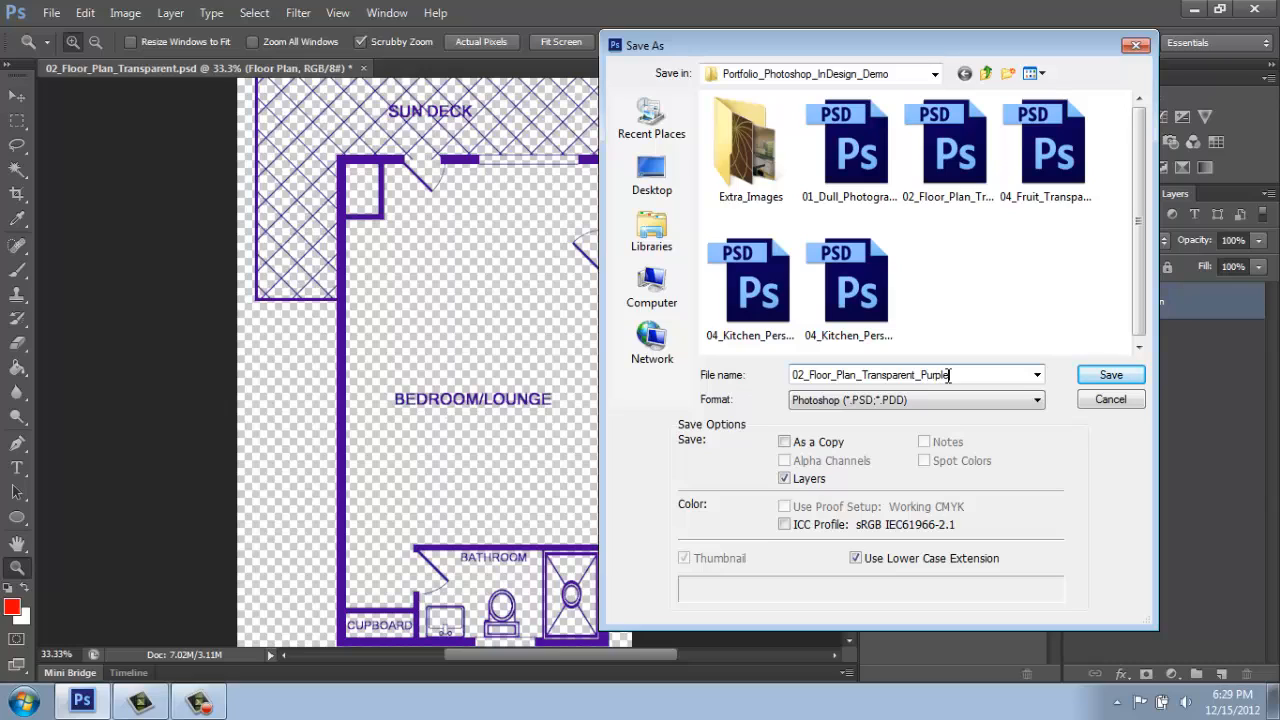